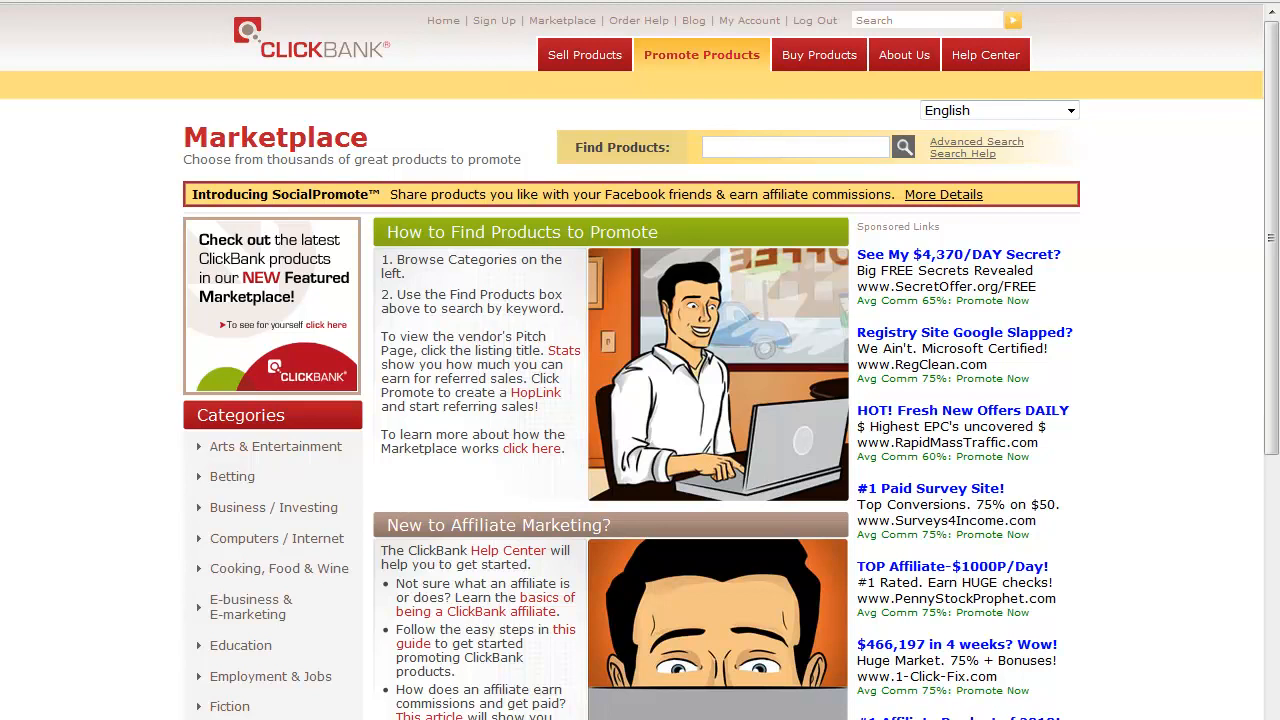
pyautogui.moveTo(584, 108)
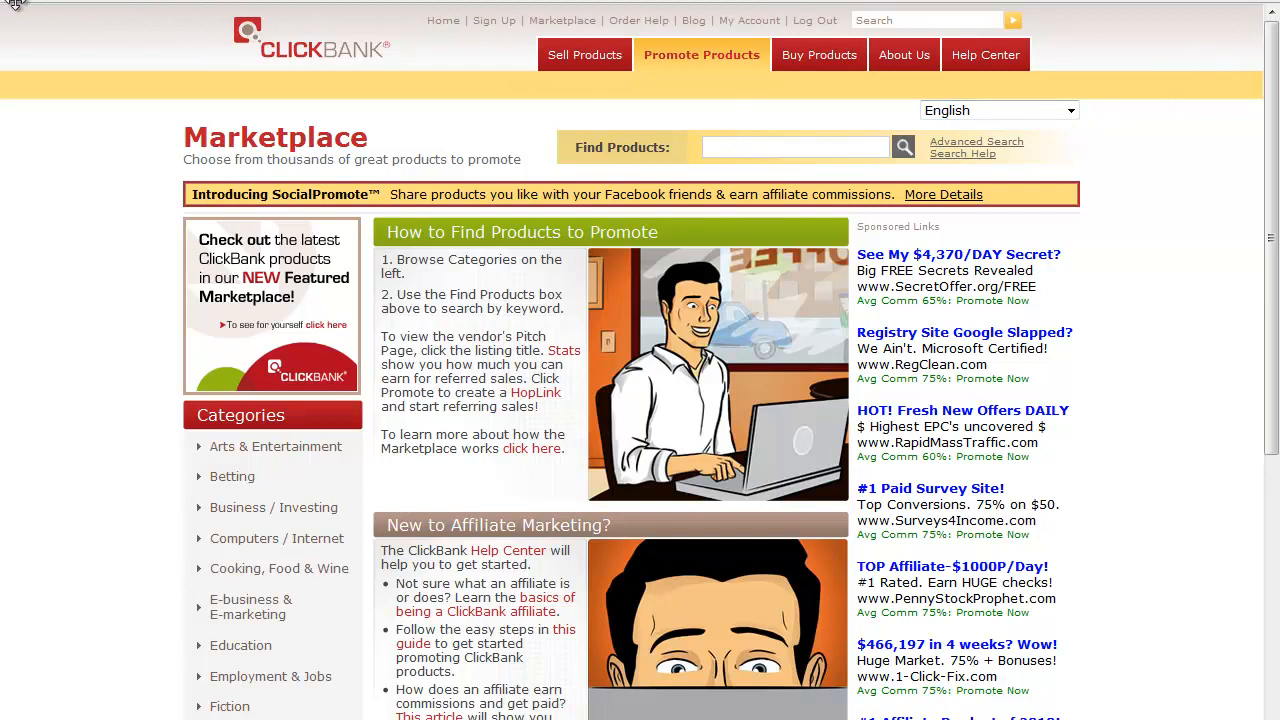
# Search the ClickBank Marketplace product finder for the keyword 'panic'
pyautogui.scroll(-3)
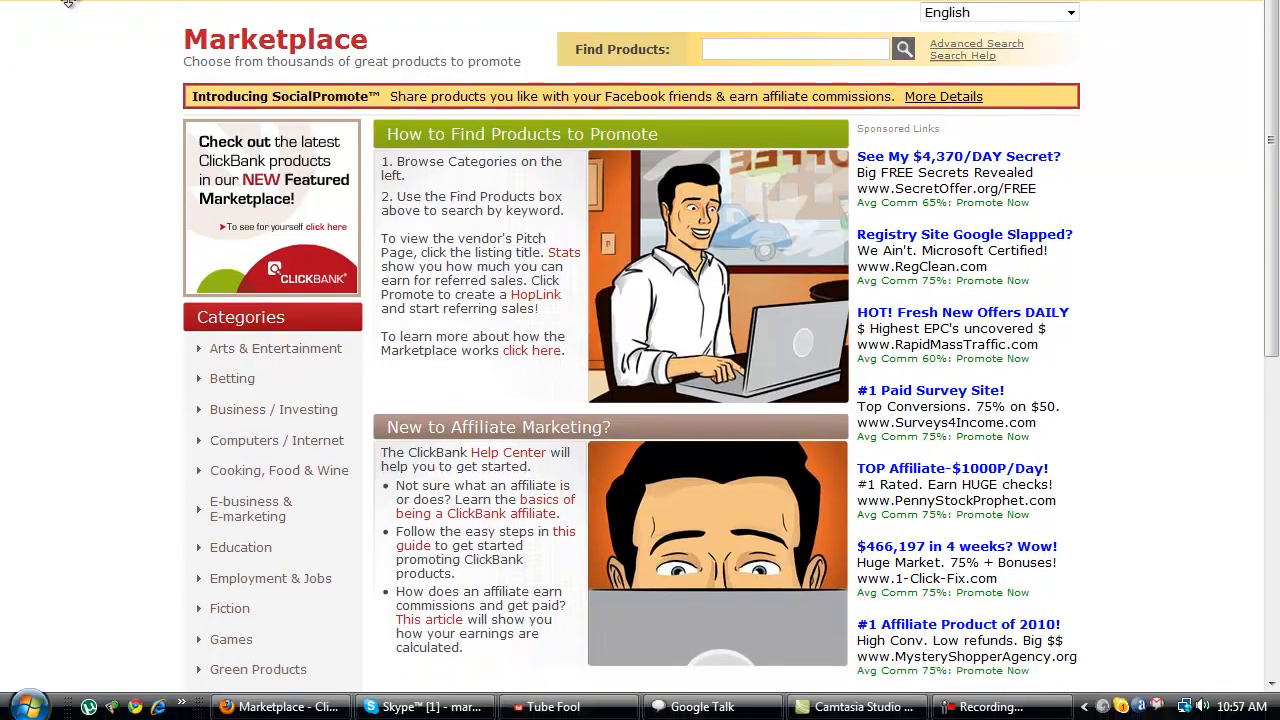
pyautogui.scroll(-3)
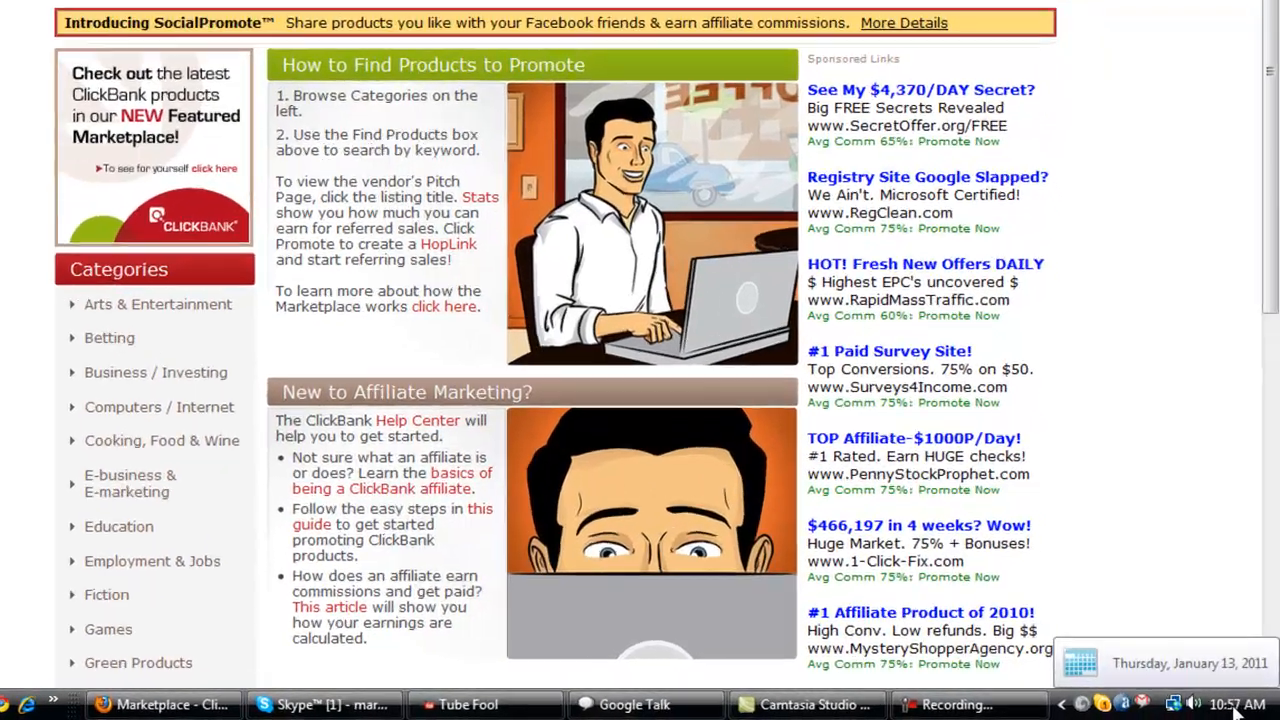
pyautogui.scroll(-3)
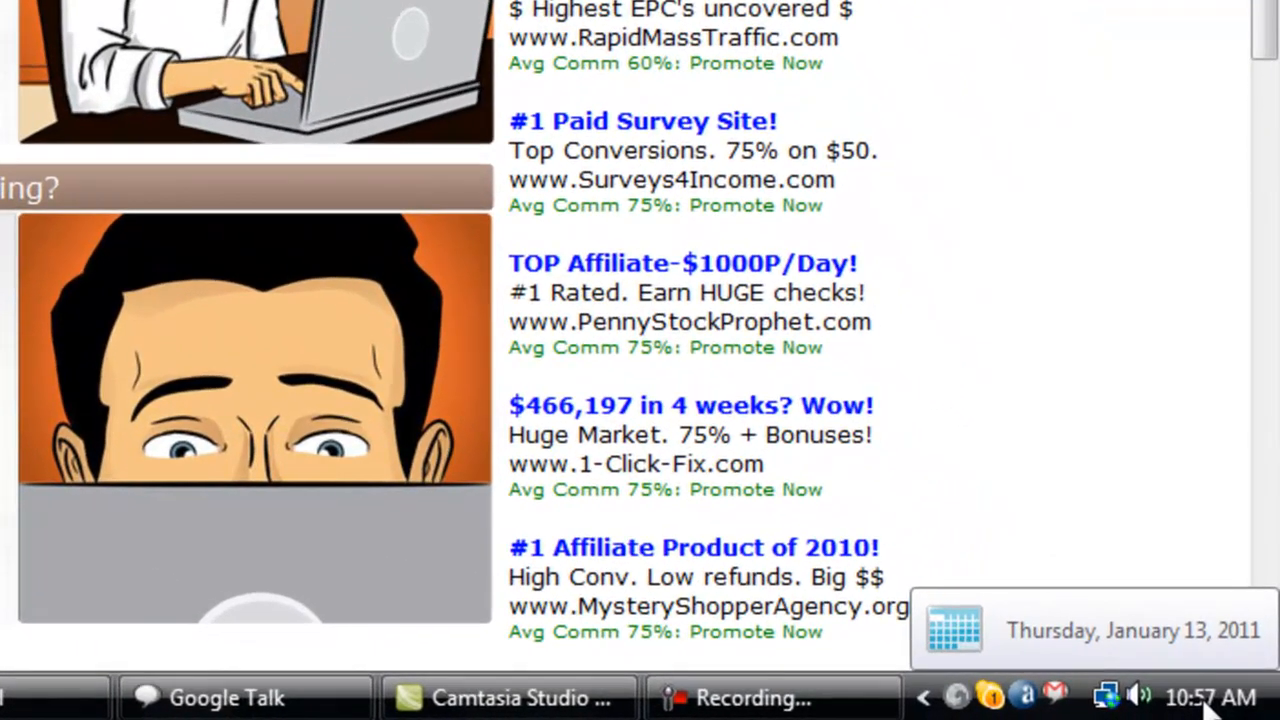
pyautogui.moveTo(1200, 704)
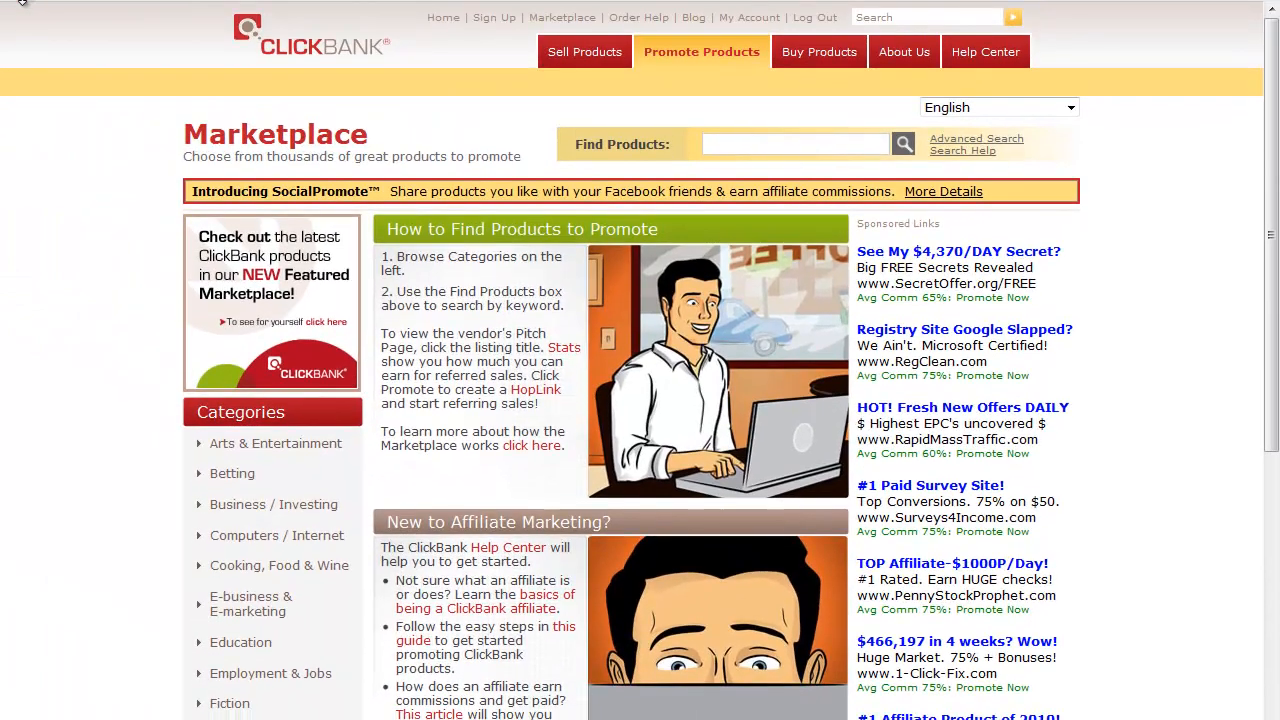
pyautogui.click(796, 144)
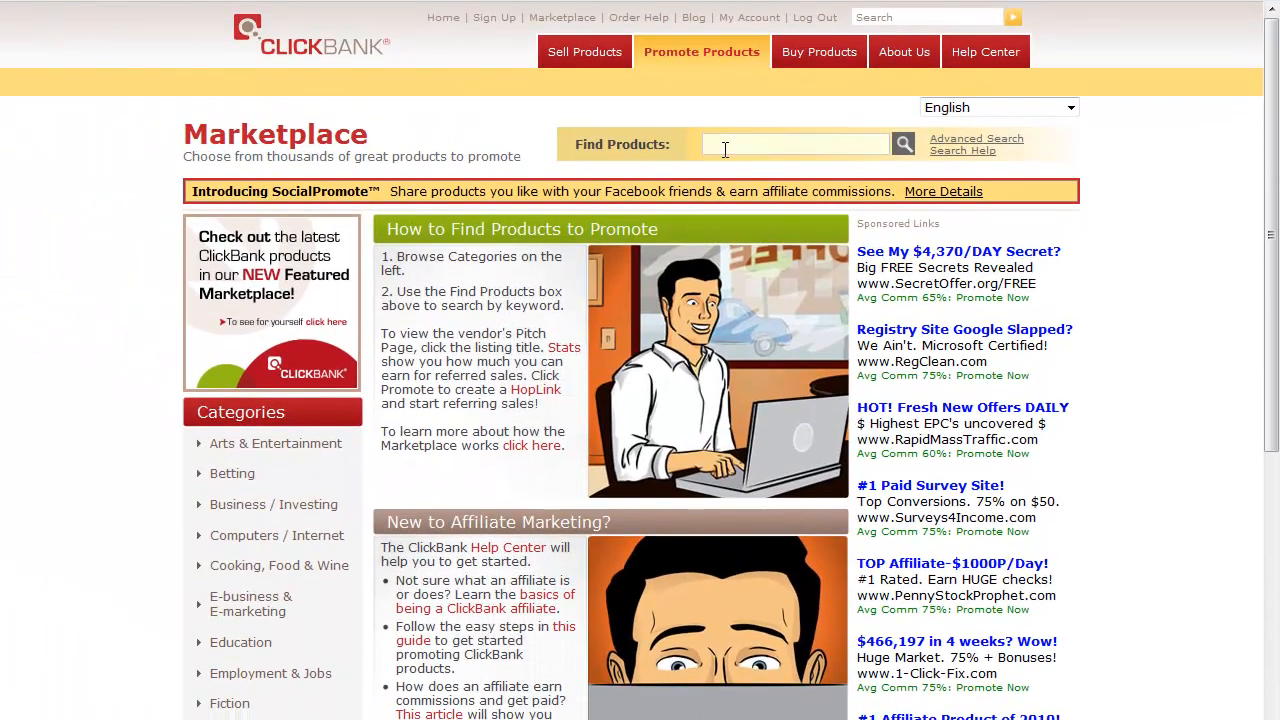
pyautogui.click(796, 144)
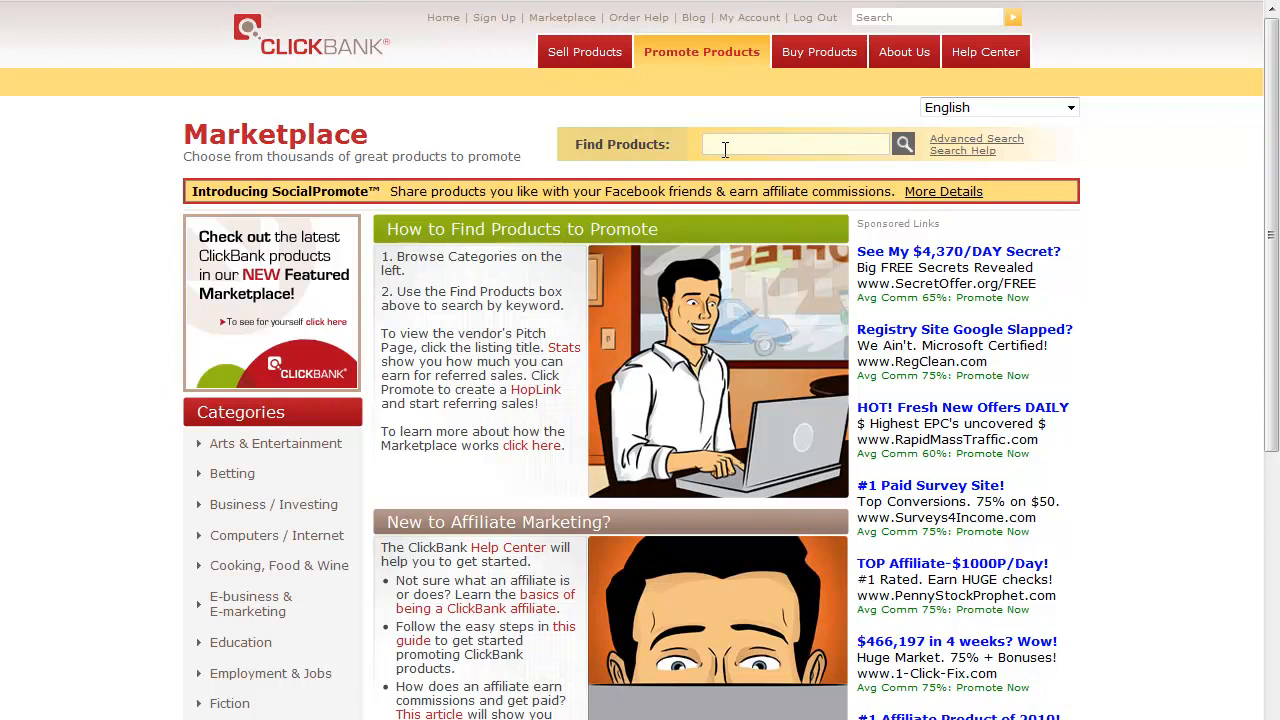
pyautogui.write('panic')
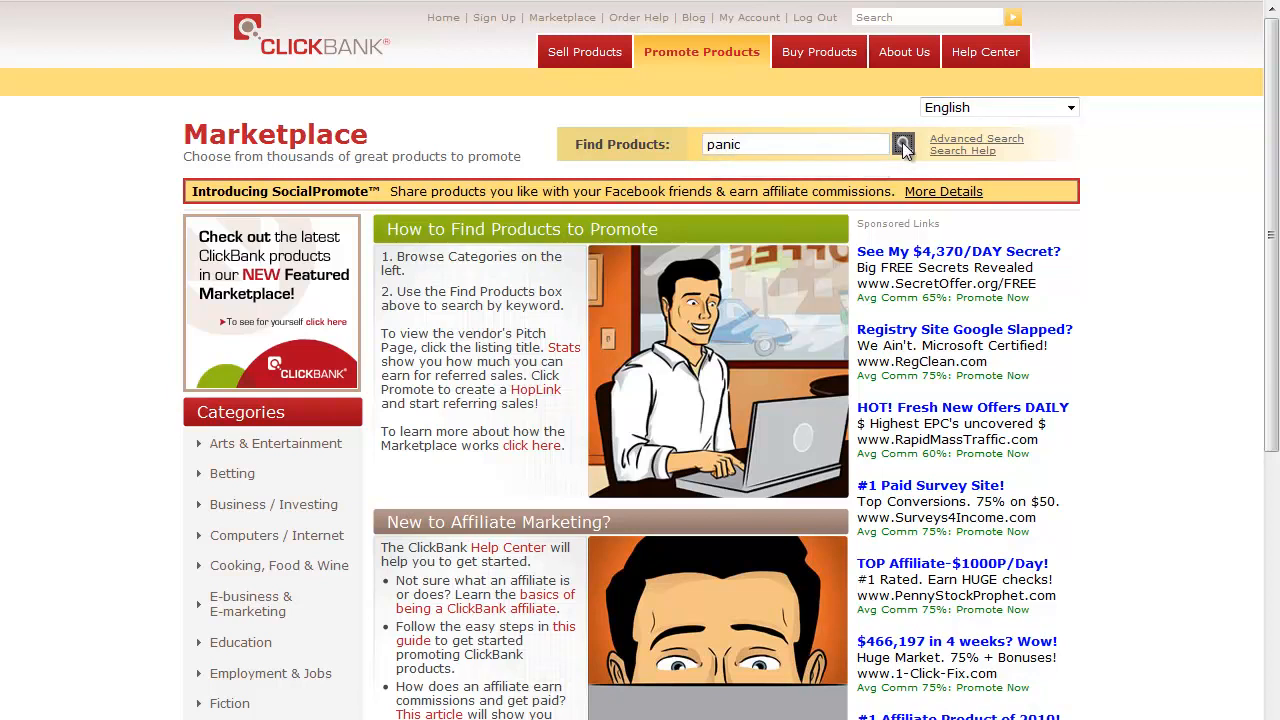
pyautogui.click(902, 144)
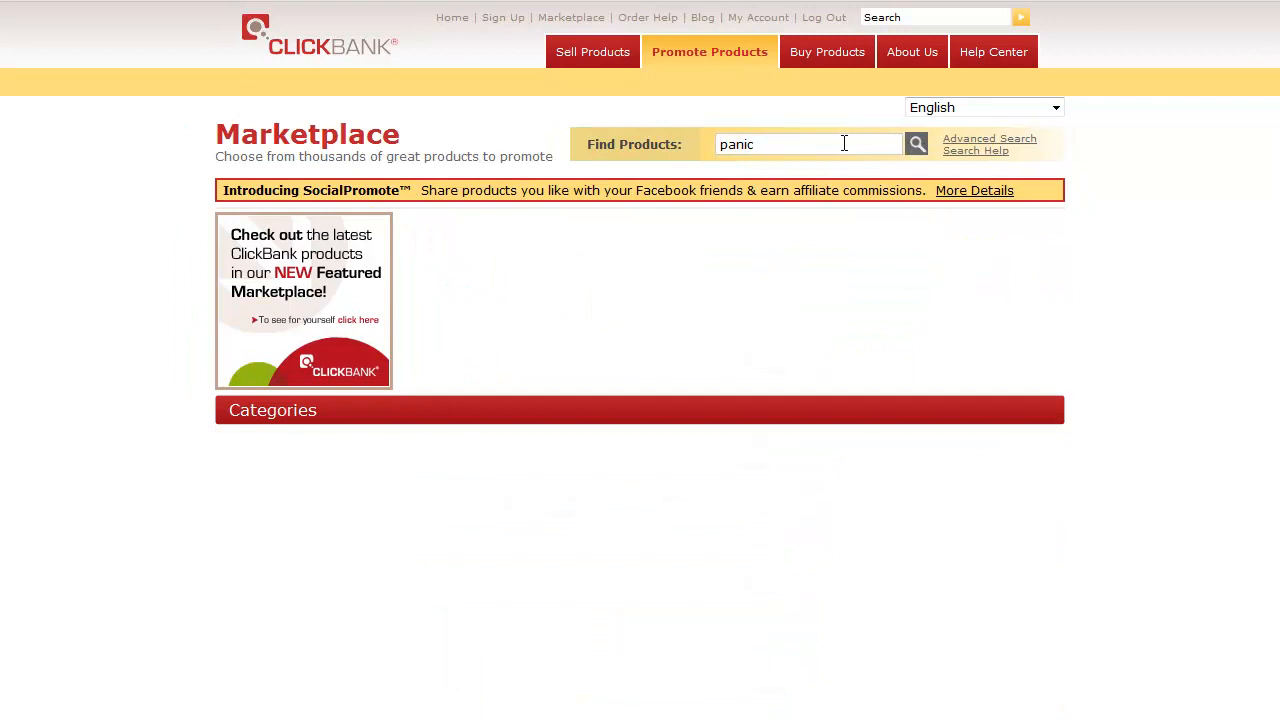
# Review the 353 'panic' results led by Cure Your Anxiety And Panic Attacks Fast
pyautogui.click(916, 144)
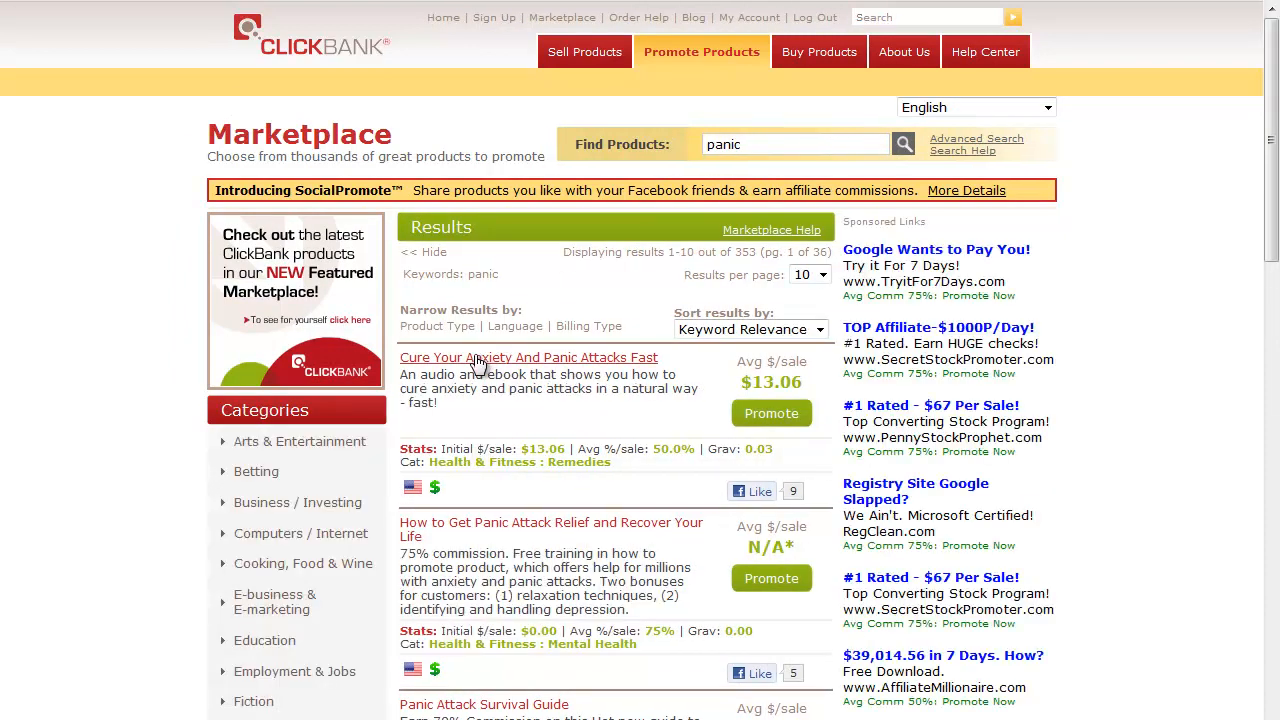
pyautogui.moveTo(1190, 240)
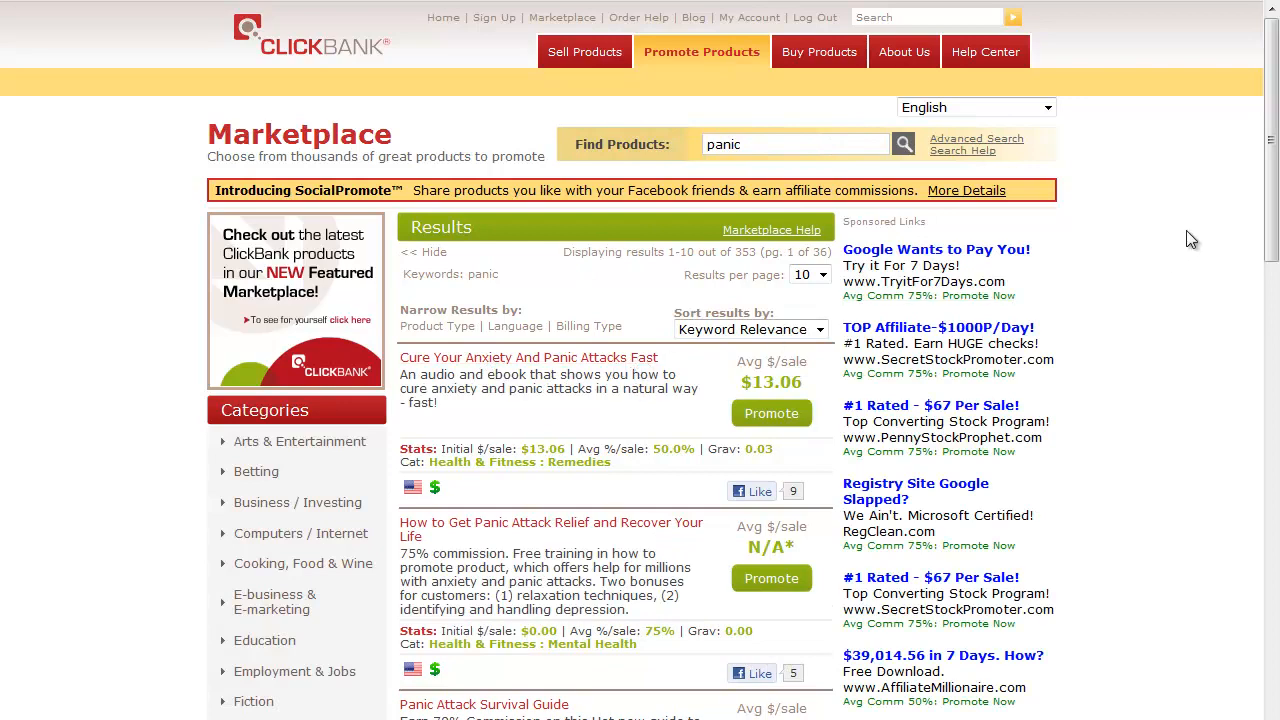
pyautogui.scroll(-3)
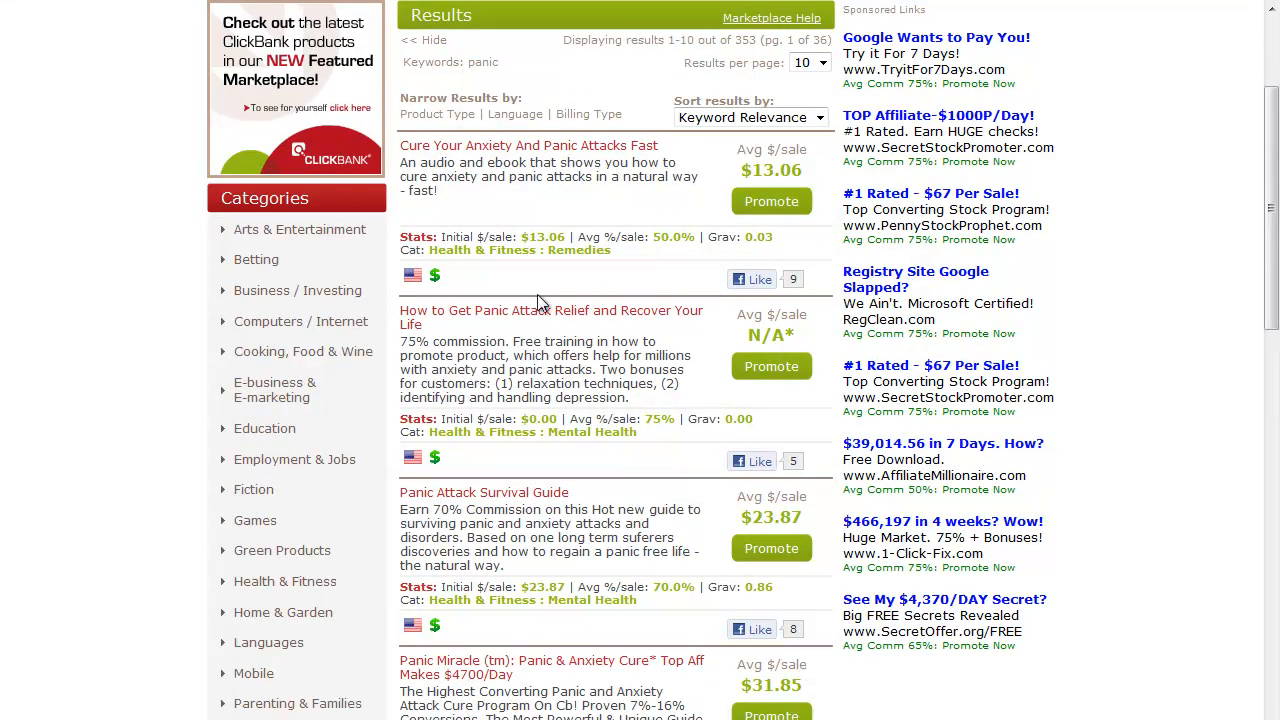
pyautogui.moveTo(538, 472)
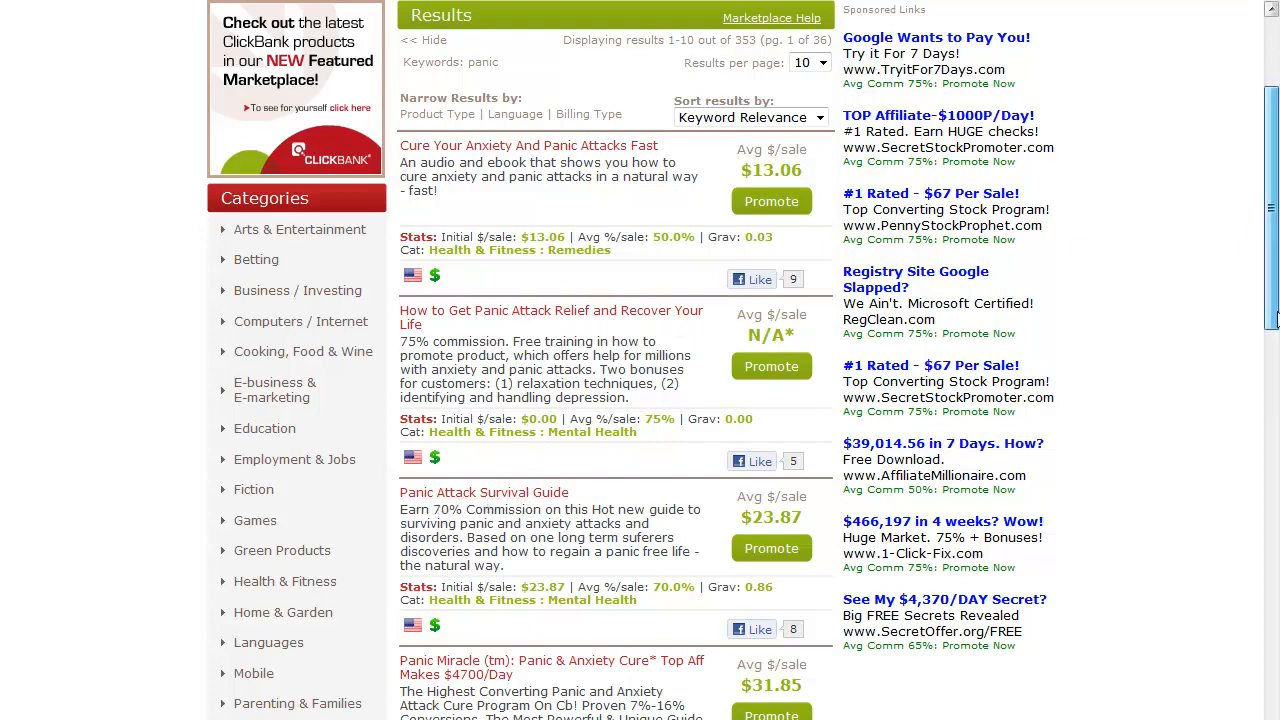
pyautogui.scroll(3)
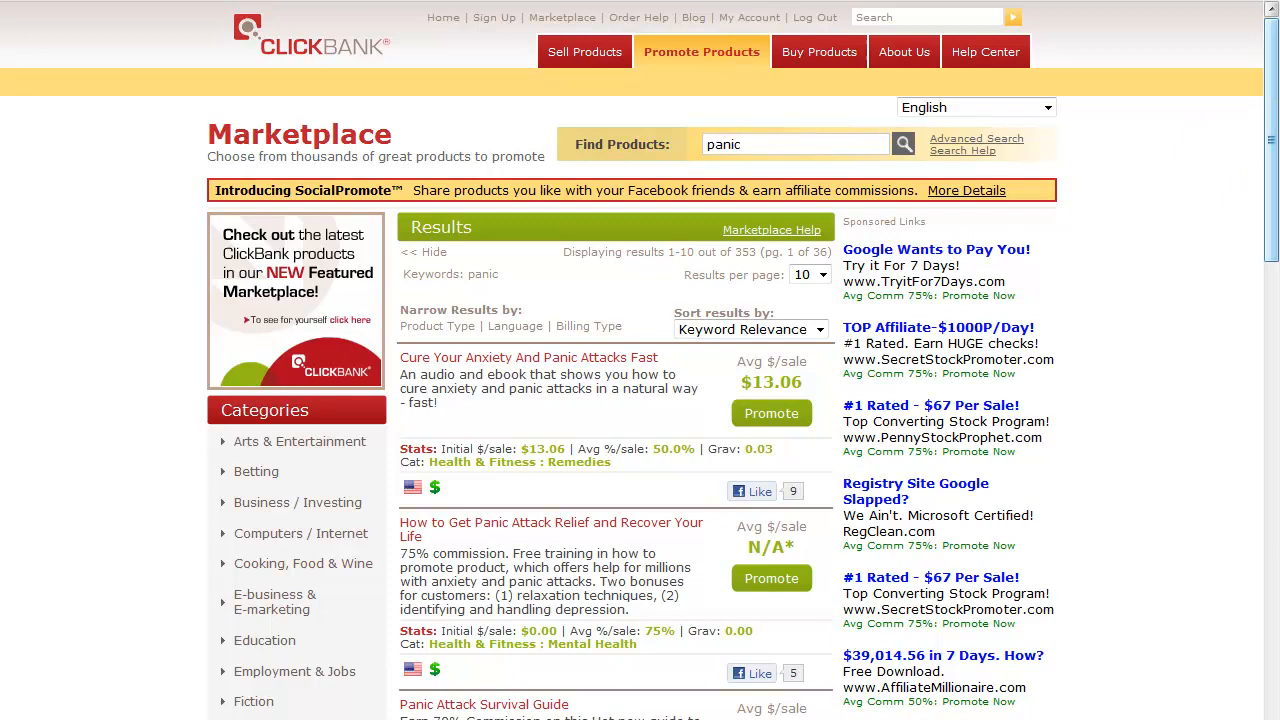
pyautogui.scroll(-3)
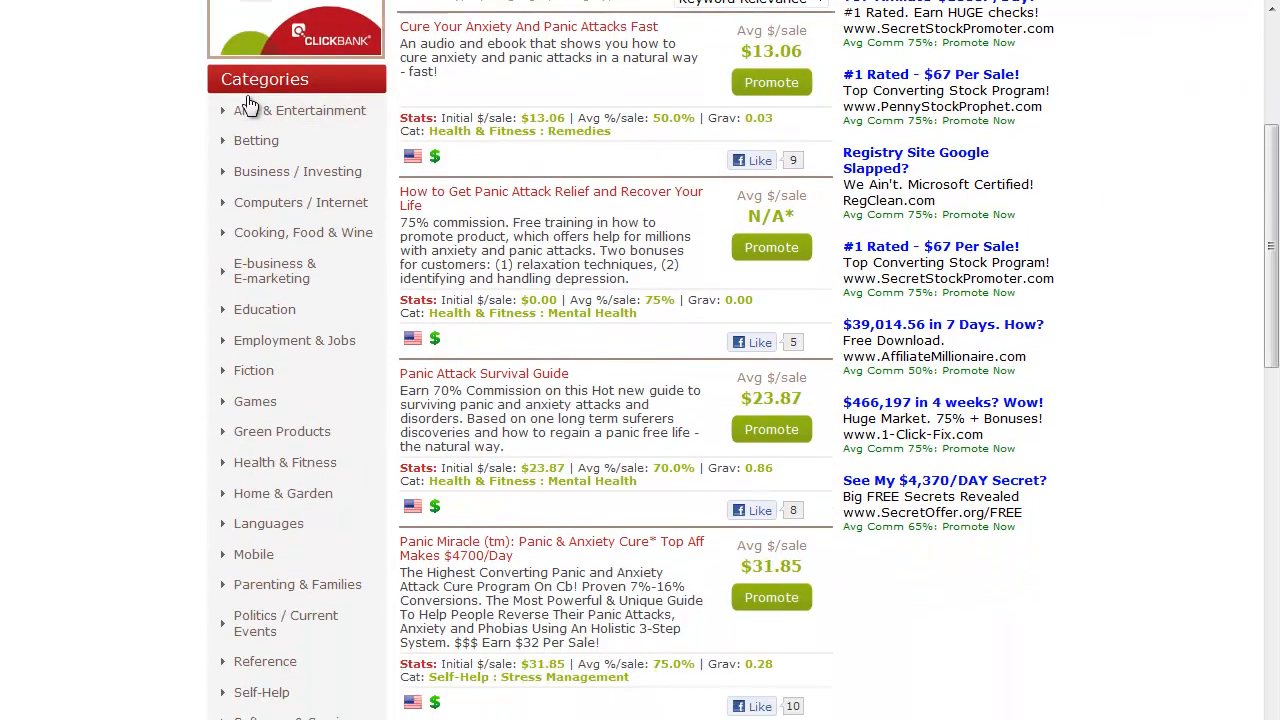
pyautogui.moveTo(1164, 352)
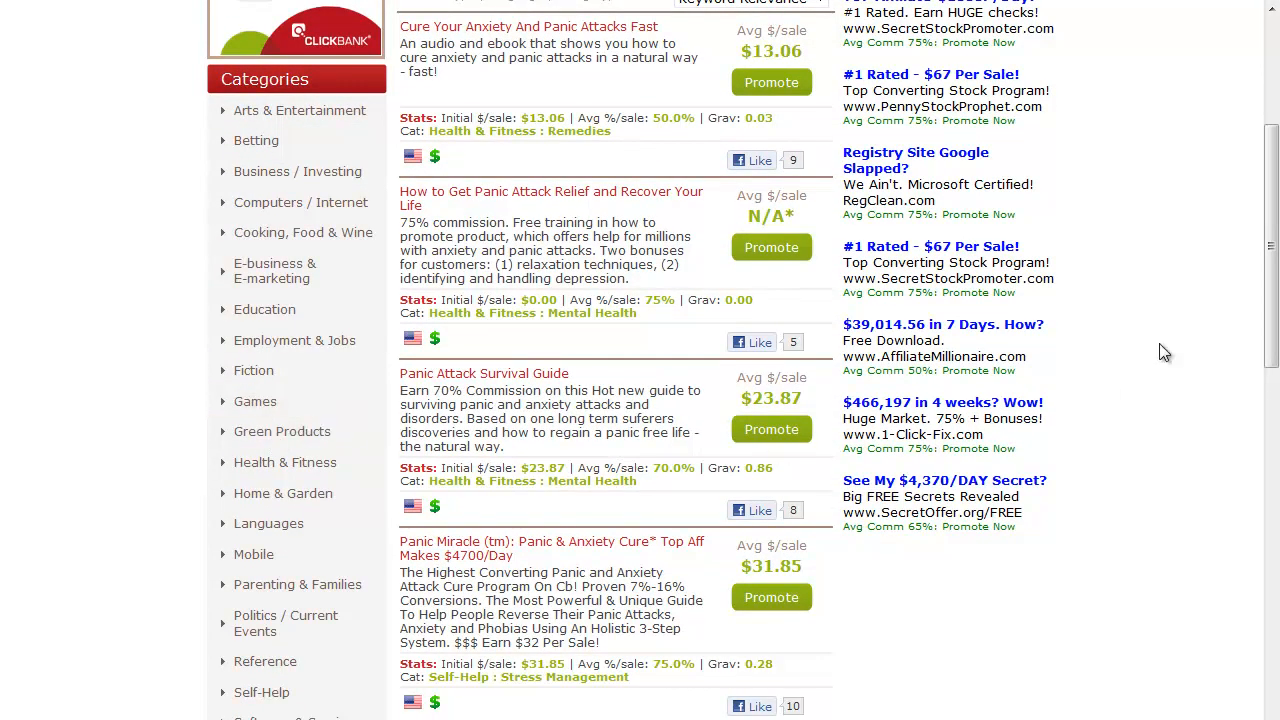
pyautogui.scroll(-3)
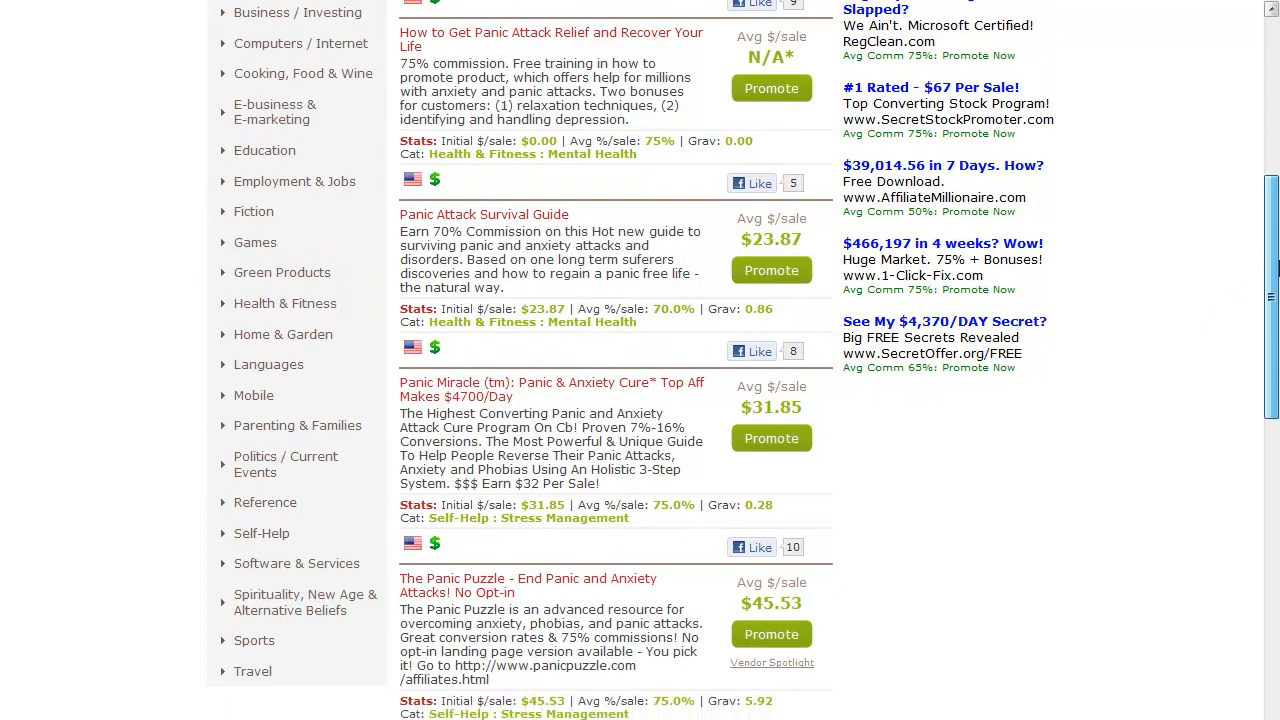
pyautogui.moveTo(262, 564)
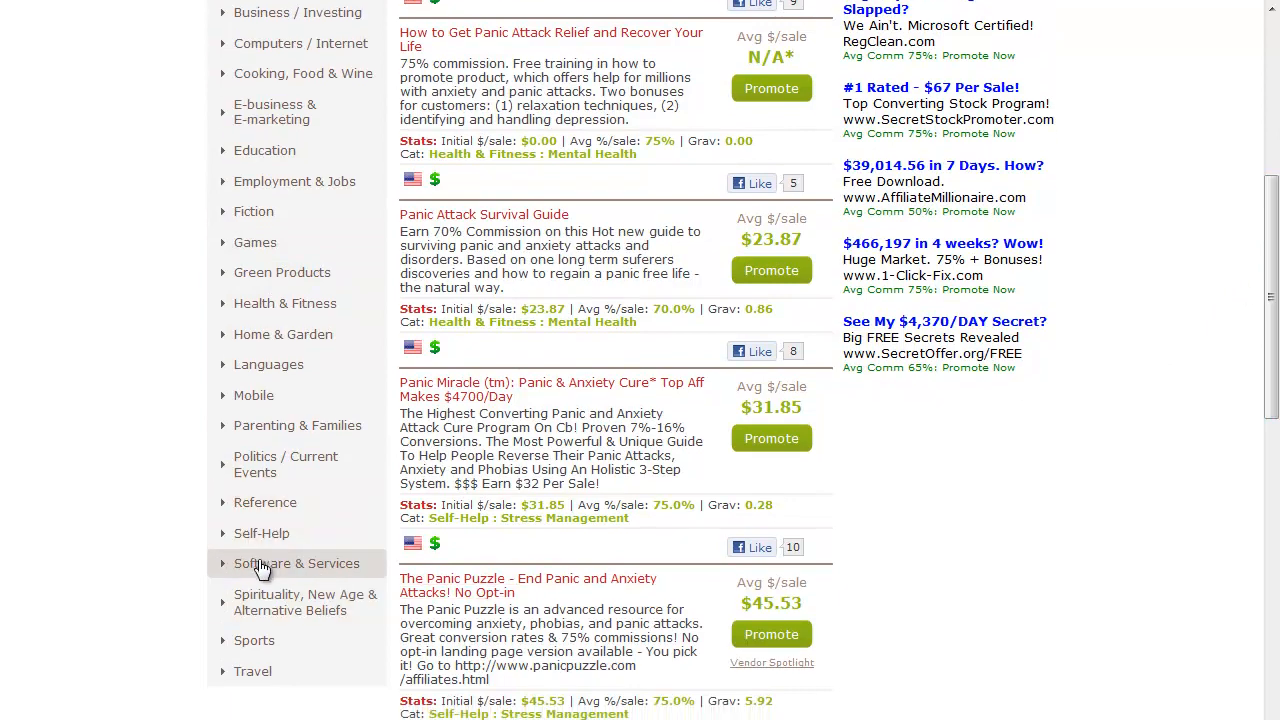
pyautogui.moveTo(252, 672)
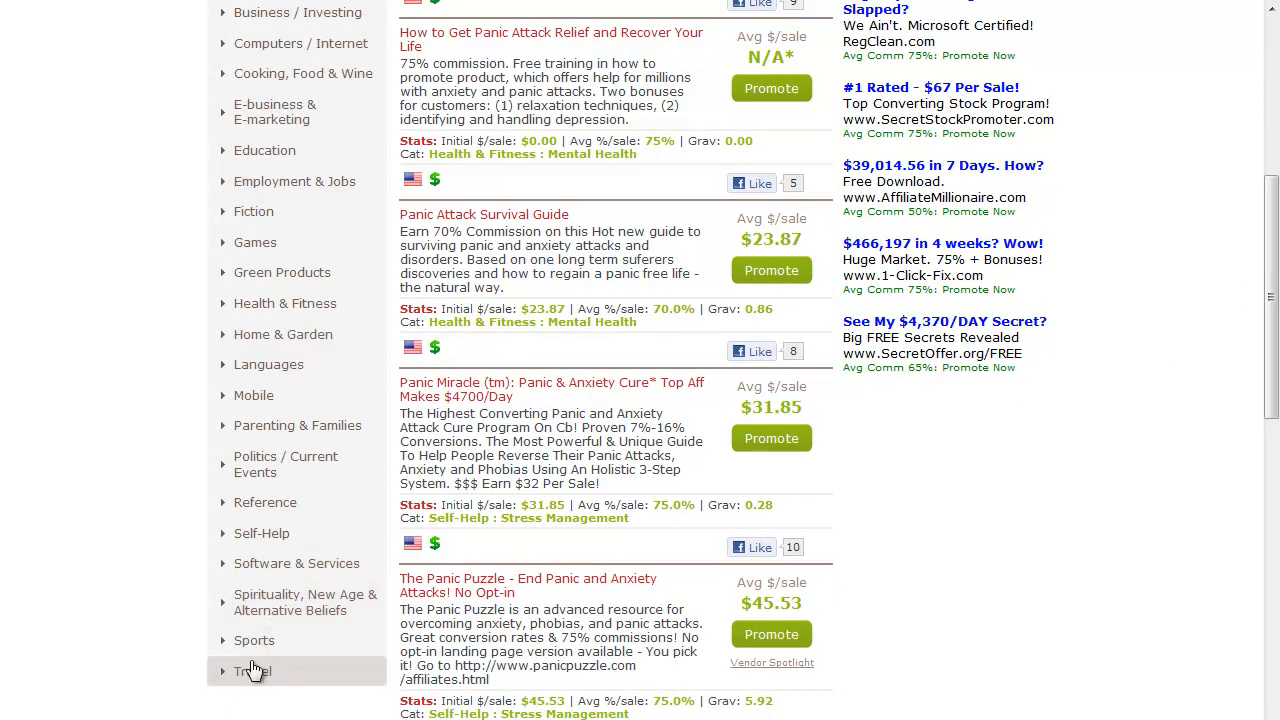
pyautogui.moveTo(284, 272)
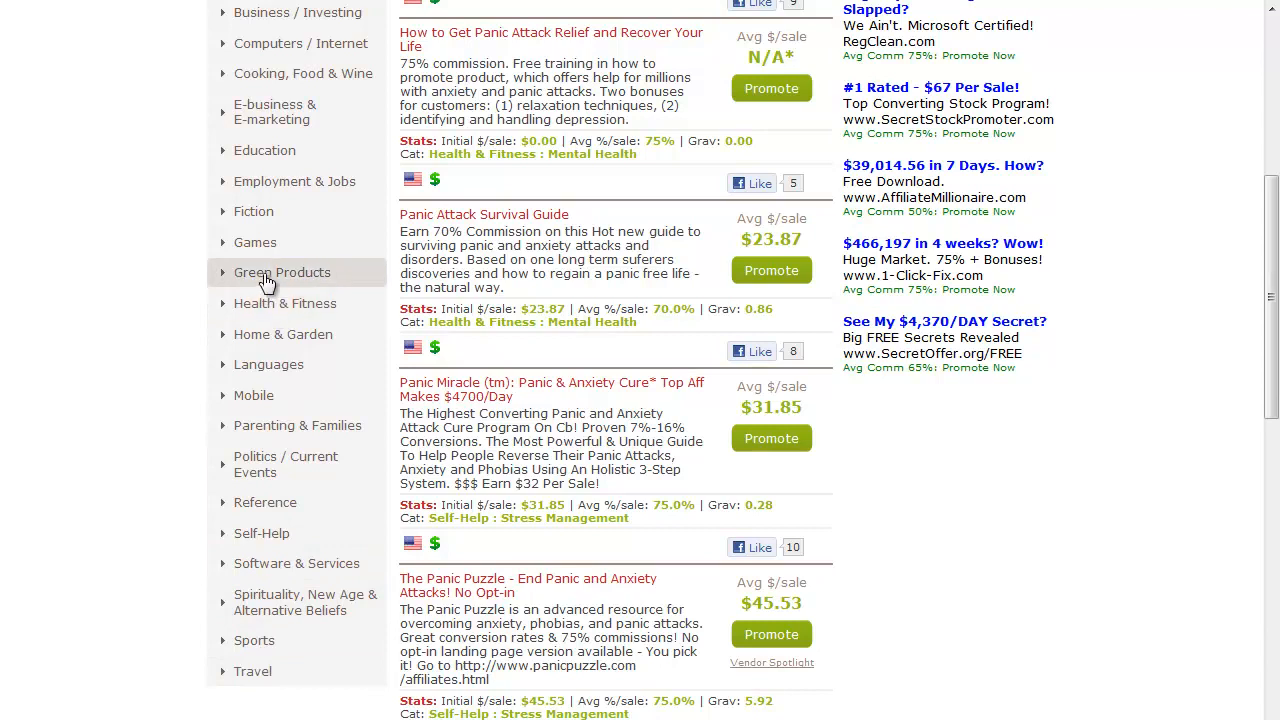
pyautogui.moveTo(1080, 356)
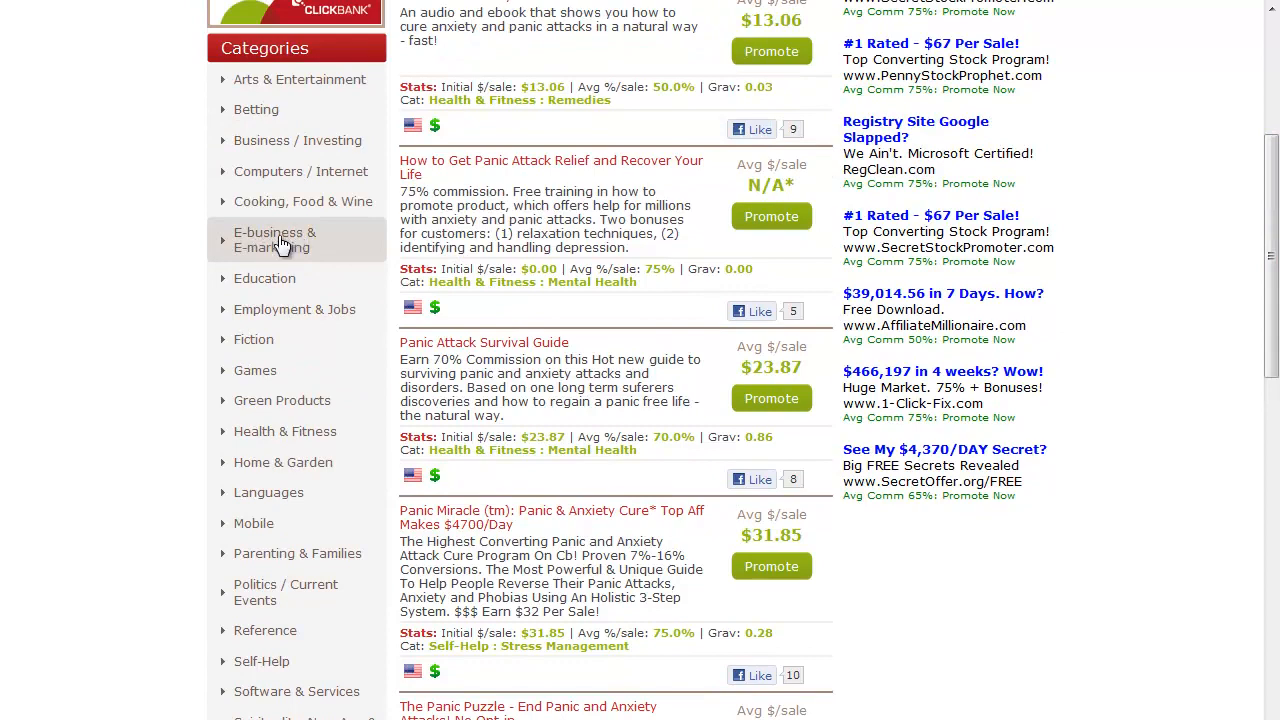
pyautogui.moveTo(296, 172)
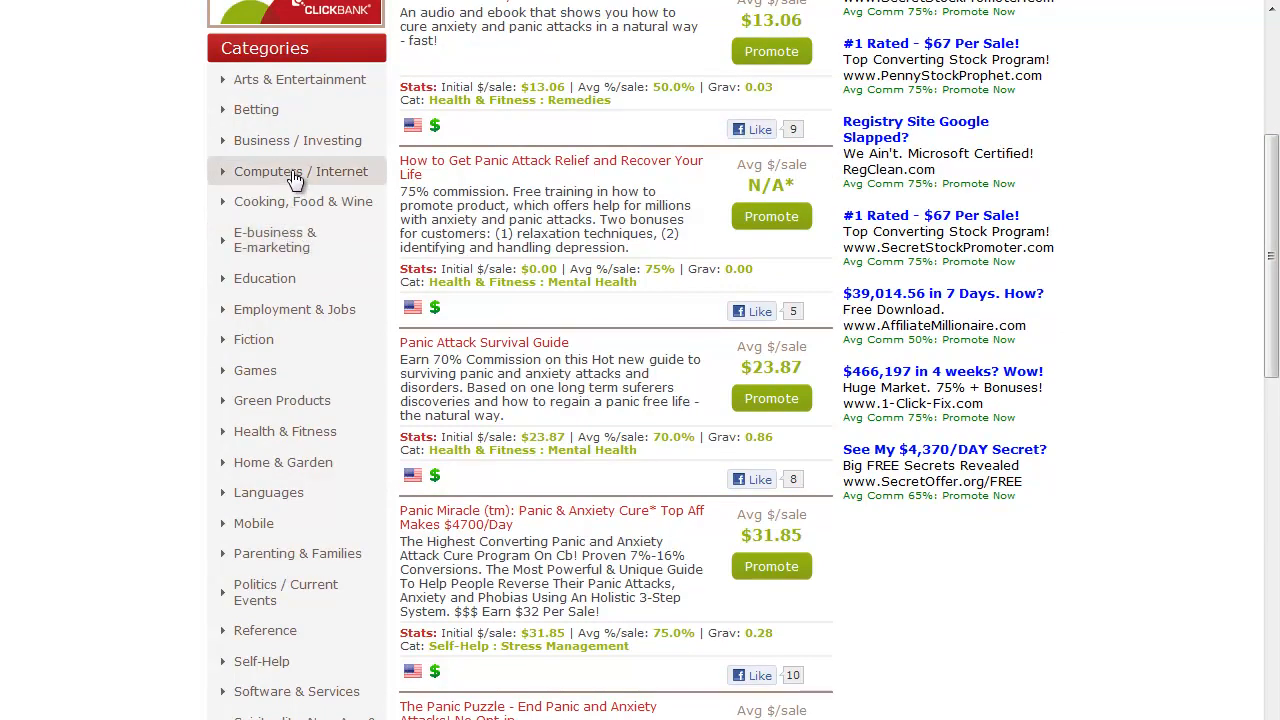
pyautogui.moveTo(290, 108)
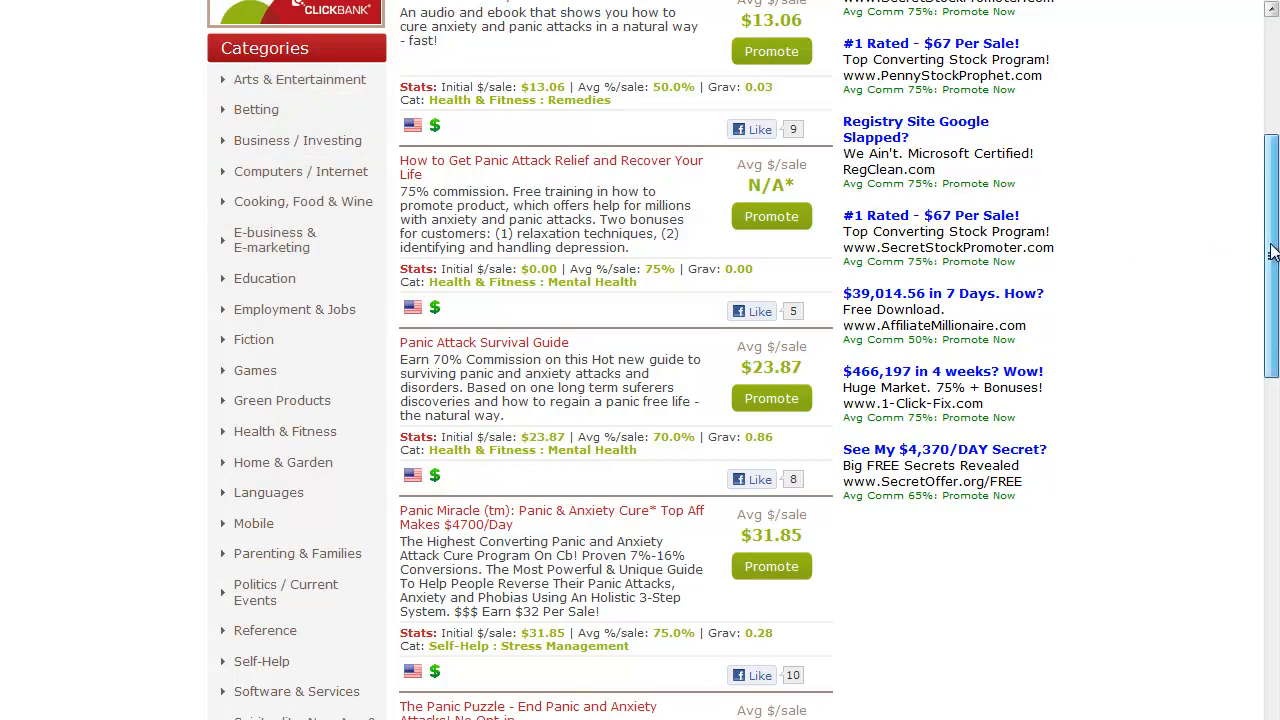
pyautogui.scroll(3)
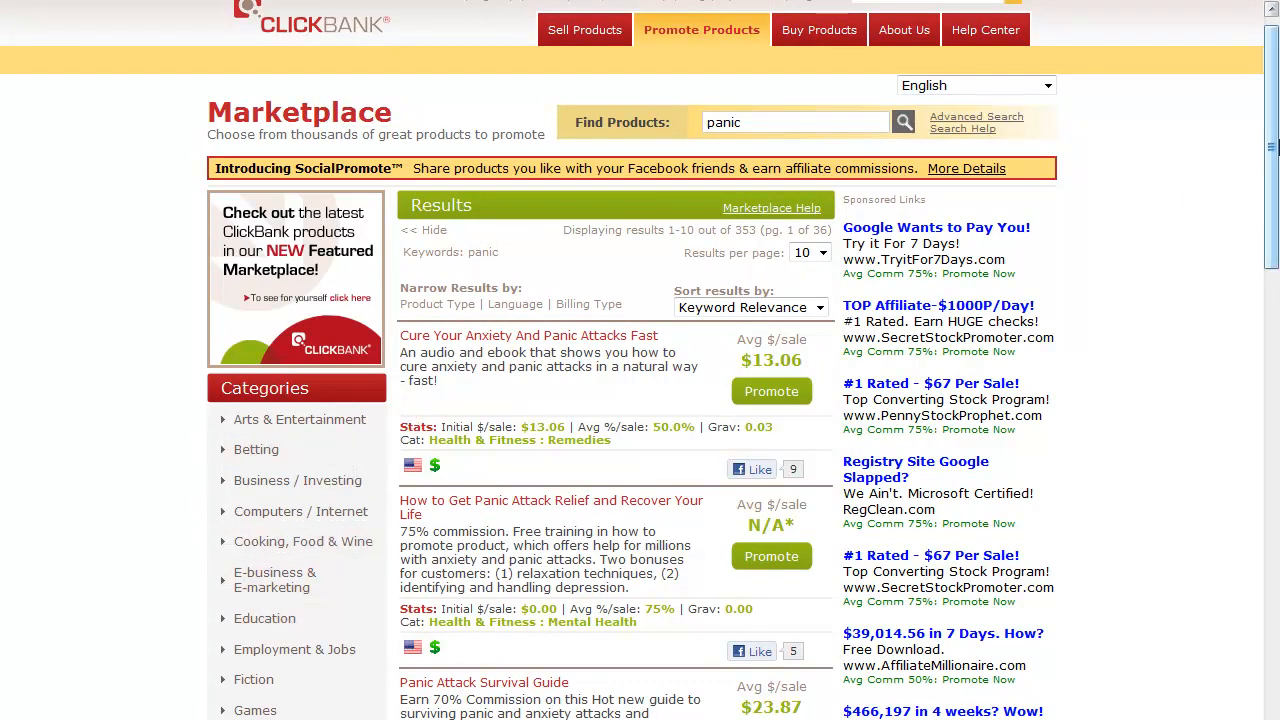
# Sort the 'panic' results by Gravity, putting The Magic Of Making Up first
pyautogui.scroll(-3)
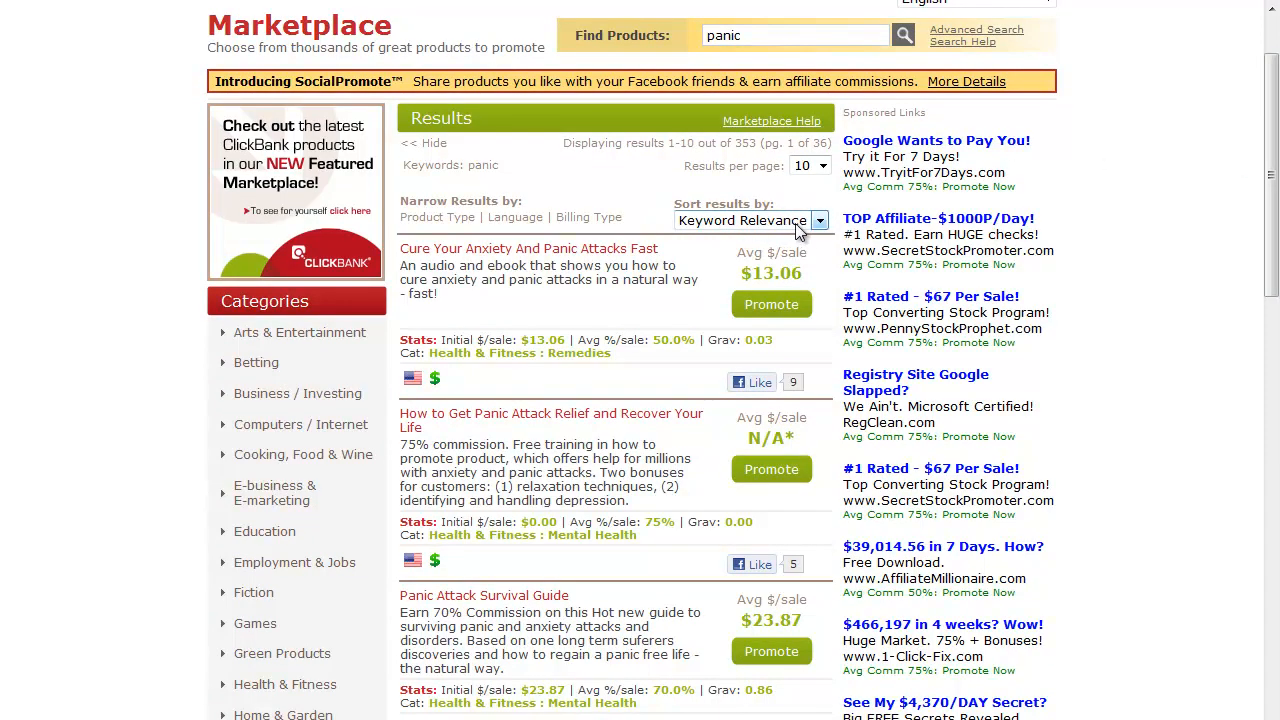
pyautogui.click(820, 220)
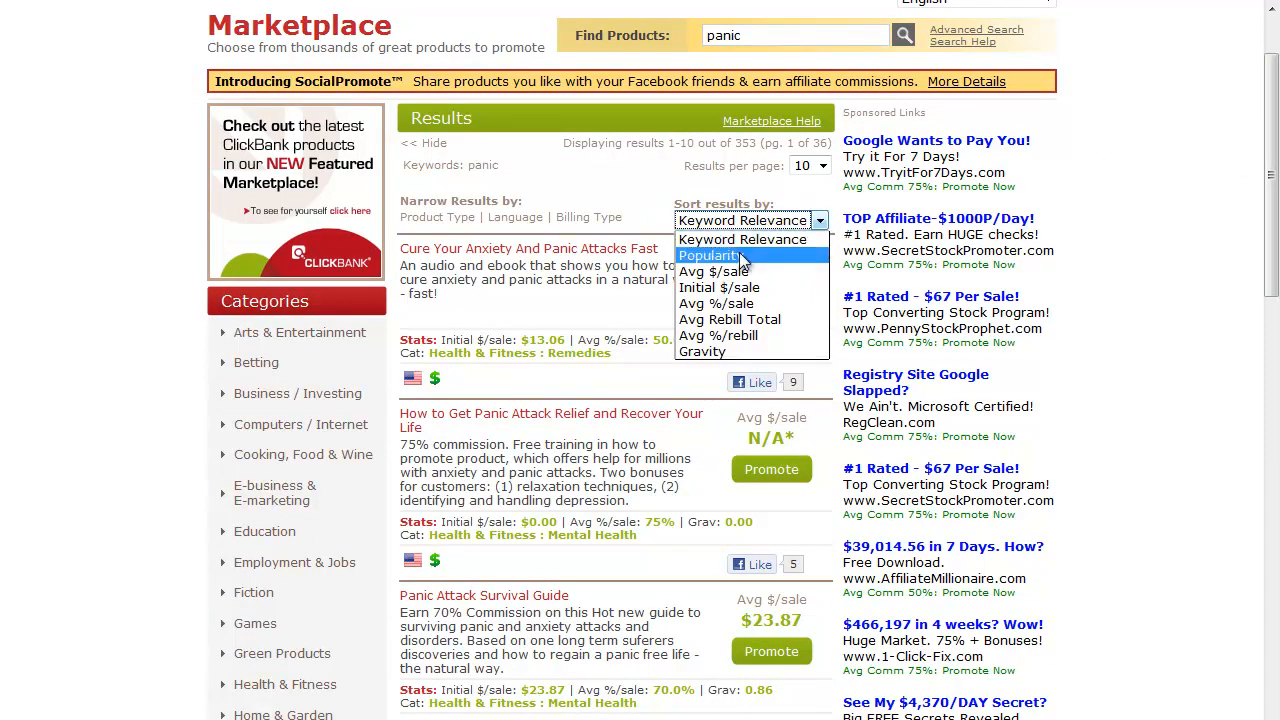
pyautogui.moveTo(704, 352)
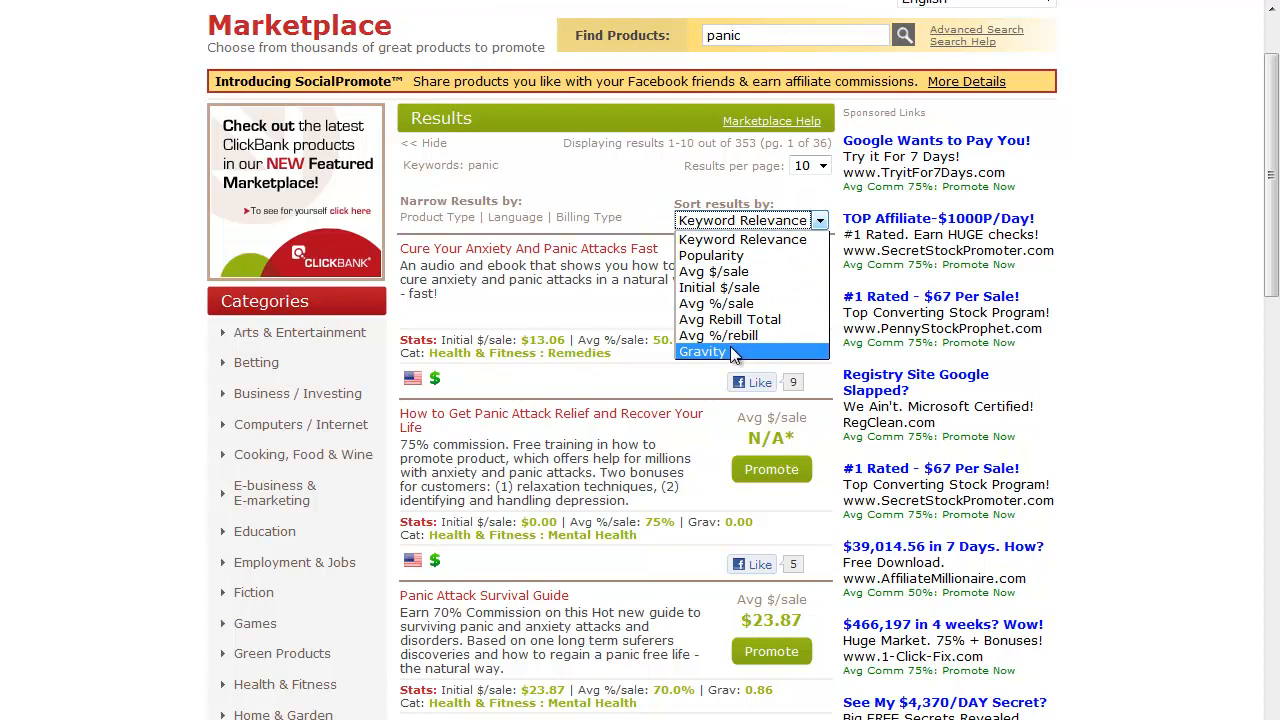
pyautogui.moveTo(736, 360)
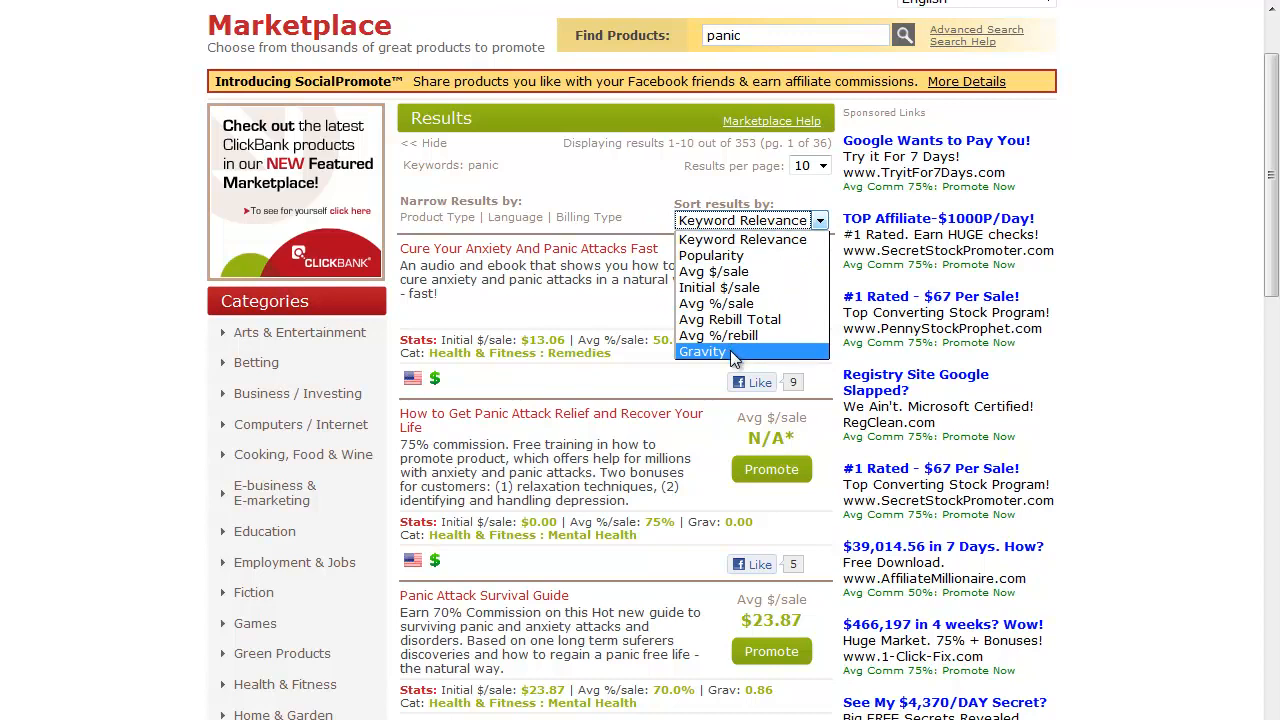
pyautogui.click(702, 352)
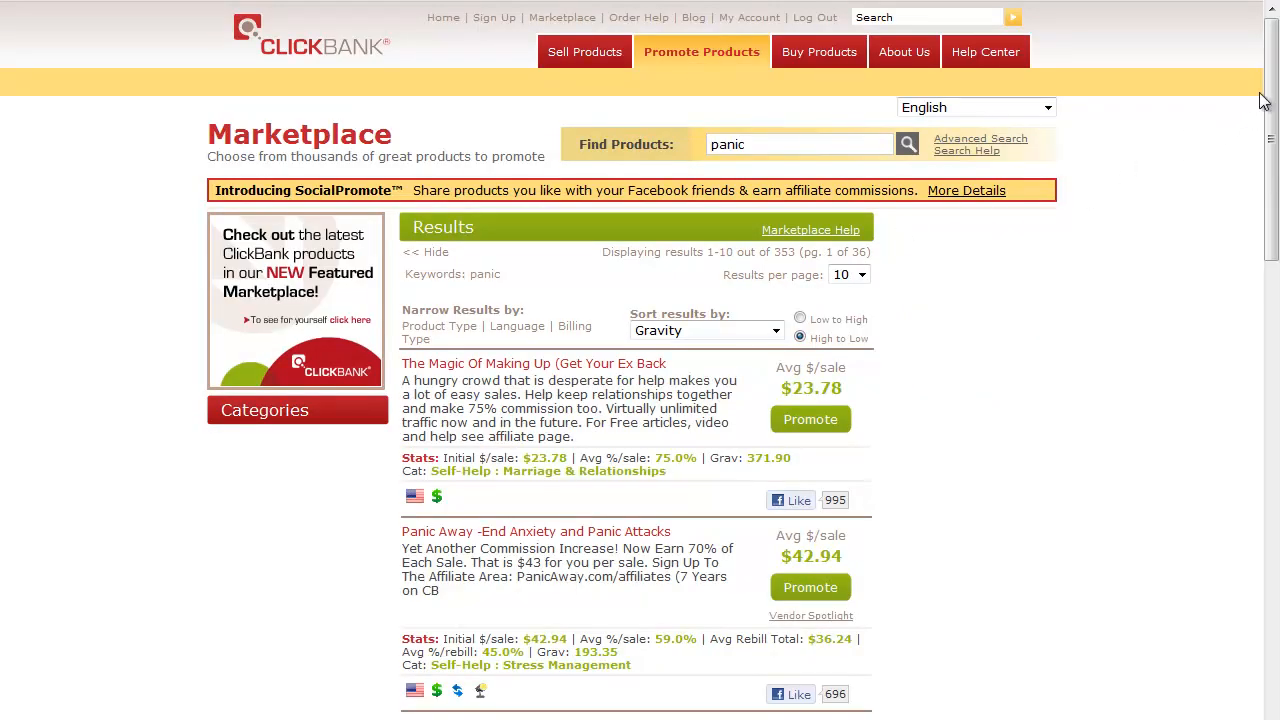
pyautogui.scroll(-3)
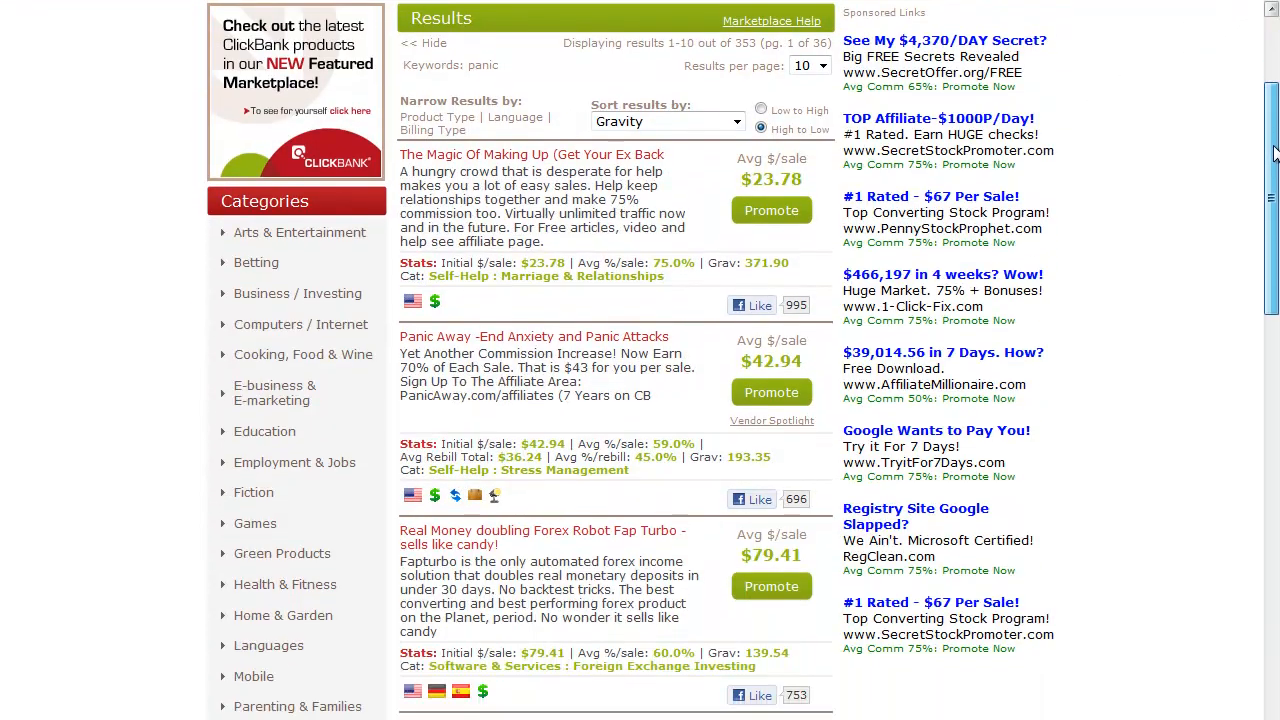
pyautogui.scroll(-3)
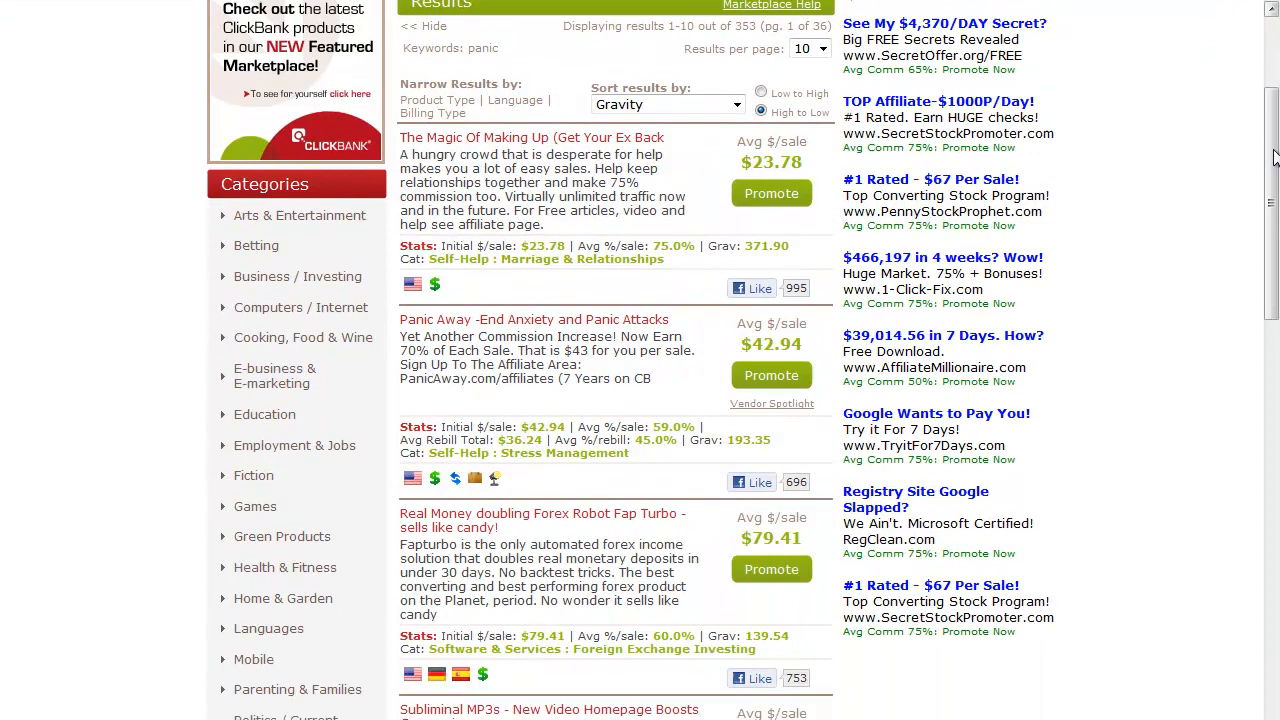
pyautogui.scroll(3)
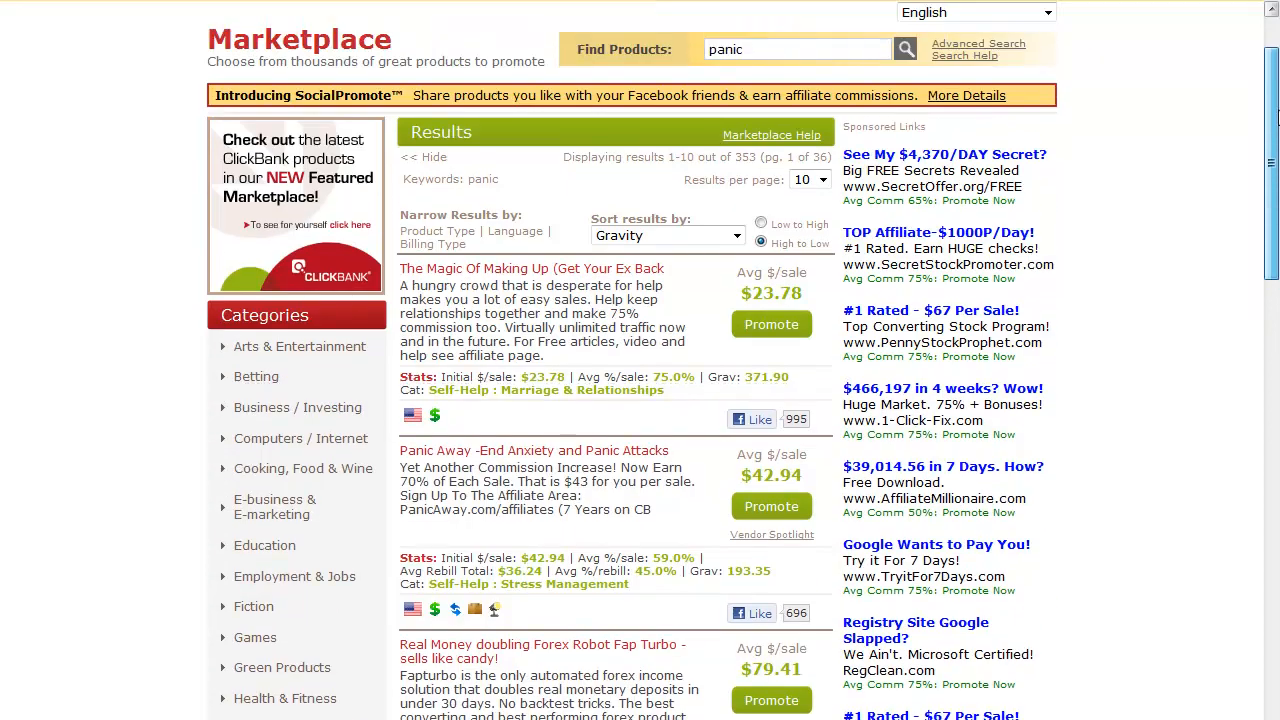
pyautogui.scroll(-3)
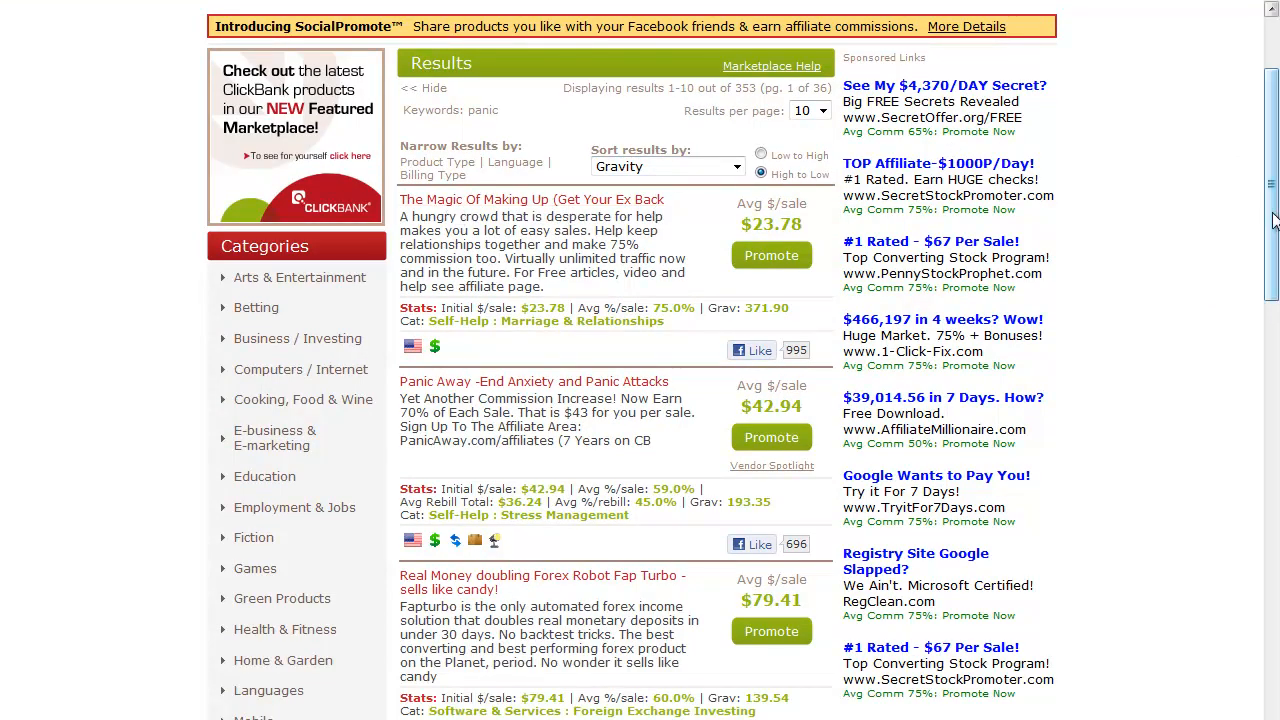
# Search for 'anxiety' and review Panic Away's gravity score and affiliate page details
pyautogui.scroll(3)
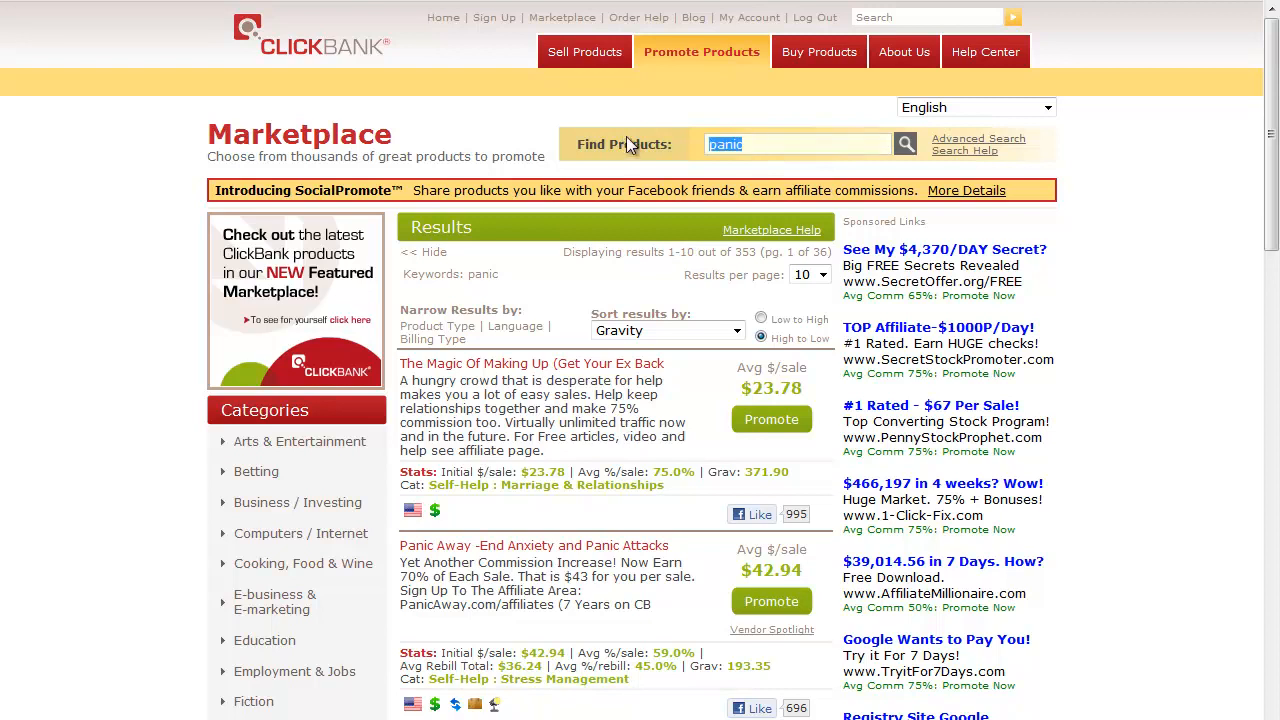
pyautogui.write('anxiety')
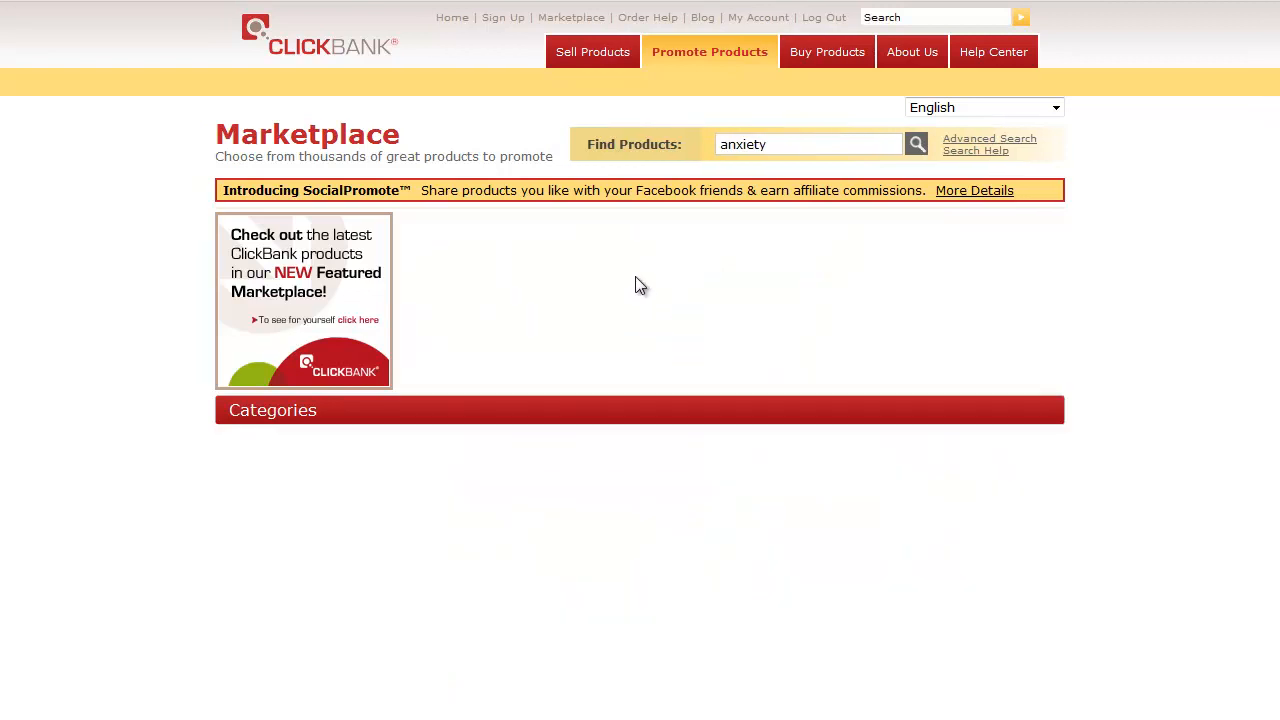
pyautogui.click(916, 144)
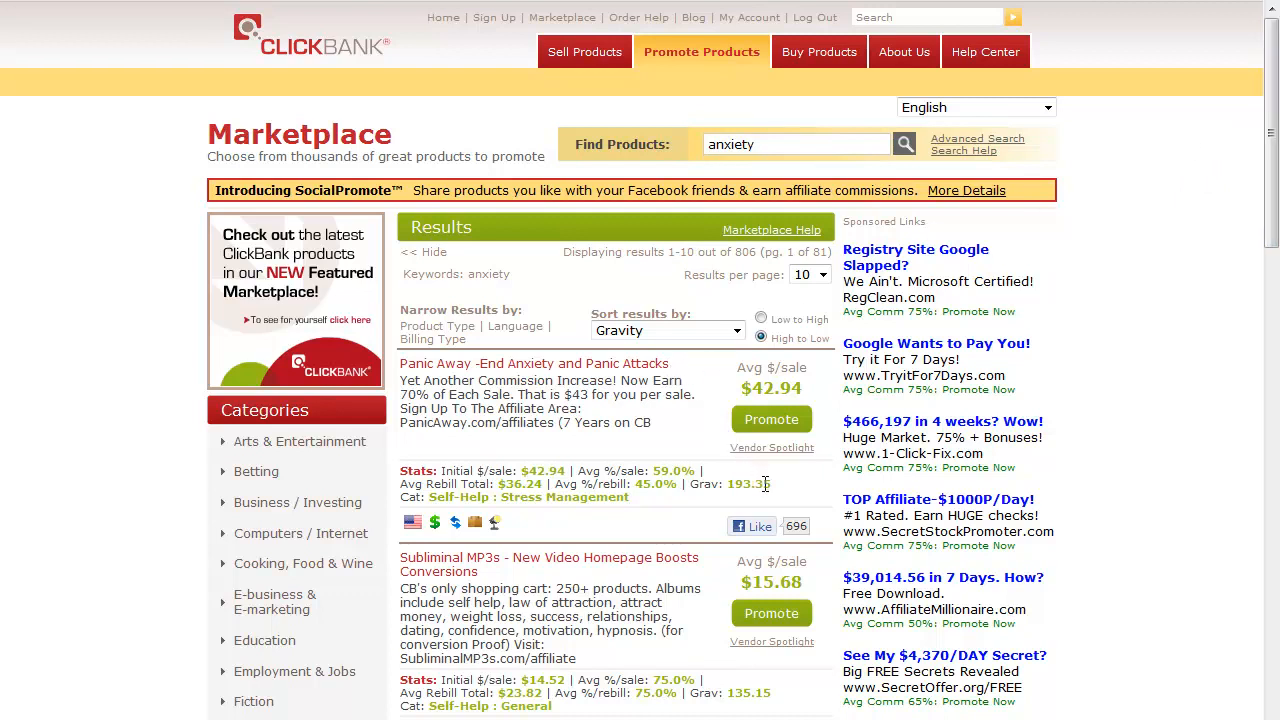
pyautogui.doubleClick(748, 484)
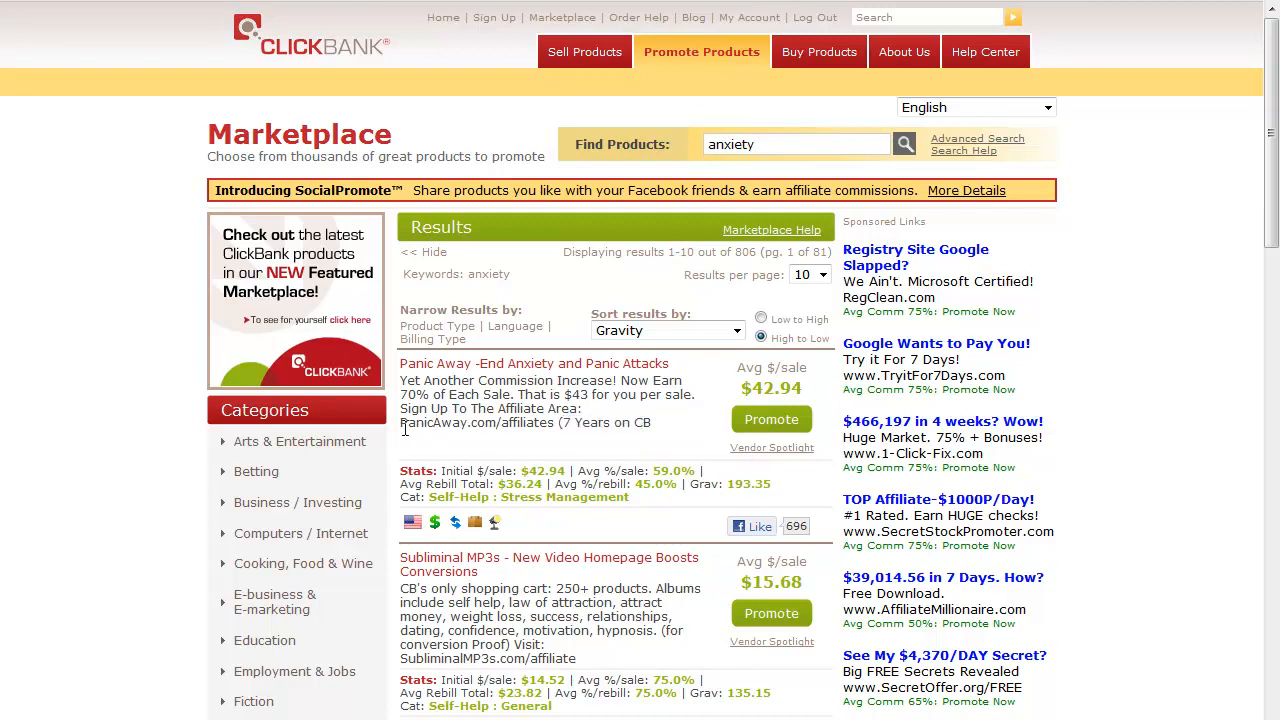
pyautogui.doubleClick(468, 422)
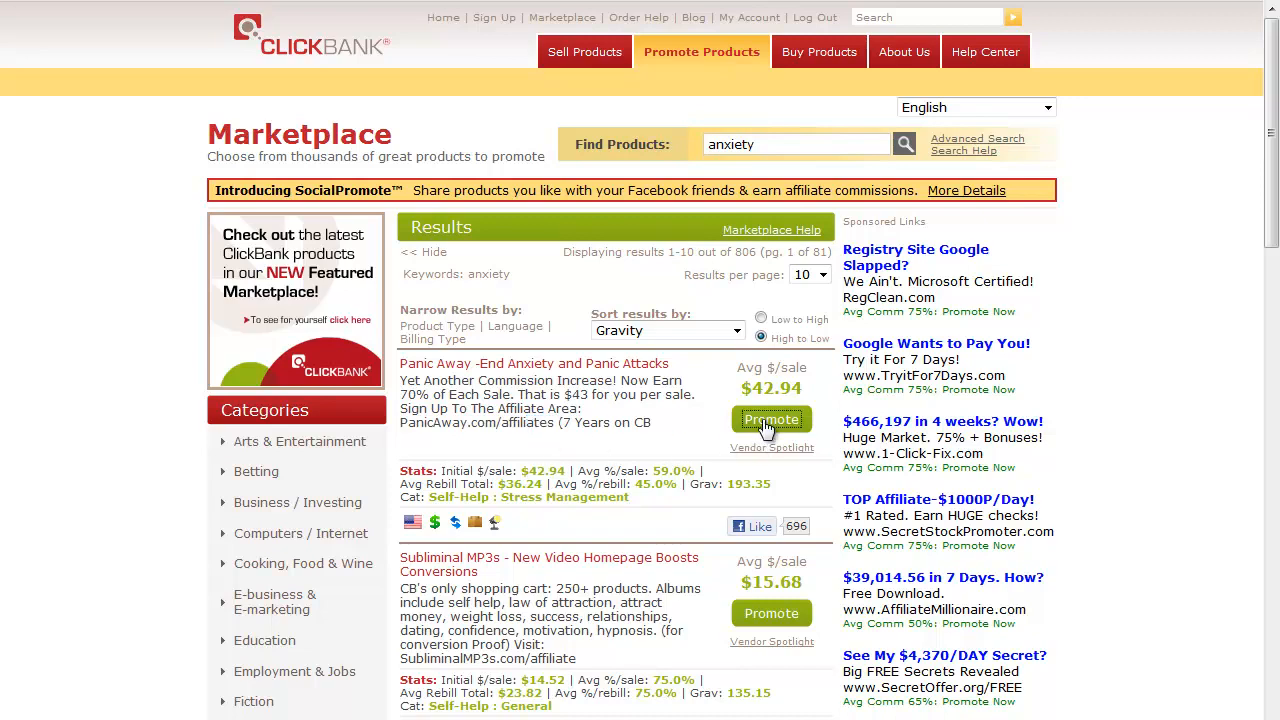
# Promote Panic Away and create its affiliate link with the account nickname
pyautogui.click(772, 420)
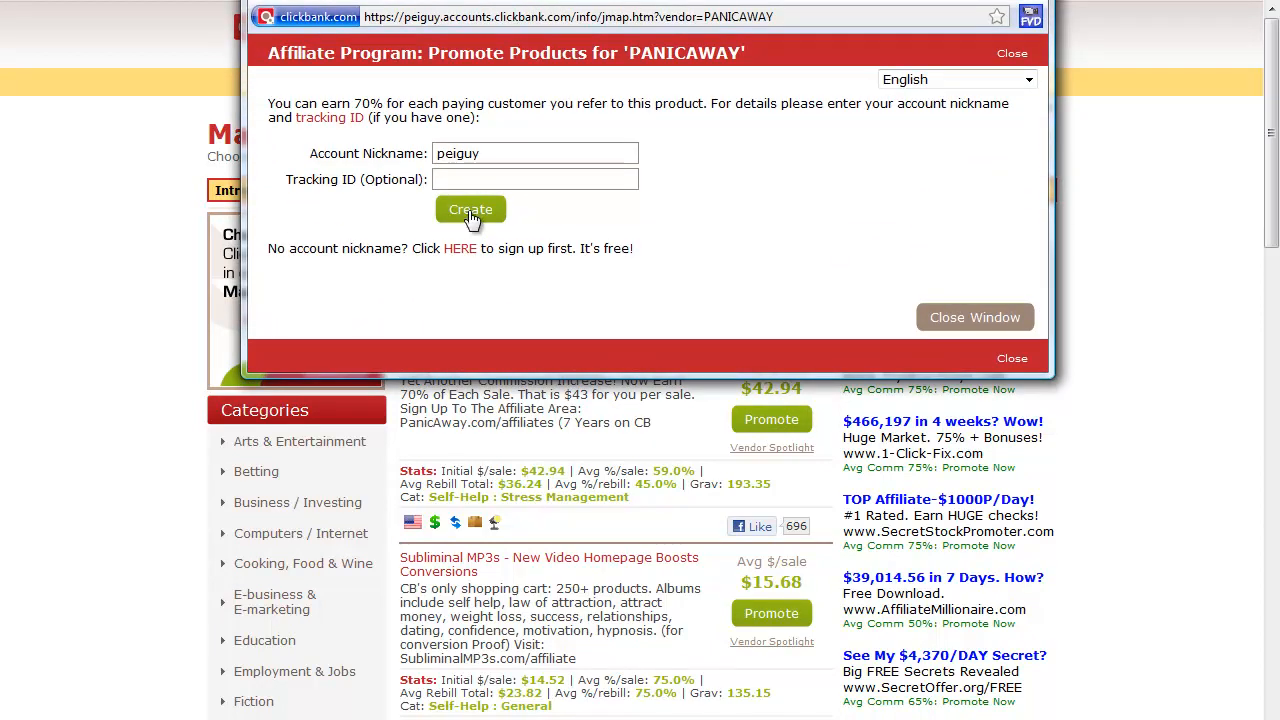
pyautogui.click(470, 210)
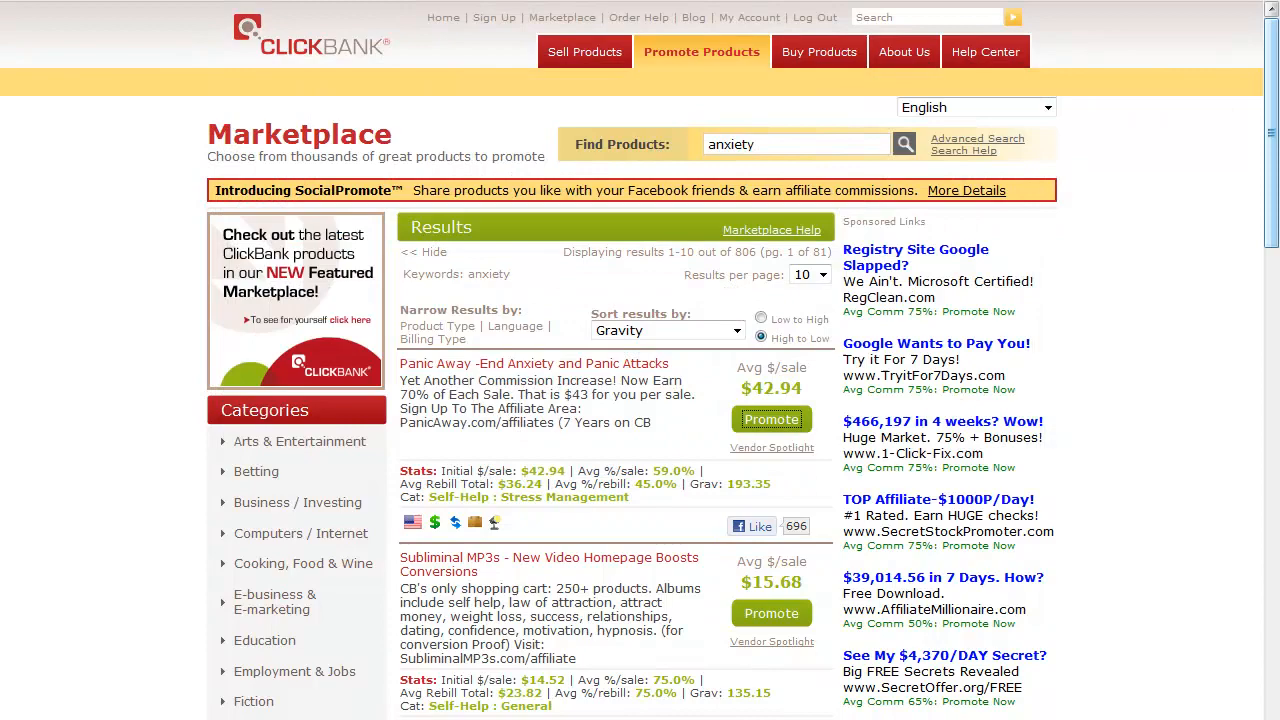
pyautogui.scroll(-3)
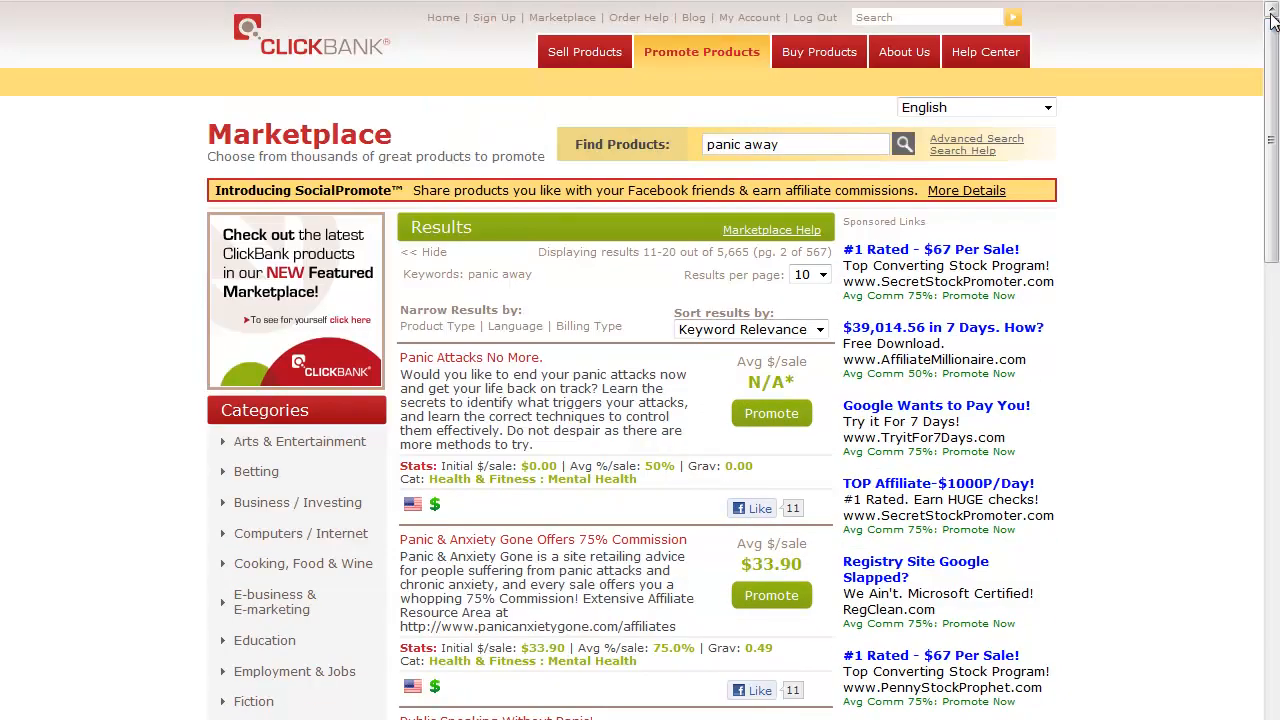
pyautogui.moveTo(1270, 16)
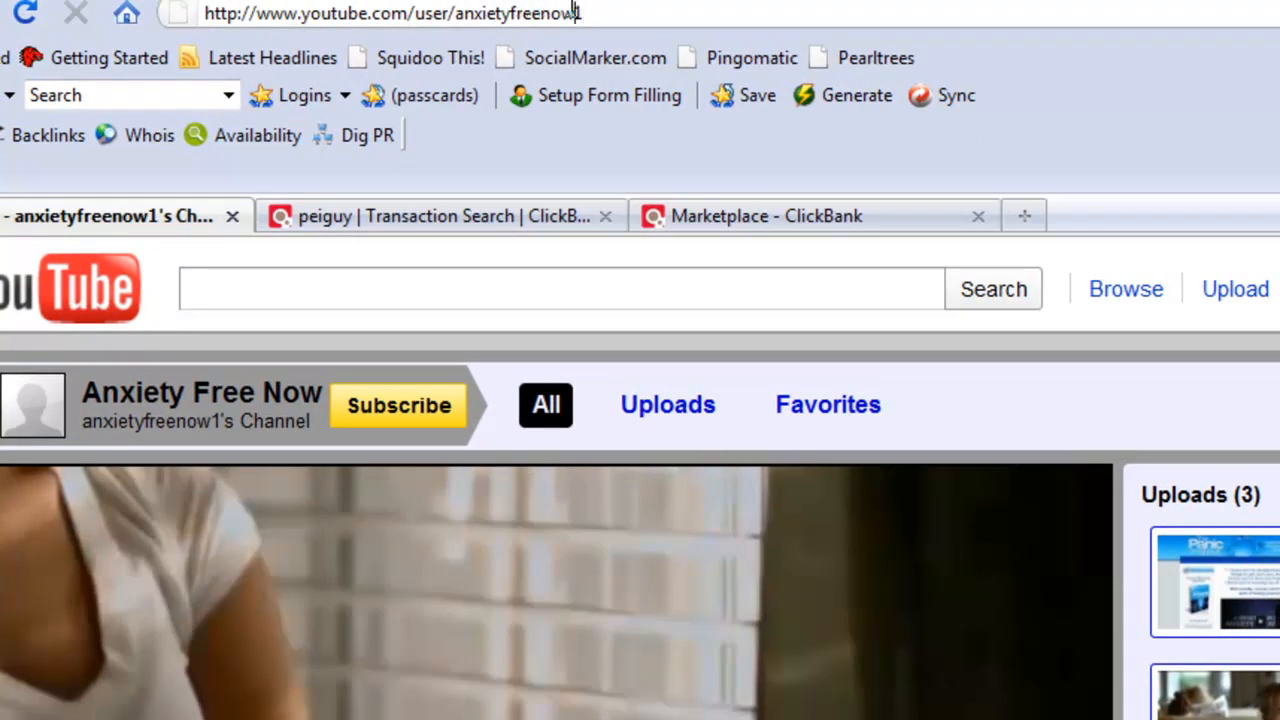
# Review the Anxiety Free Now channel page with its autoplaying featured video and budurl.com/anxietyfree overlay
pyautogui.doubleClick(518, 12)
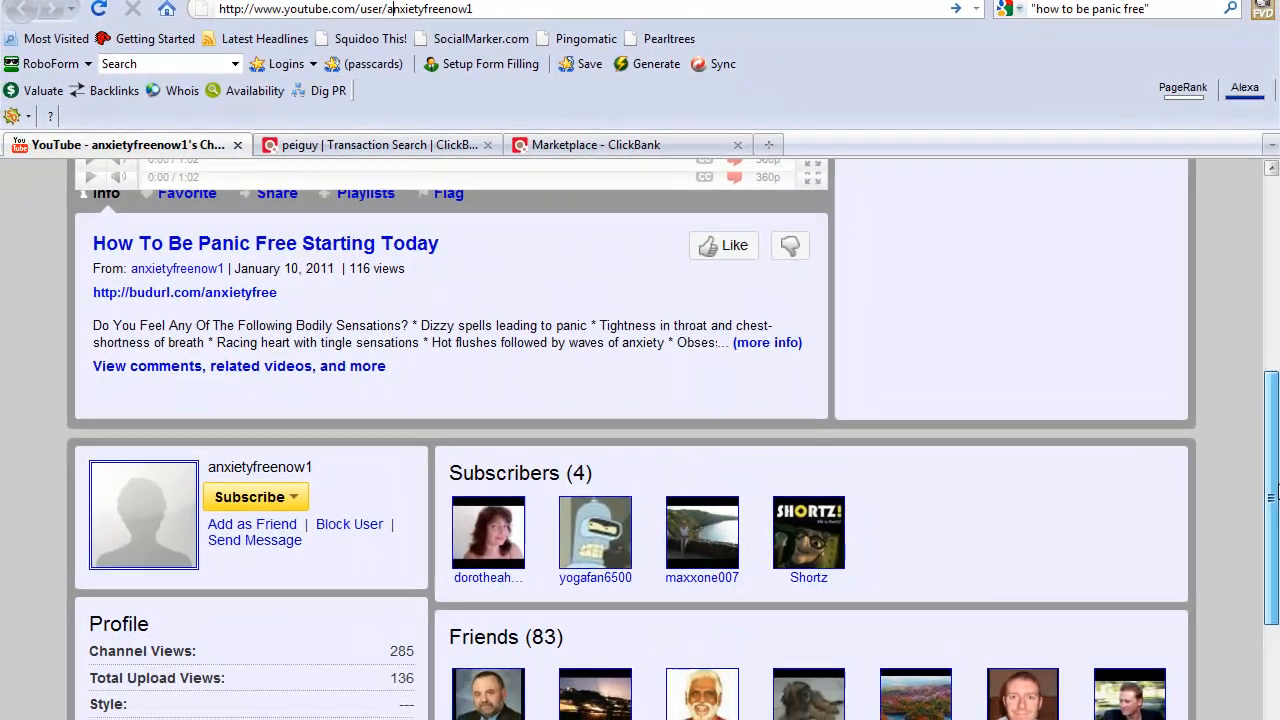
pyautogui.scroll(-3)
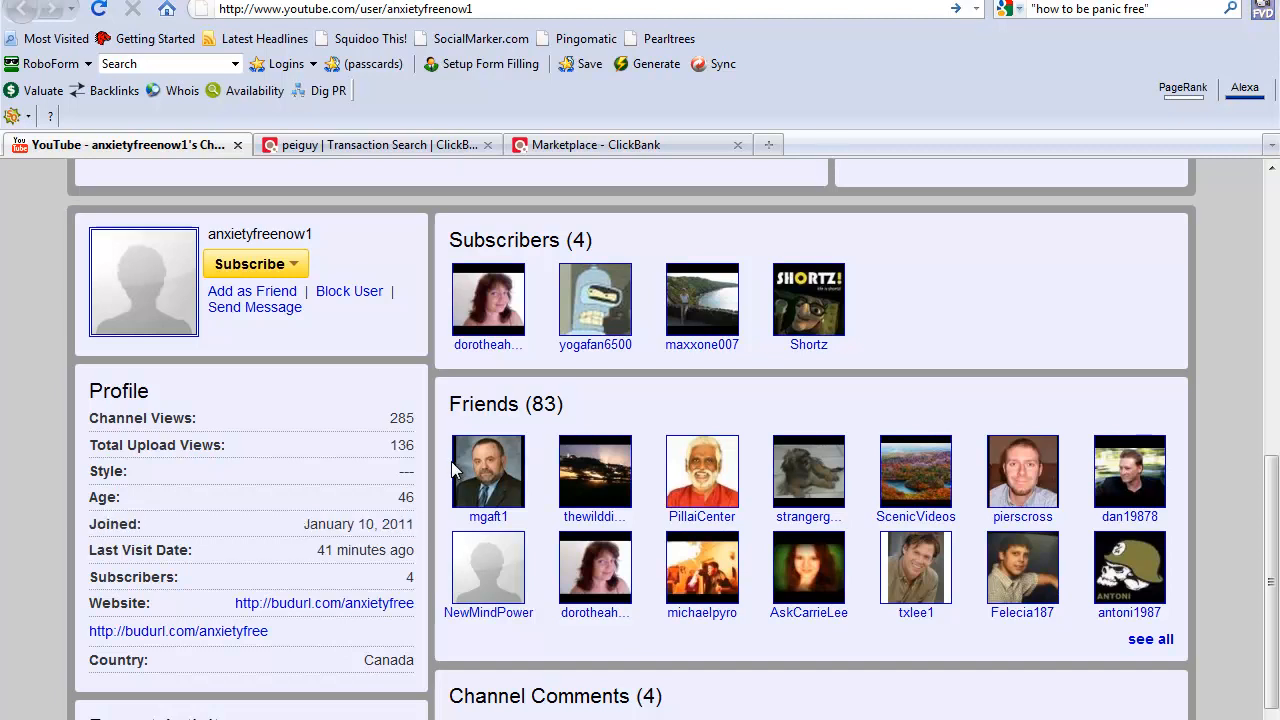
pyautogui.moveTo(520, 440)
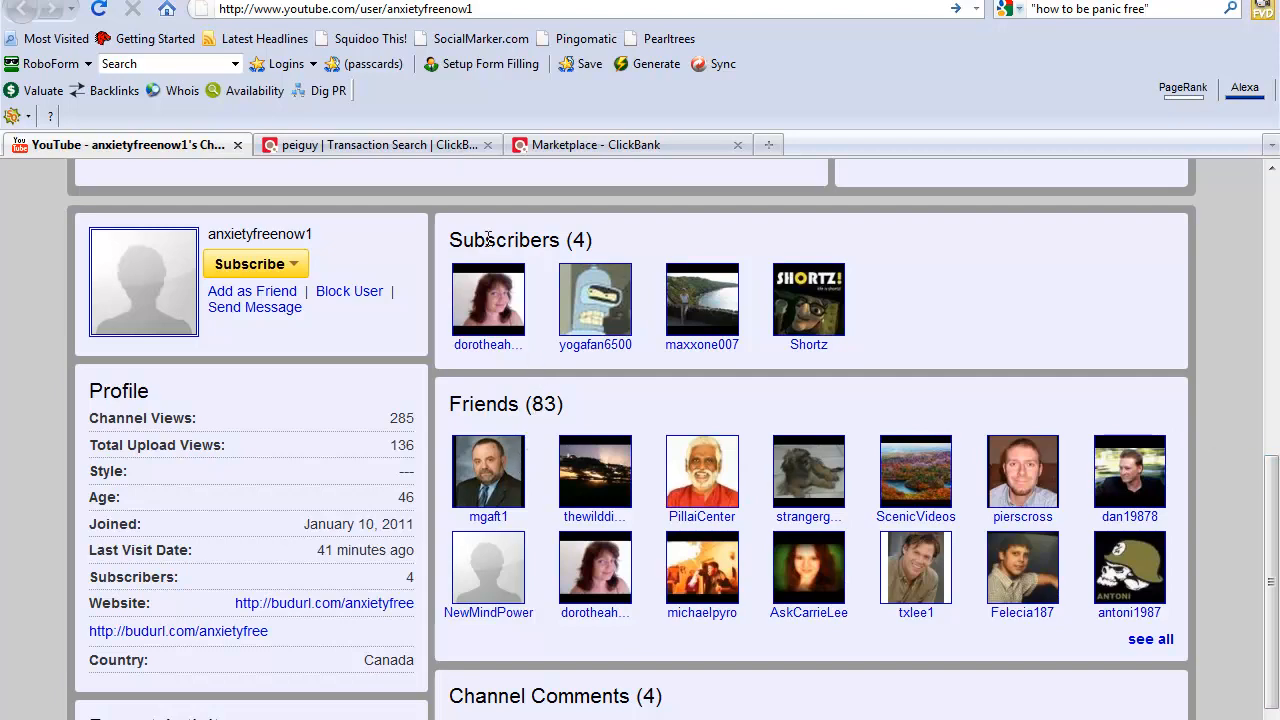
pyautogui.scroll(-3)
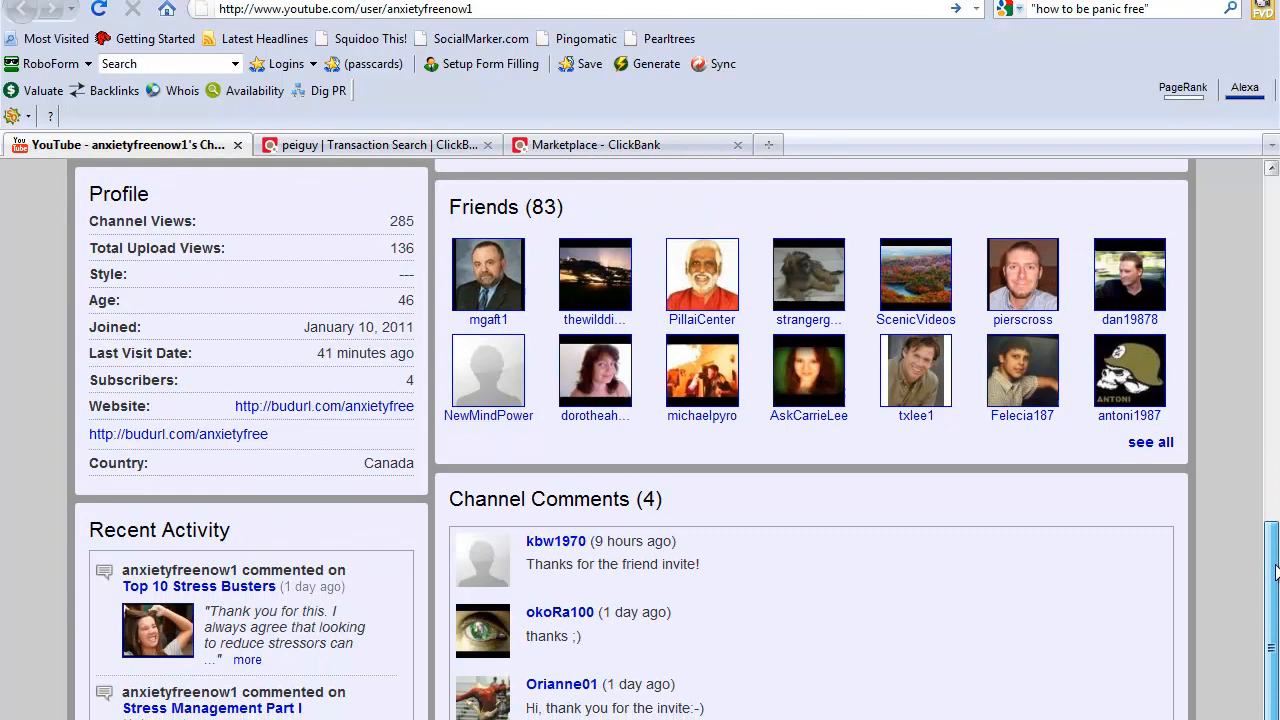
pyautogui.scroll(-3)
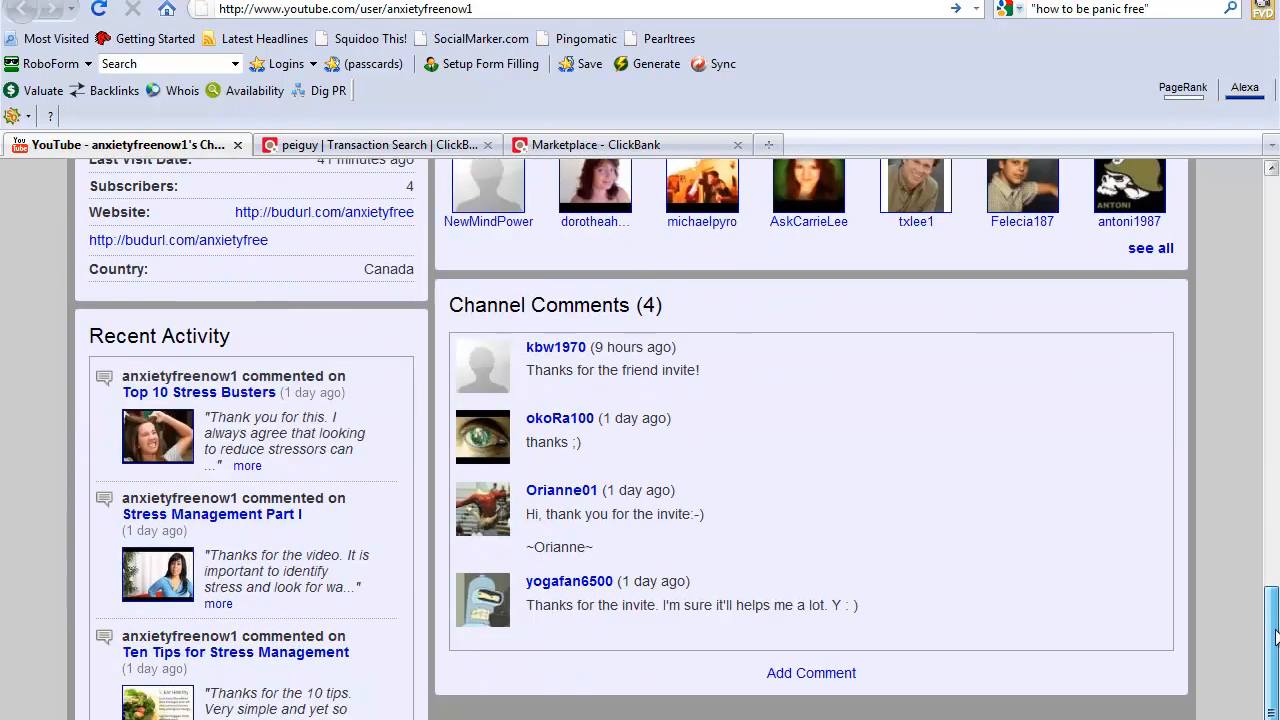
pyautogui.scroll(-3)
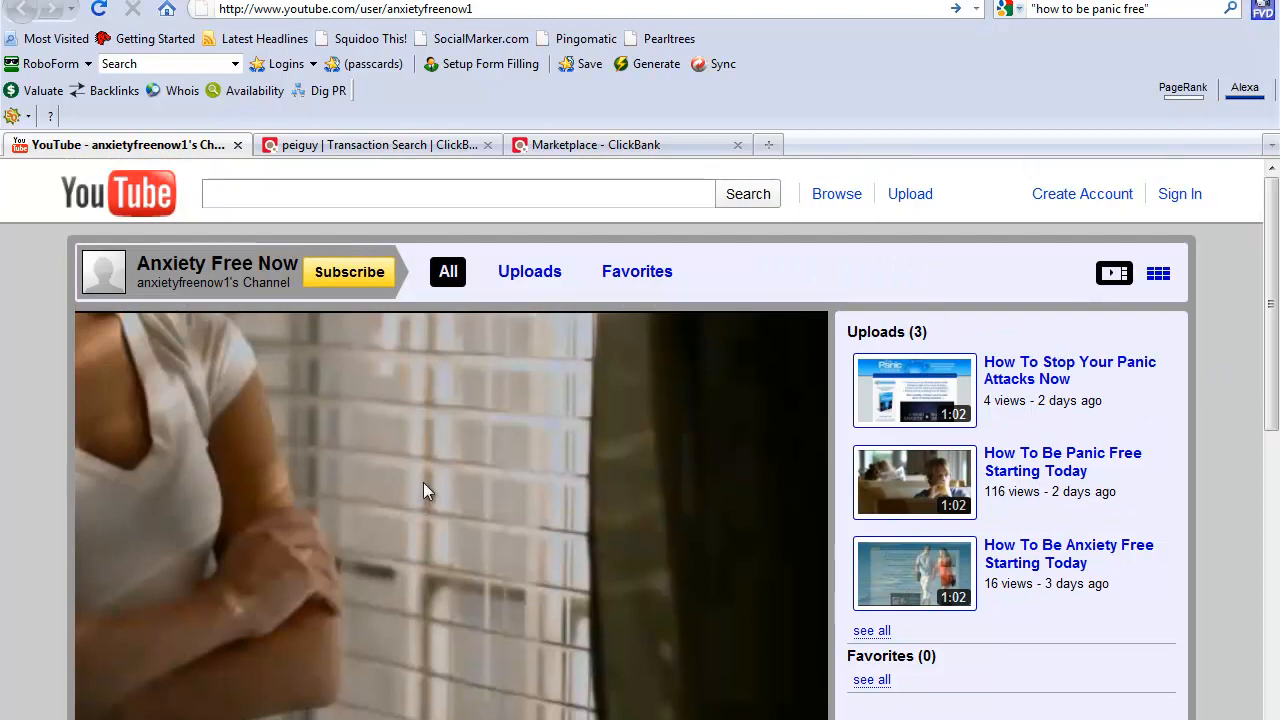
pyautogui.moveTo(180, 120)
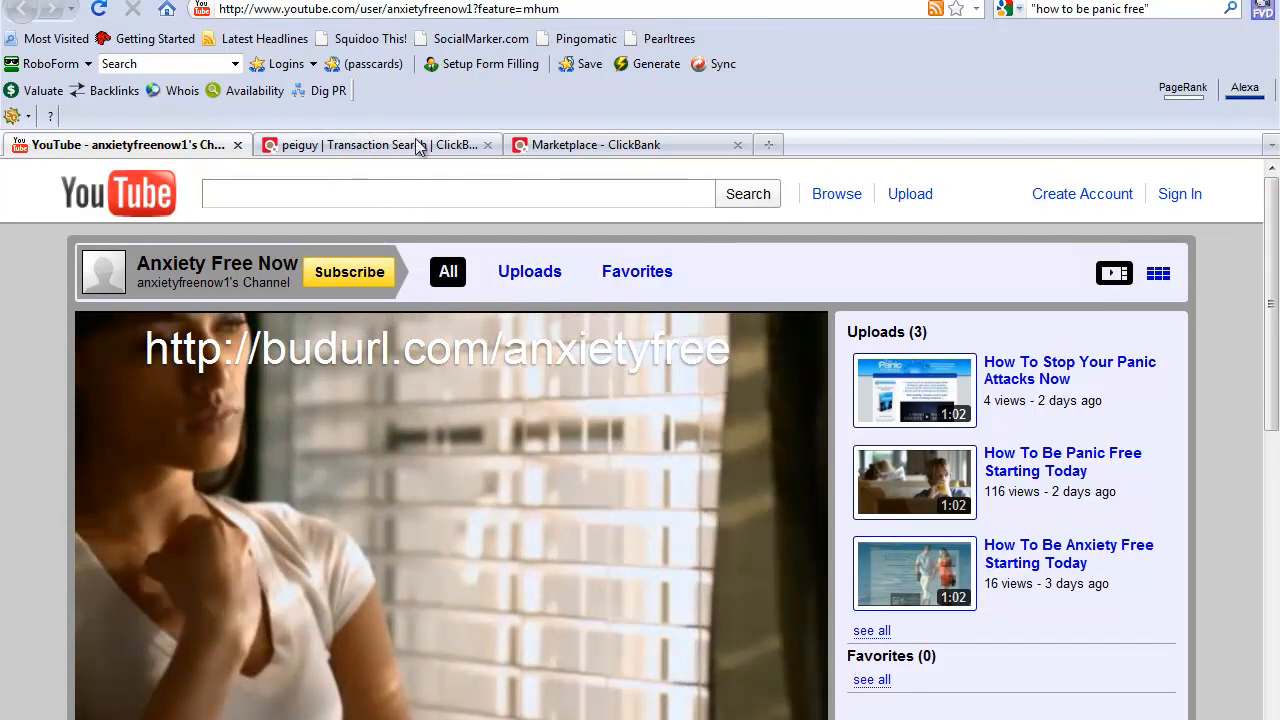
# Sign in to YouTube as anxietyfreenow1 via RoboForm autofill, dismissing the save prompt
pyautogui.click(1180, 194)
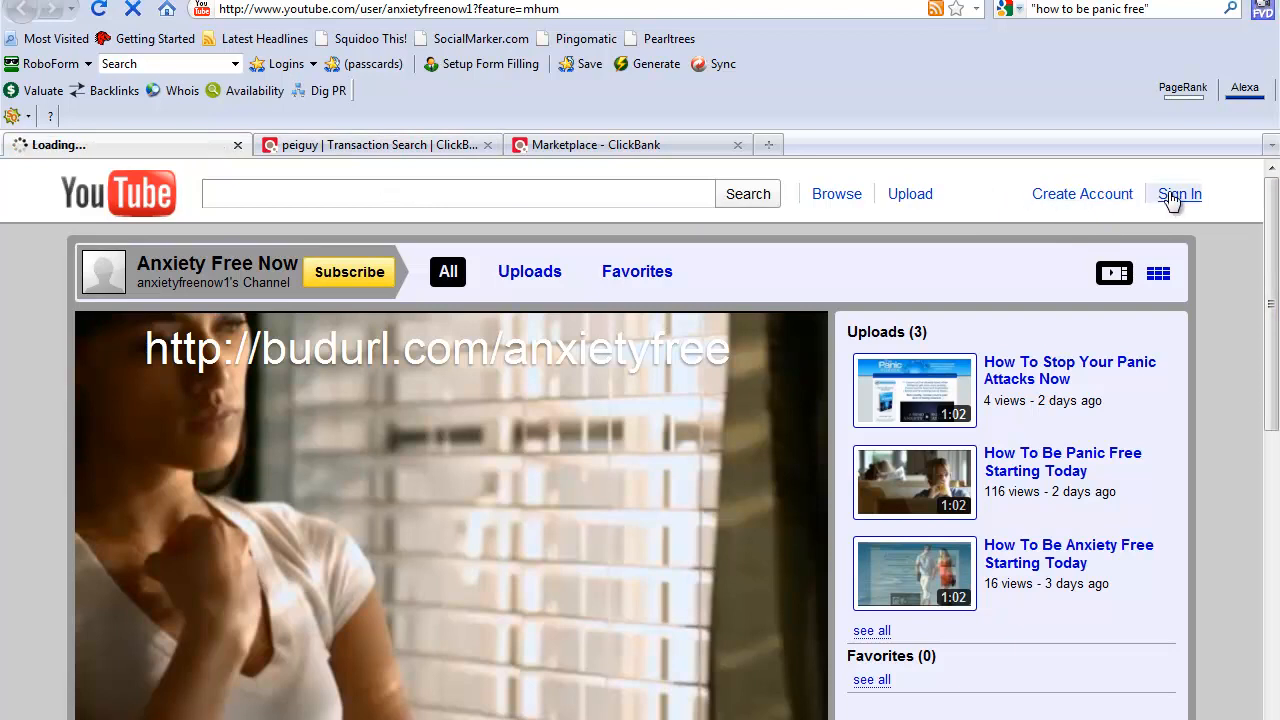
pyautogui.click(1180, 192)
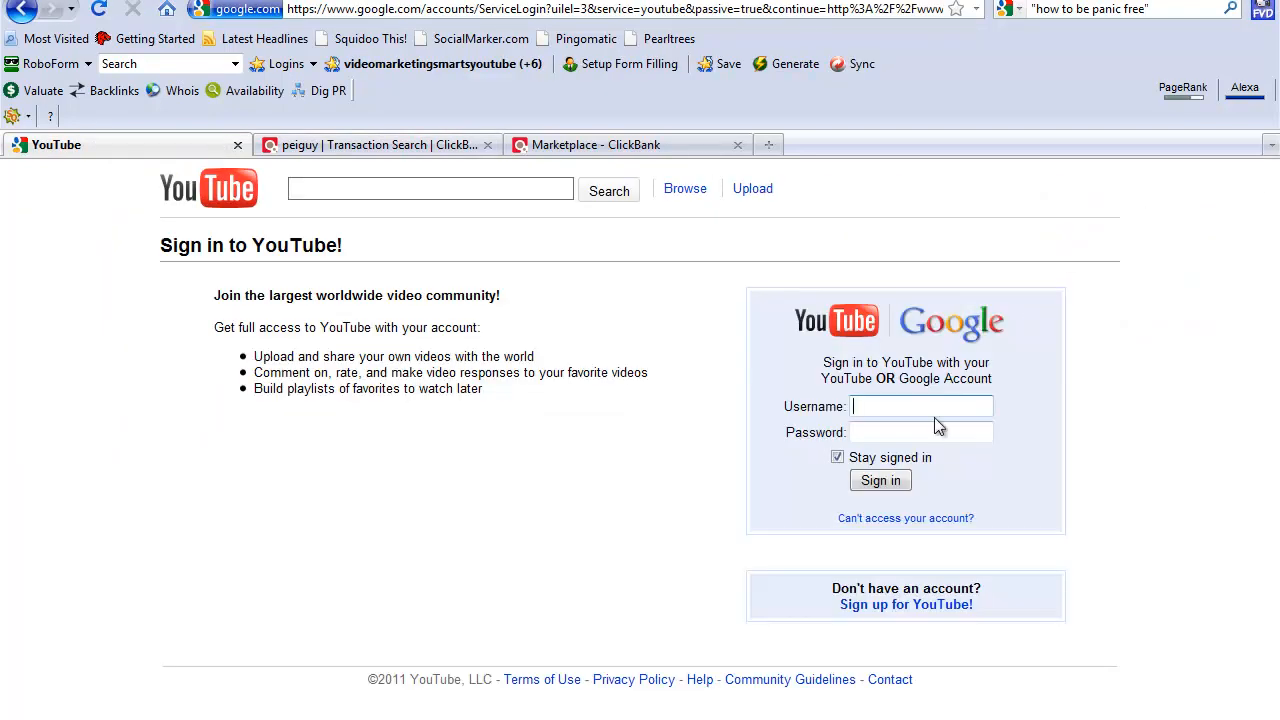
pyautogui.write('a')
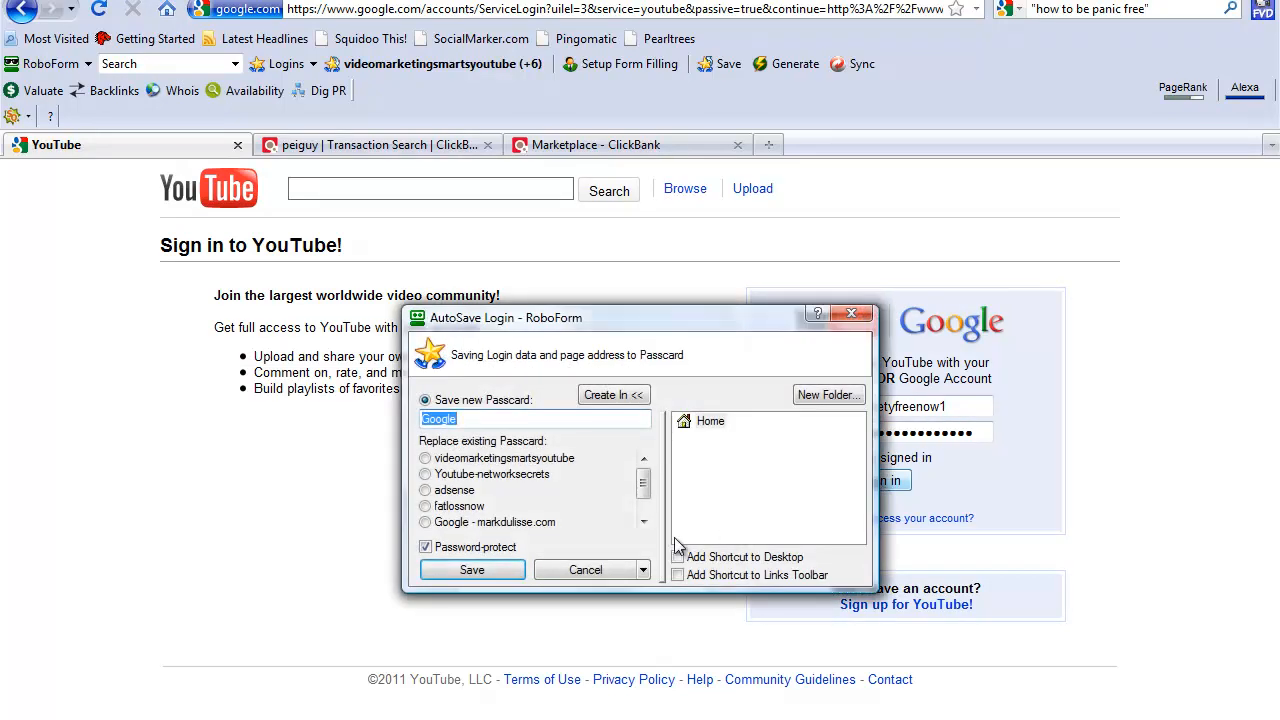
pyautogui.click(472, 568)
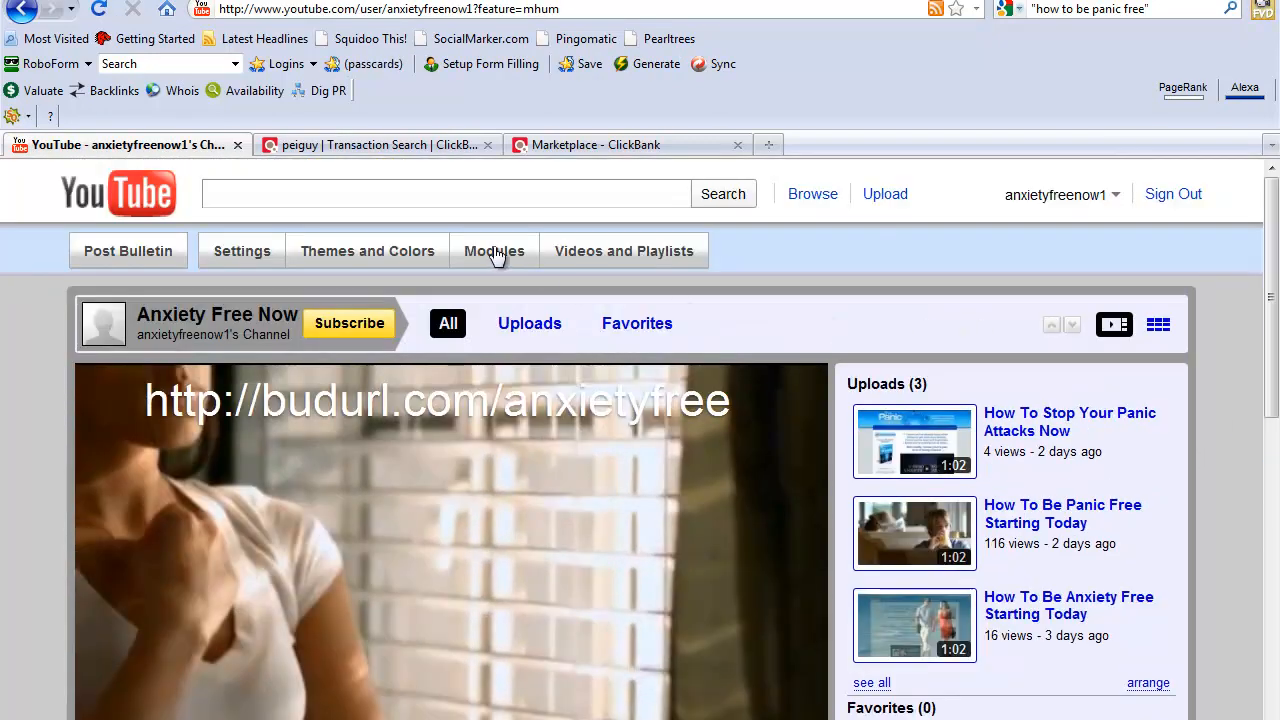
pyautogui.moveTo(242, 252)
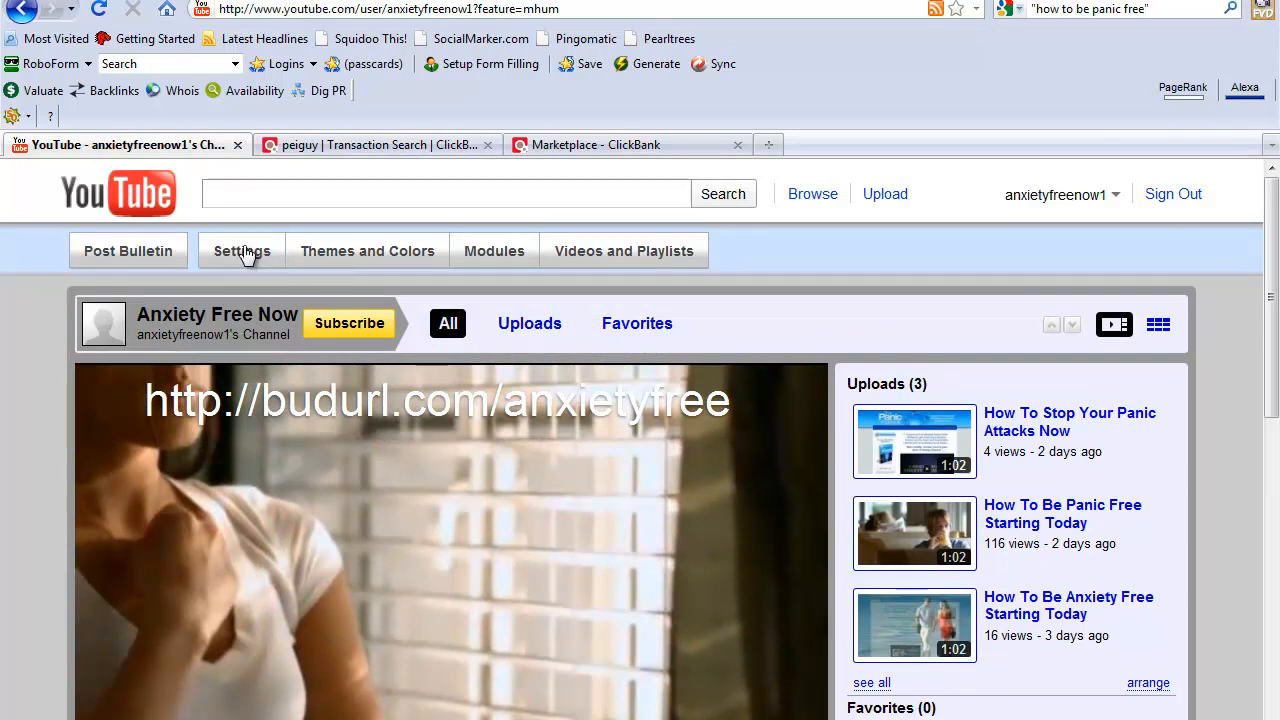
# Review the channel's Themes and Colors and Modules settings
pyautogui.click(242, 252)
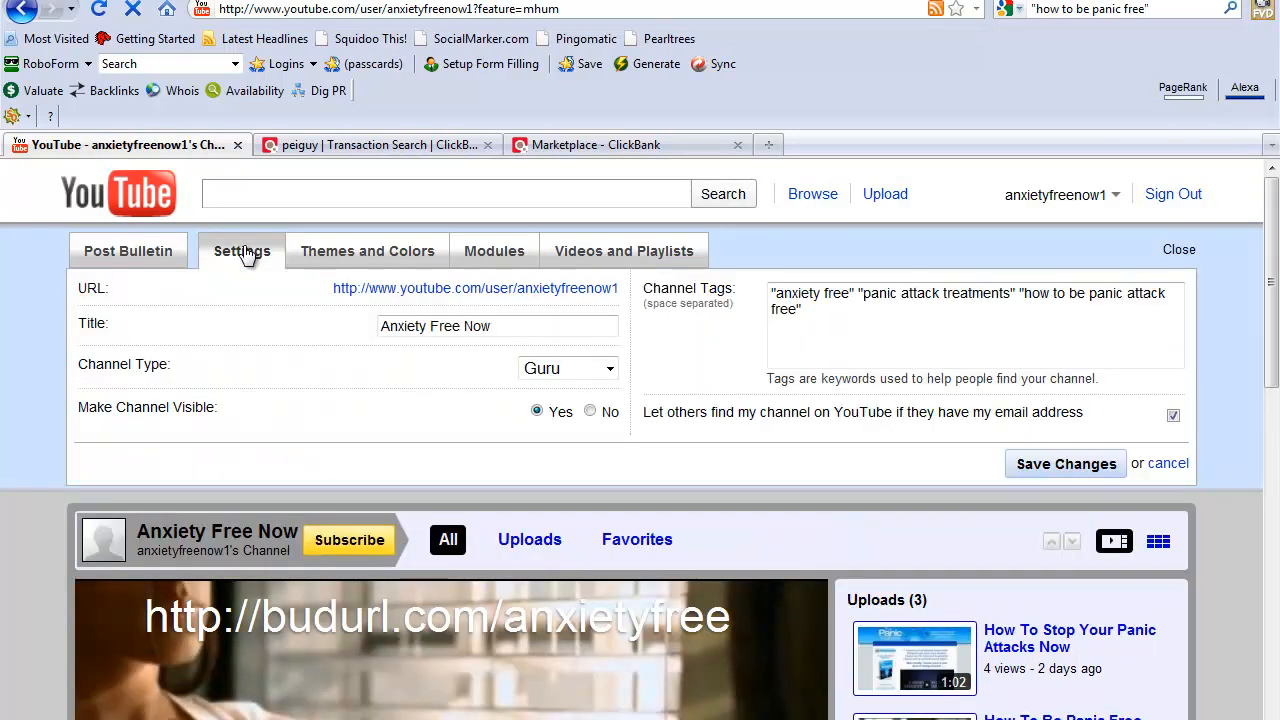
pyautogui.click(368, 252)
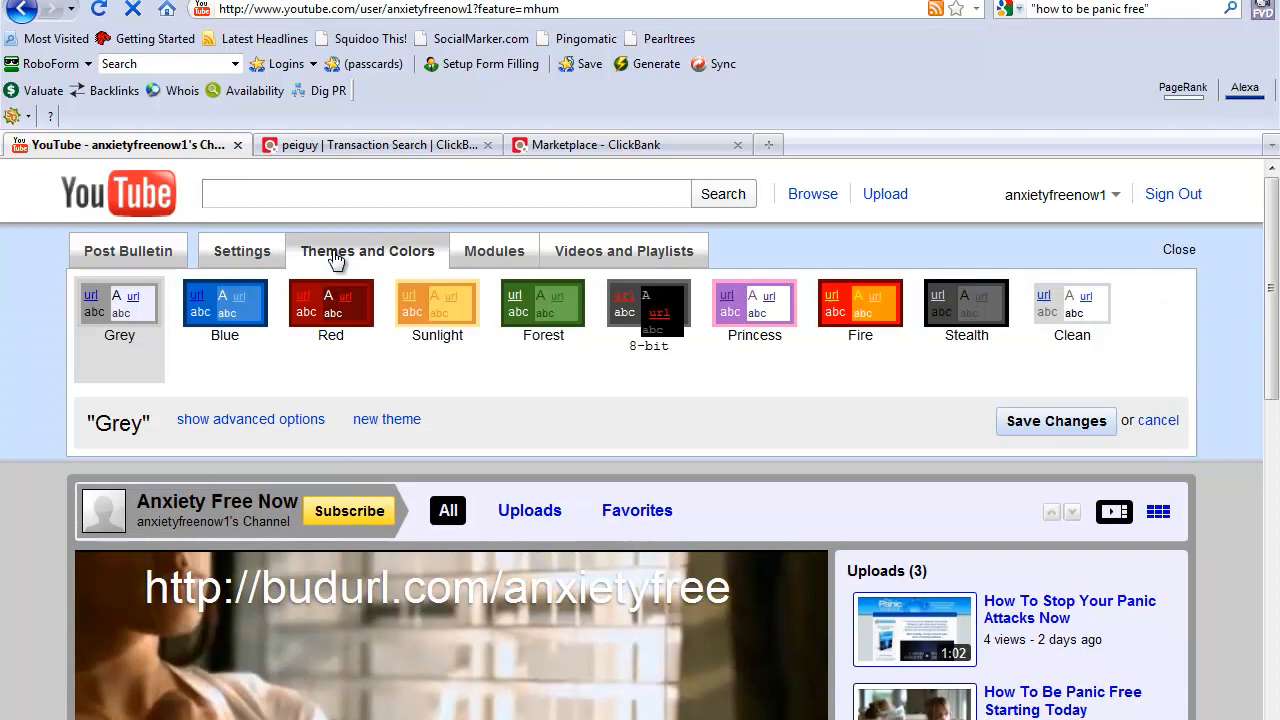
pyautogui.click(1178, 248)
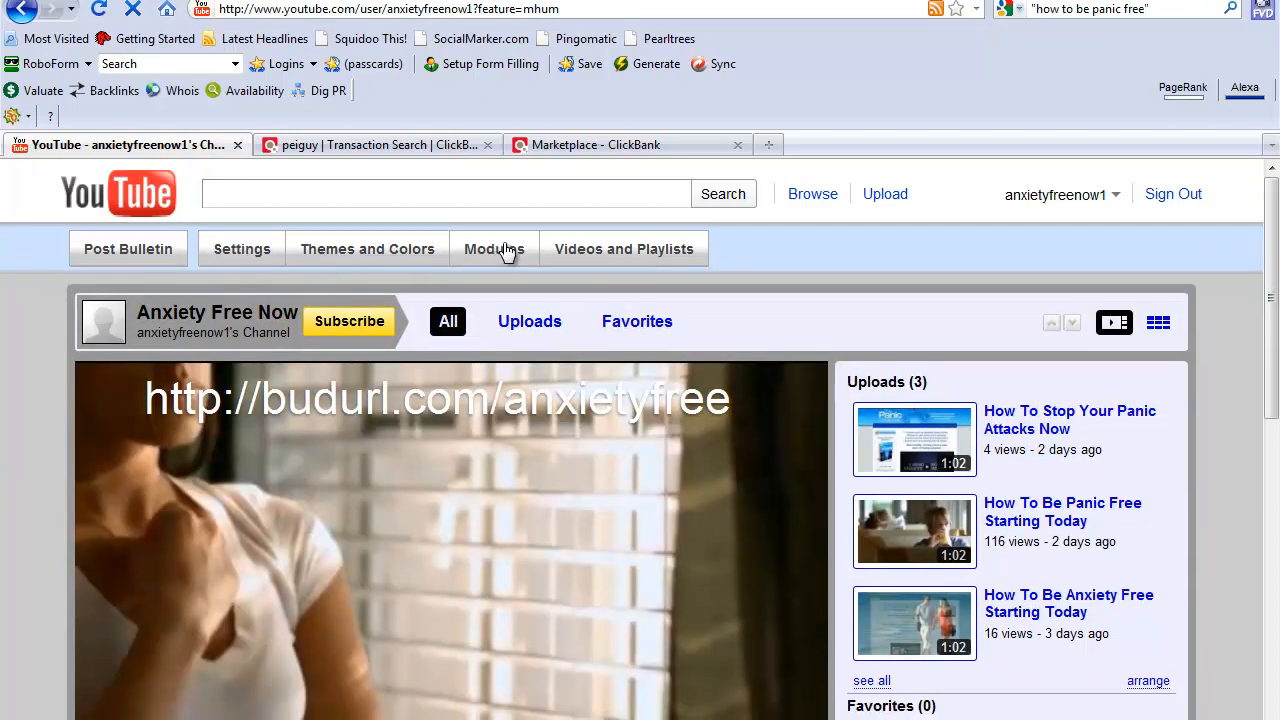
pyautogui.moveTo(568, 216)
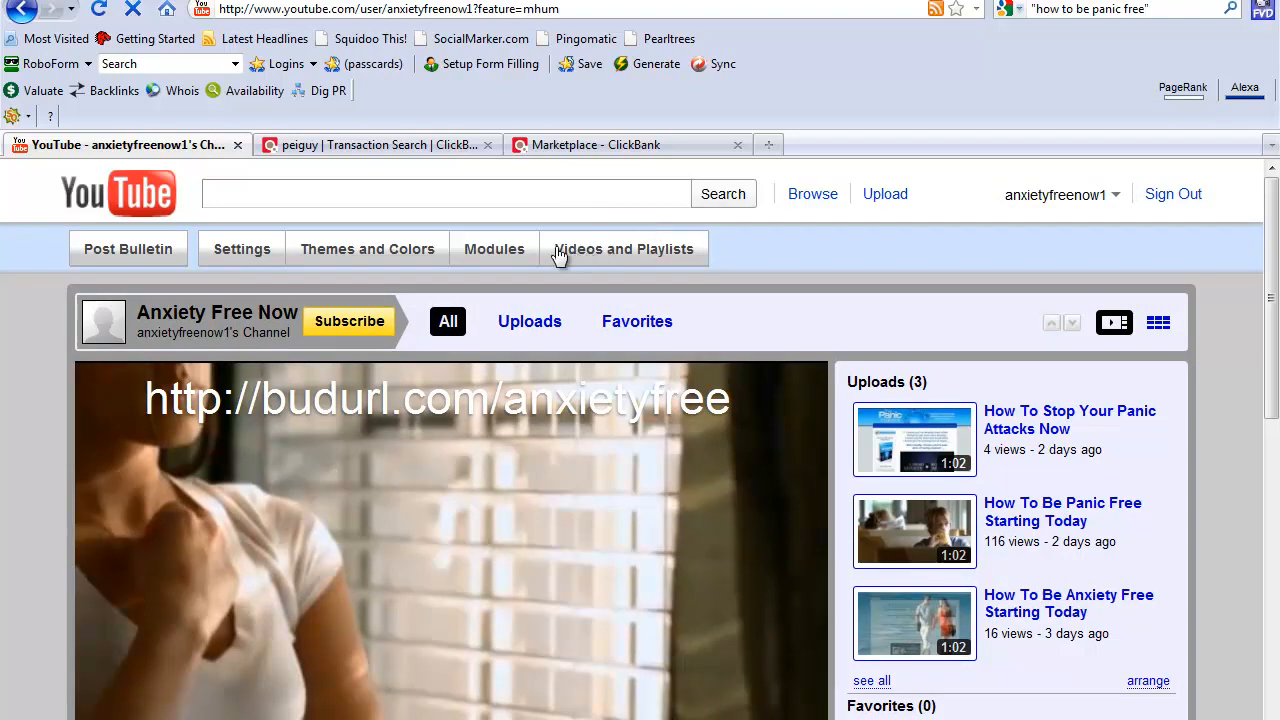
pyautogui.click(494, 248)
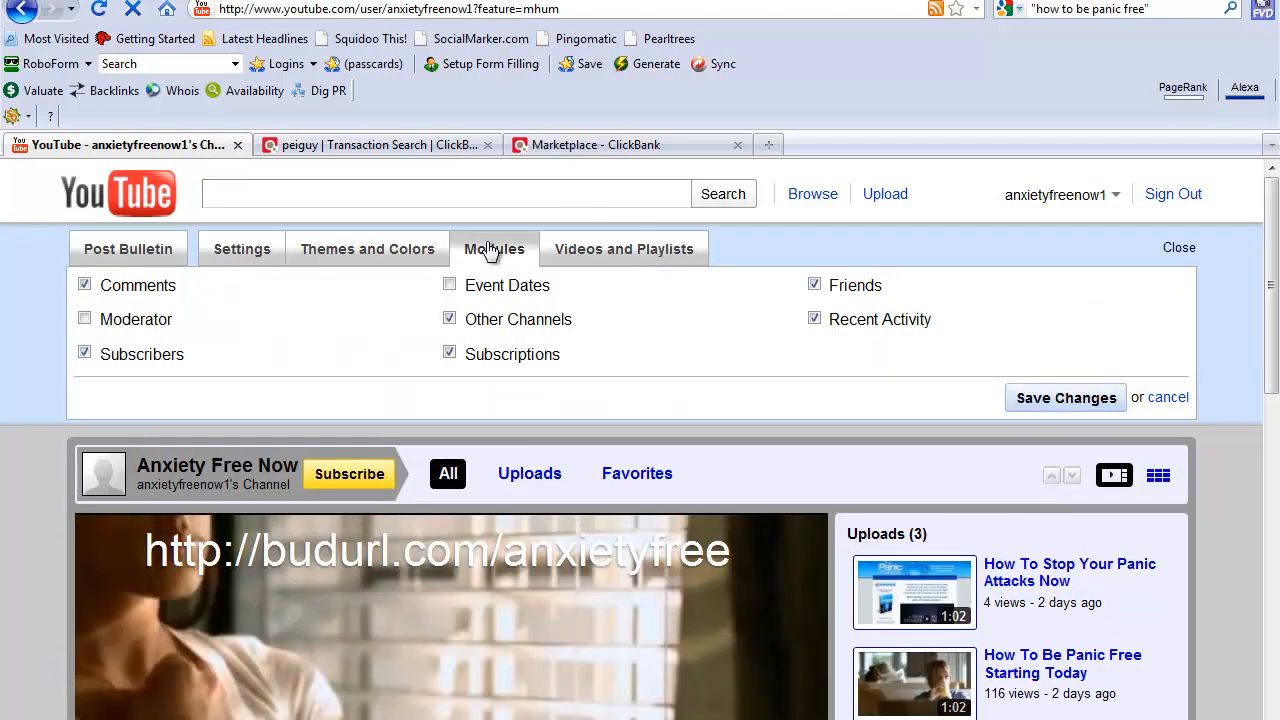
# Set How To Be Panic Free Starting Today as featured video with autoplay enabled
pyautogui.click(624, 248)
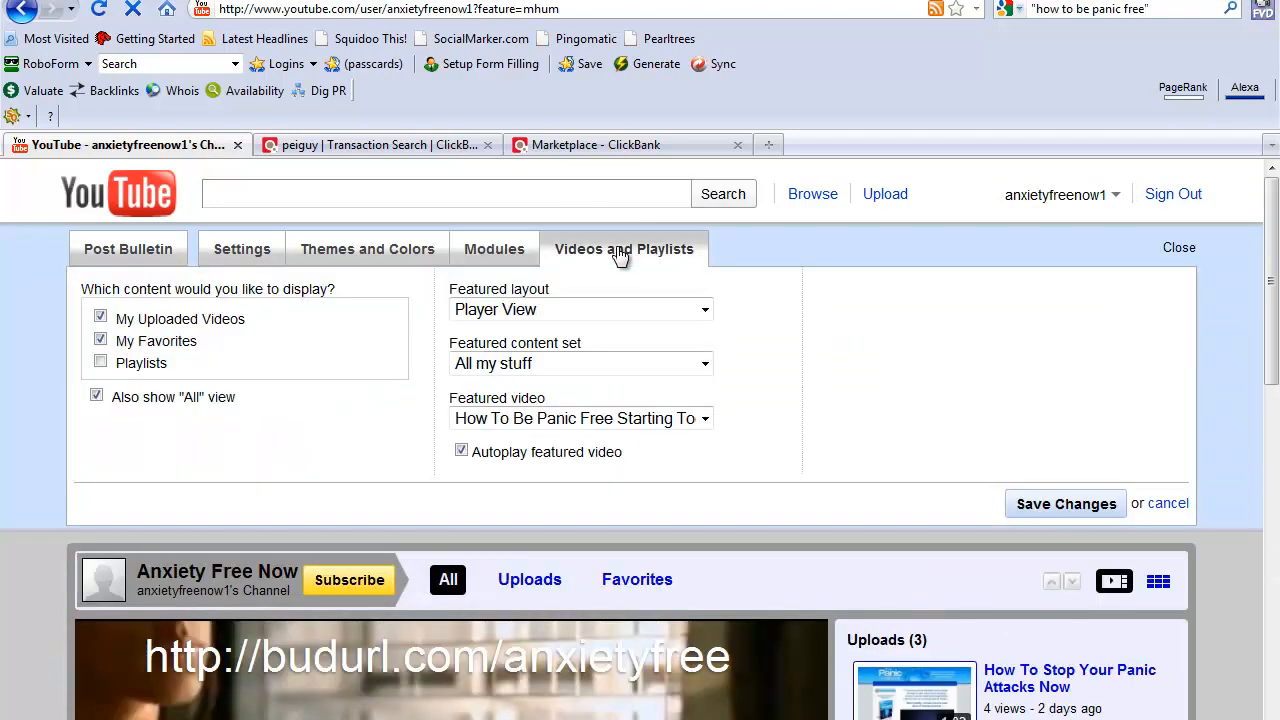
pyautogui.moveTo(658, 406)
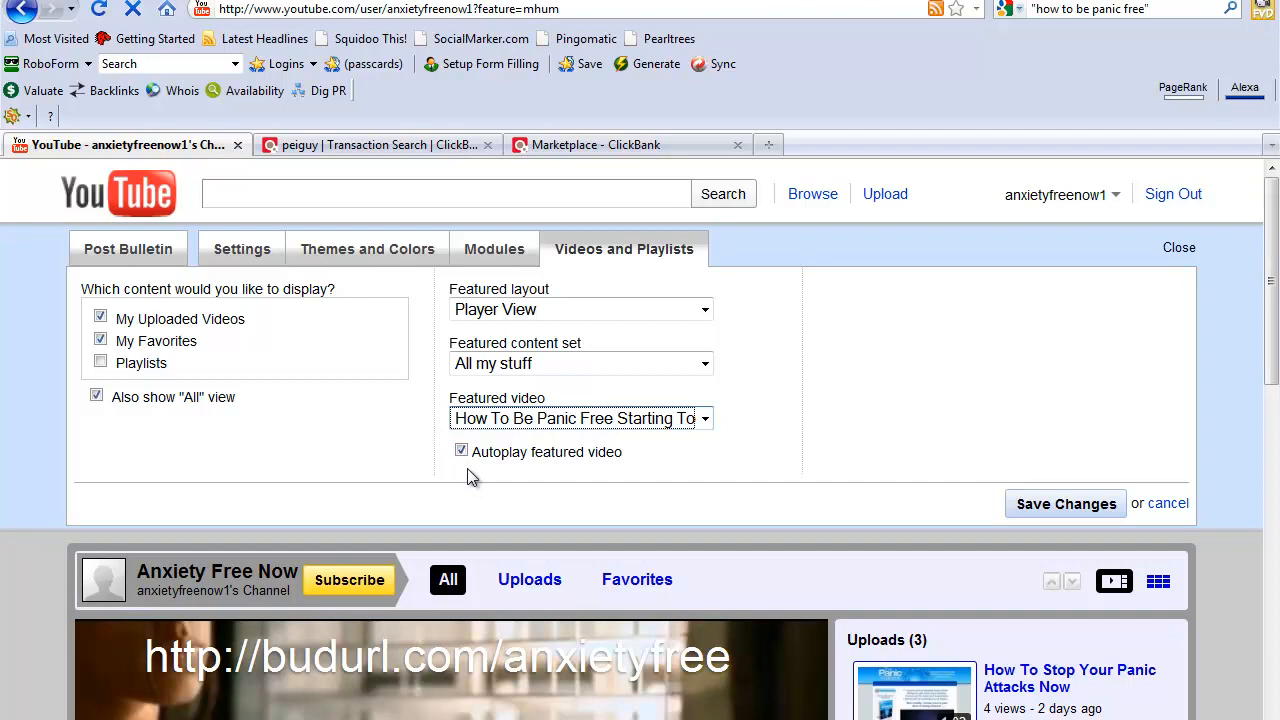
pyautogui.click(462, 452)
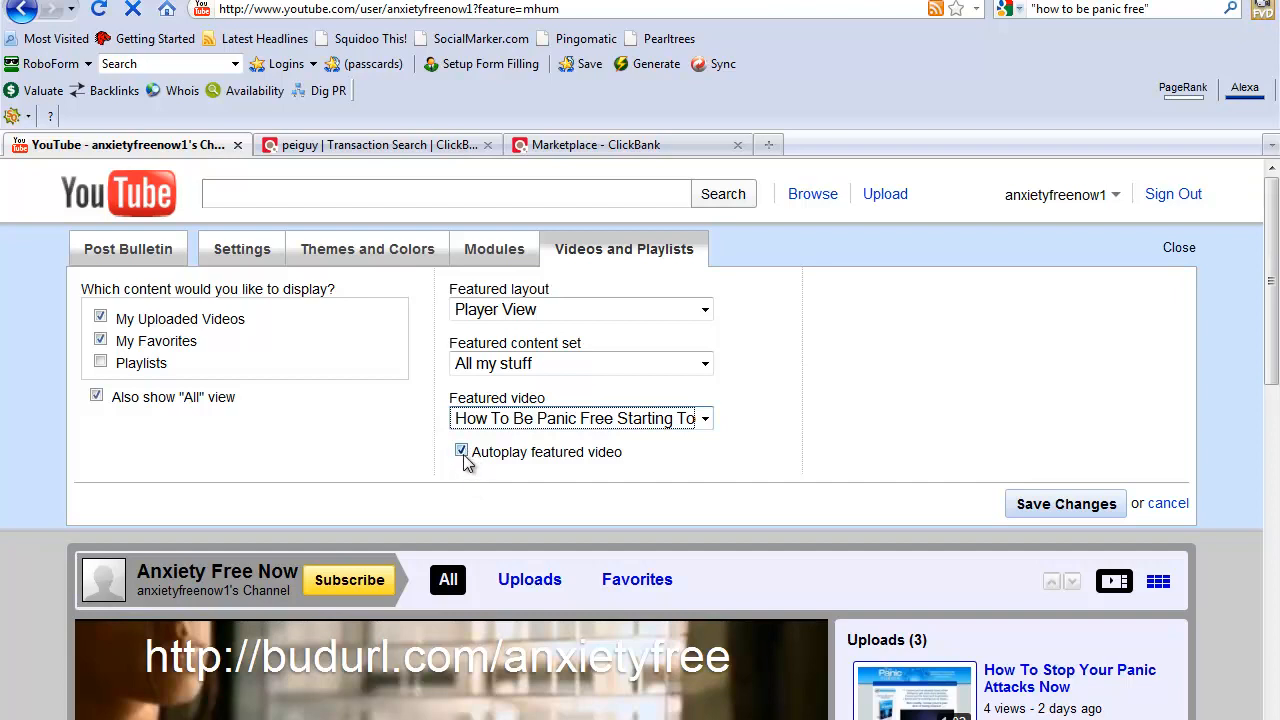
pyautogui.click(1064, 504)
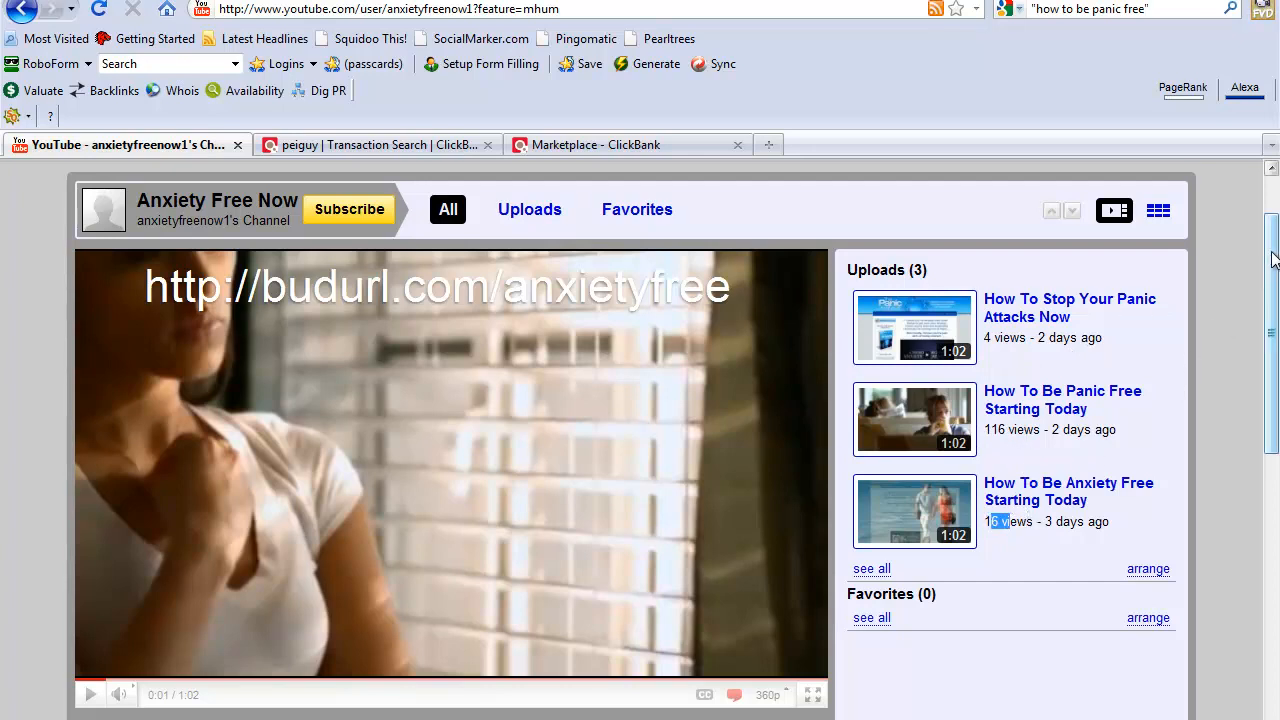
# View the featured video's watch page with its full description and budurl.com link expanded
pyautogui.scroll(-3)
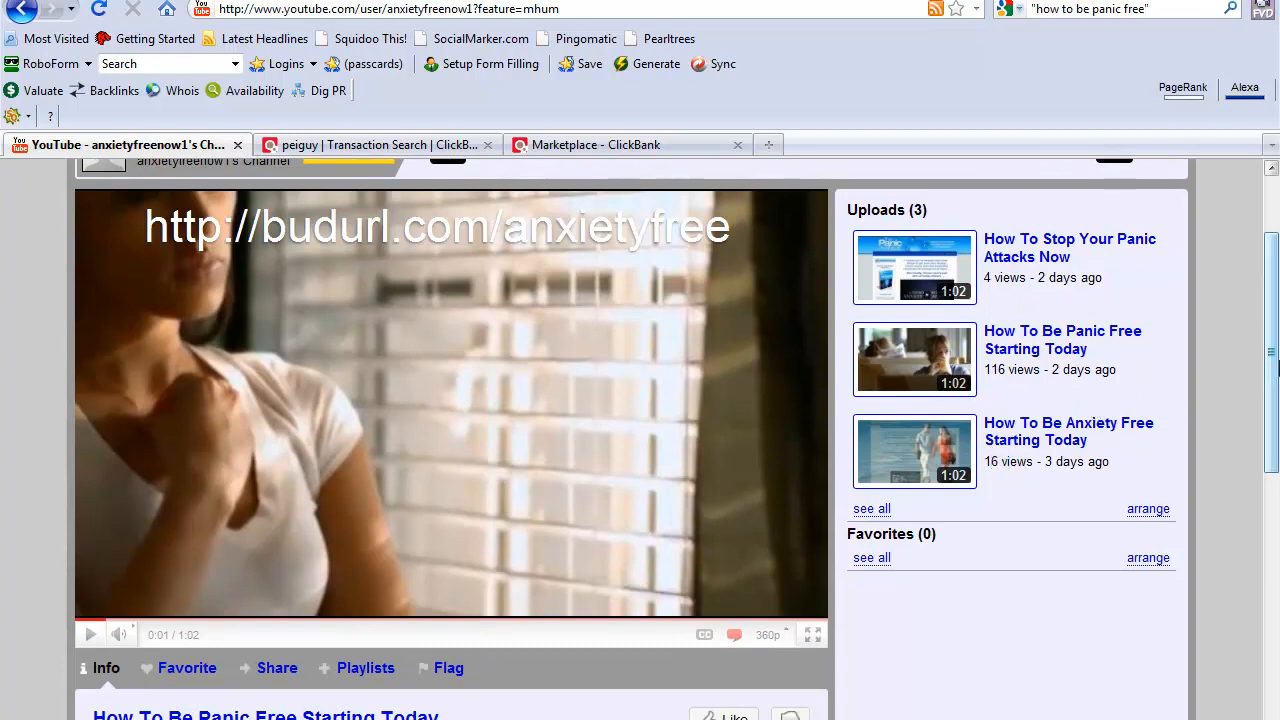
pyautogui.scroll(-3)
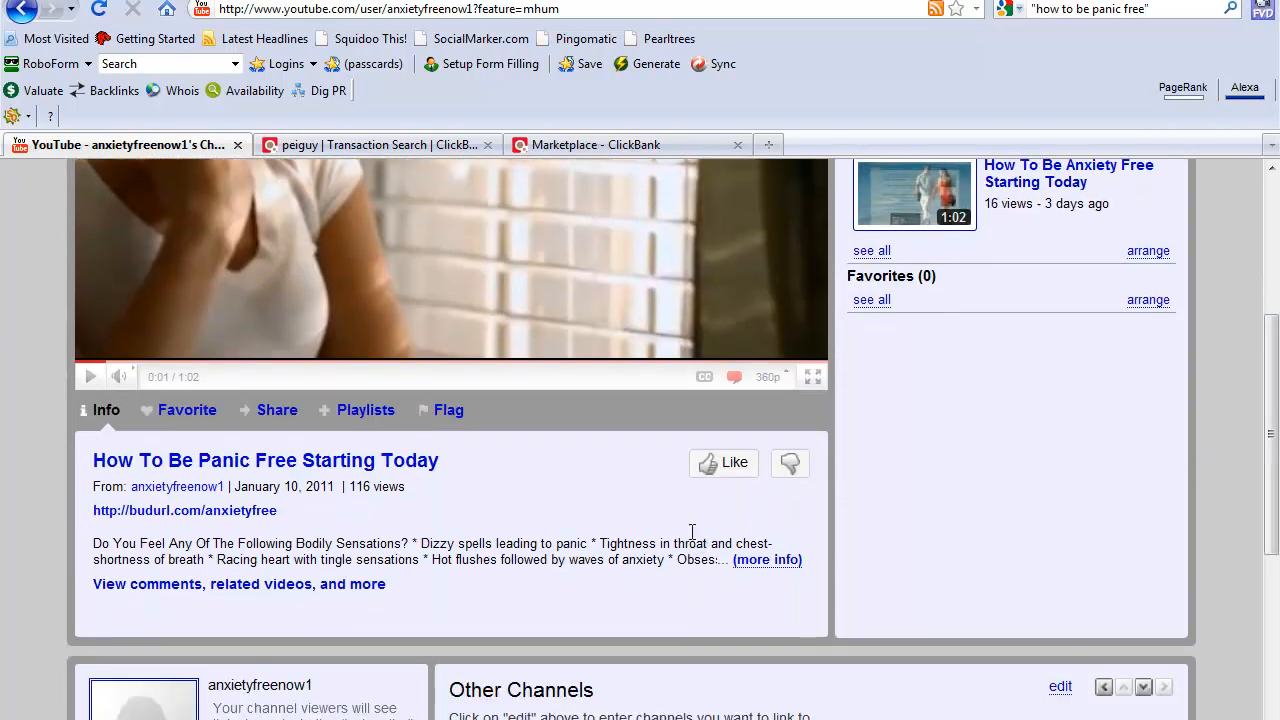
pyautogui.moveTo(664, 496)
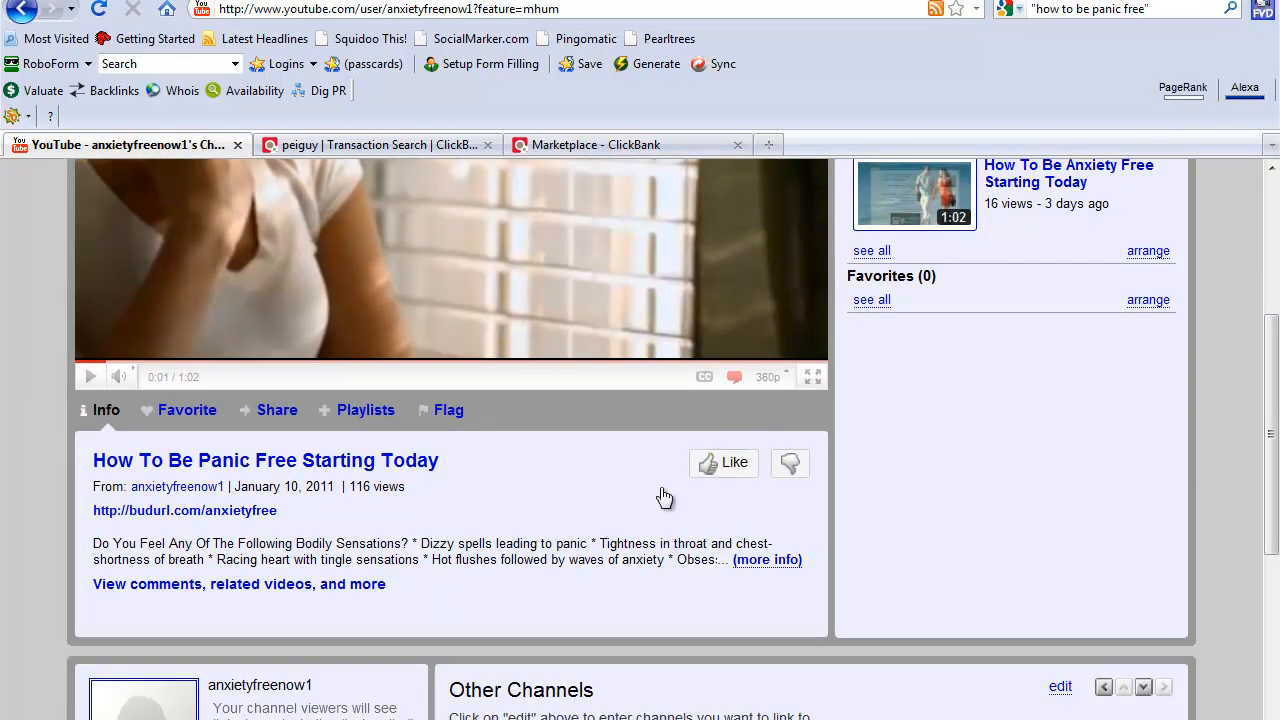
pyautogui.moveTo(724, 462)
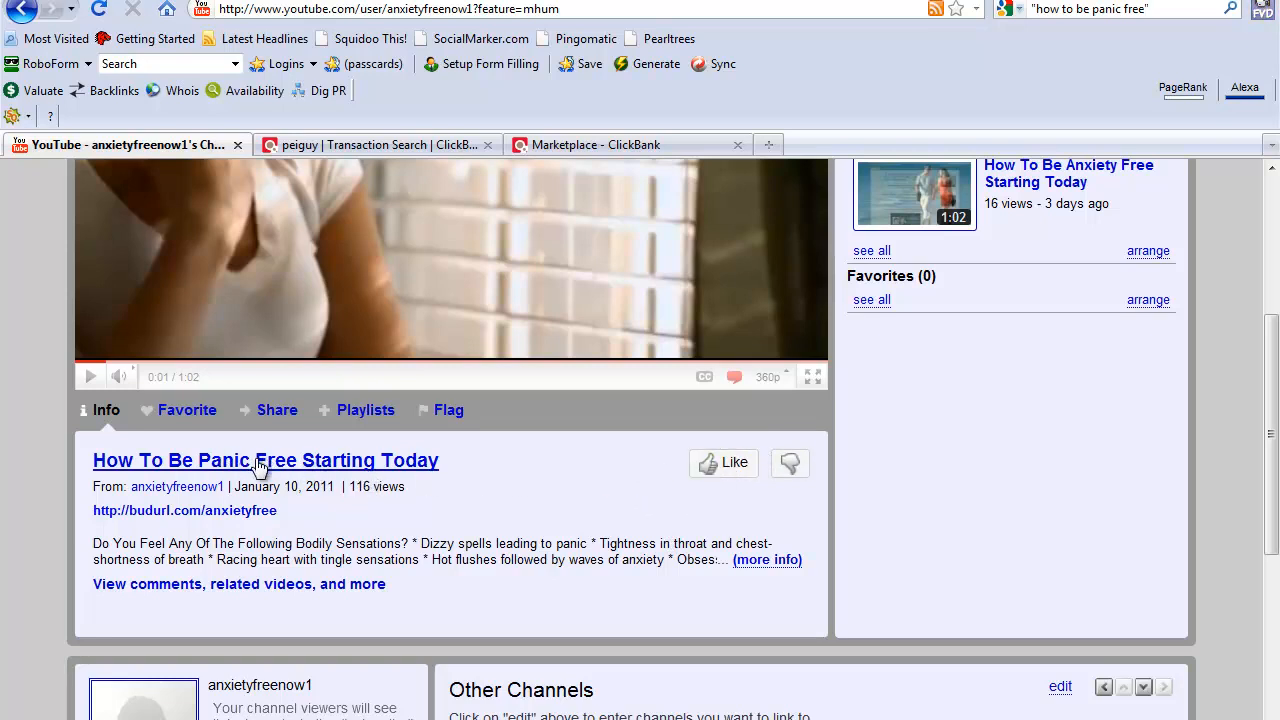
pyautogui.click(264, 460)
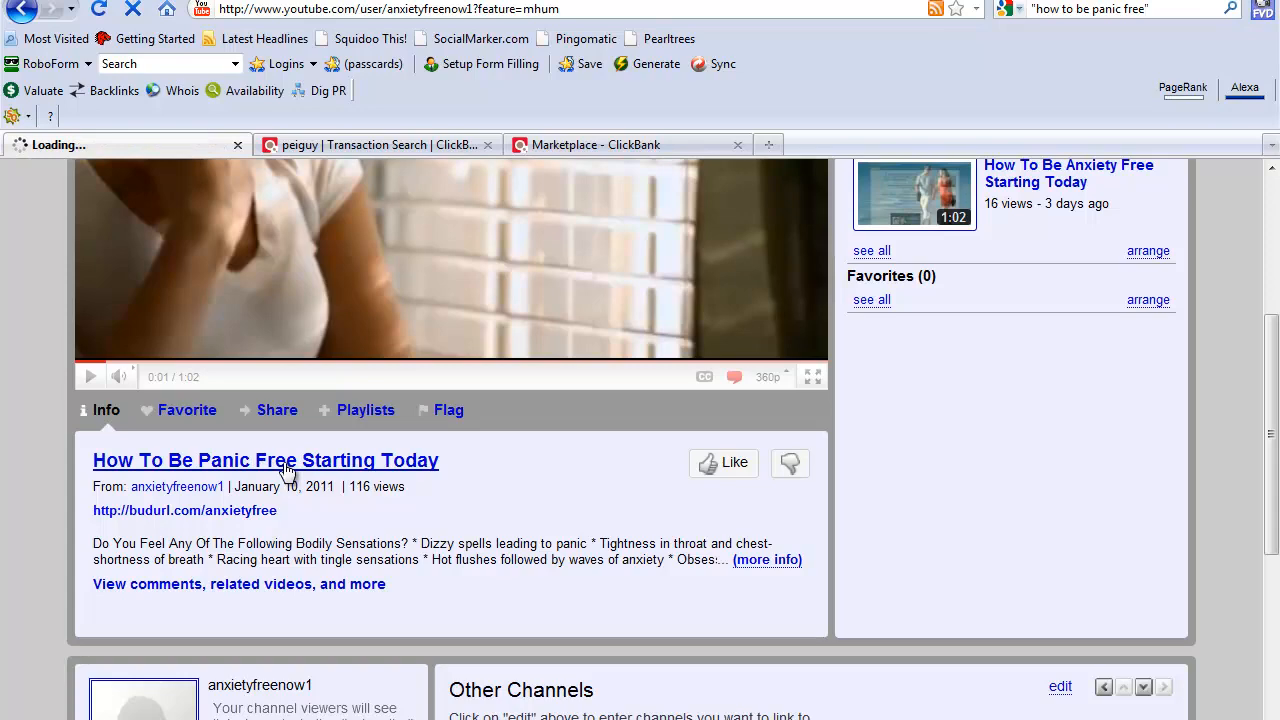
pyautogui.click(264, 460)
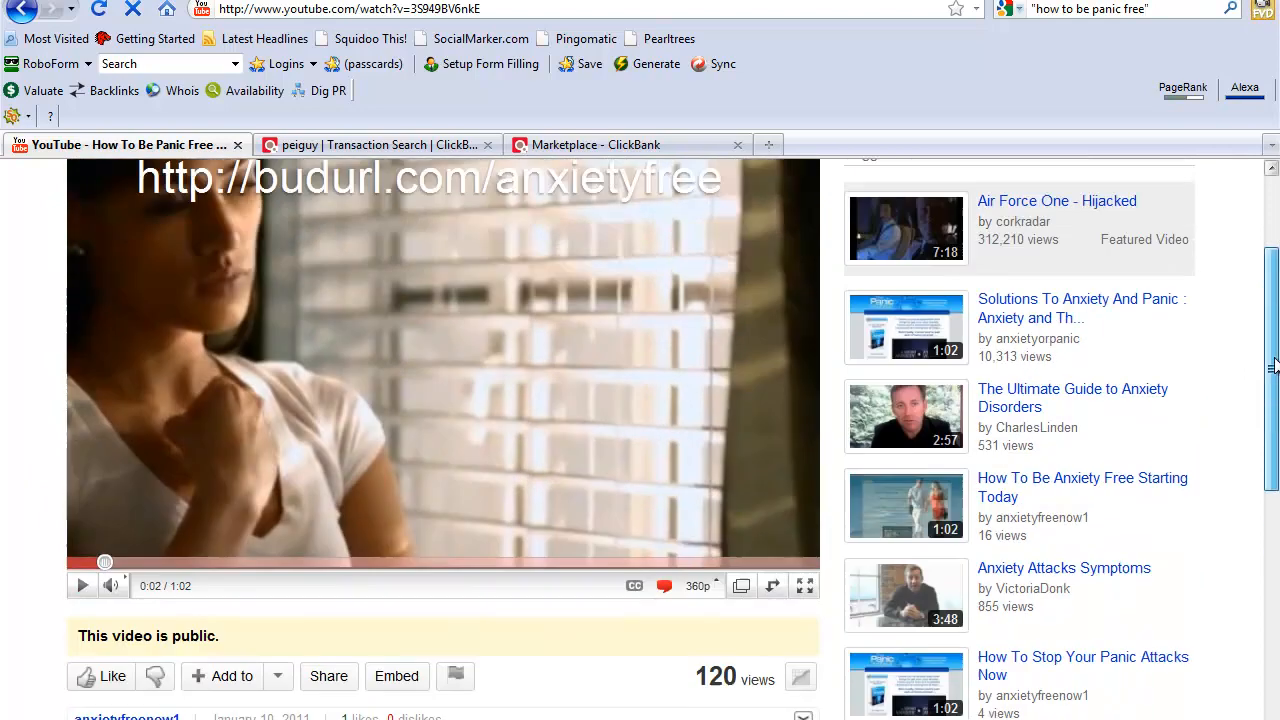
pyautogui.scroll(-3)
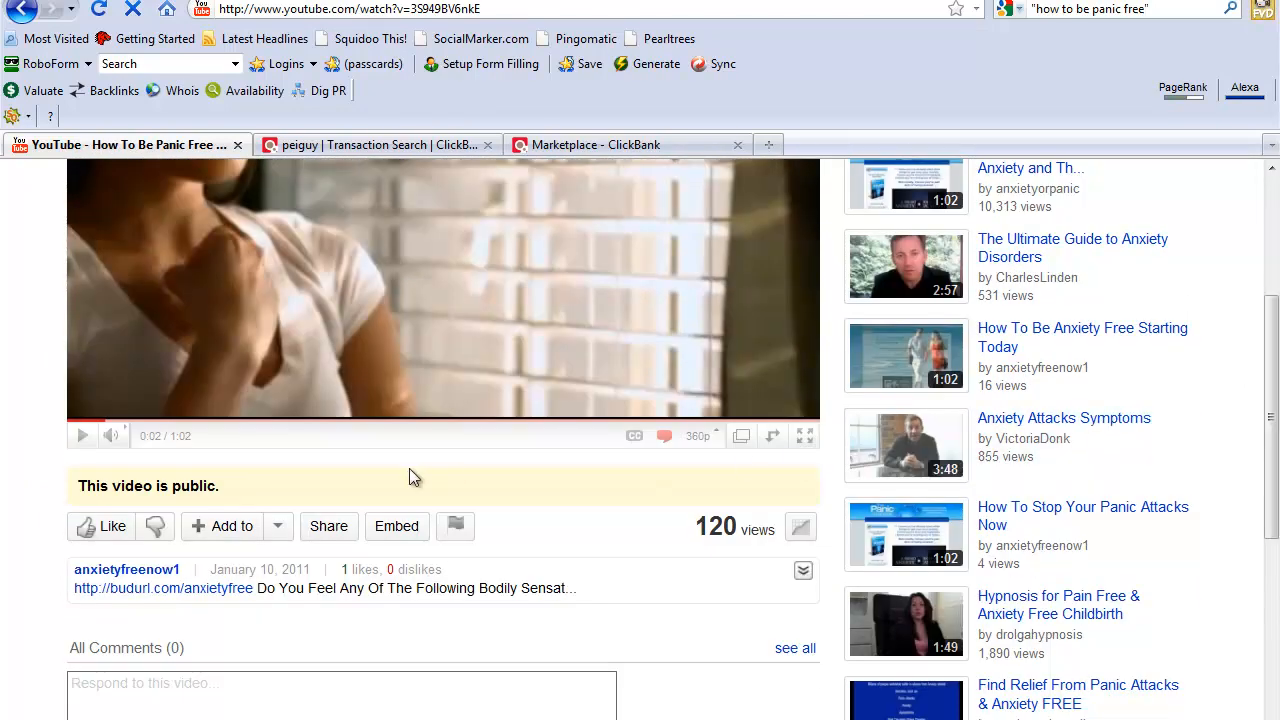
pyautogui.moveTo(816, 576)
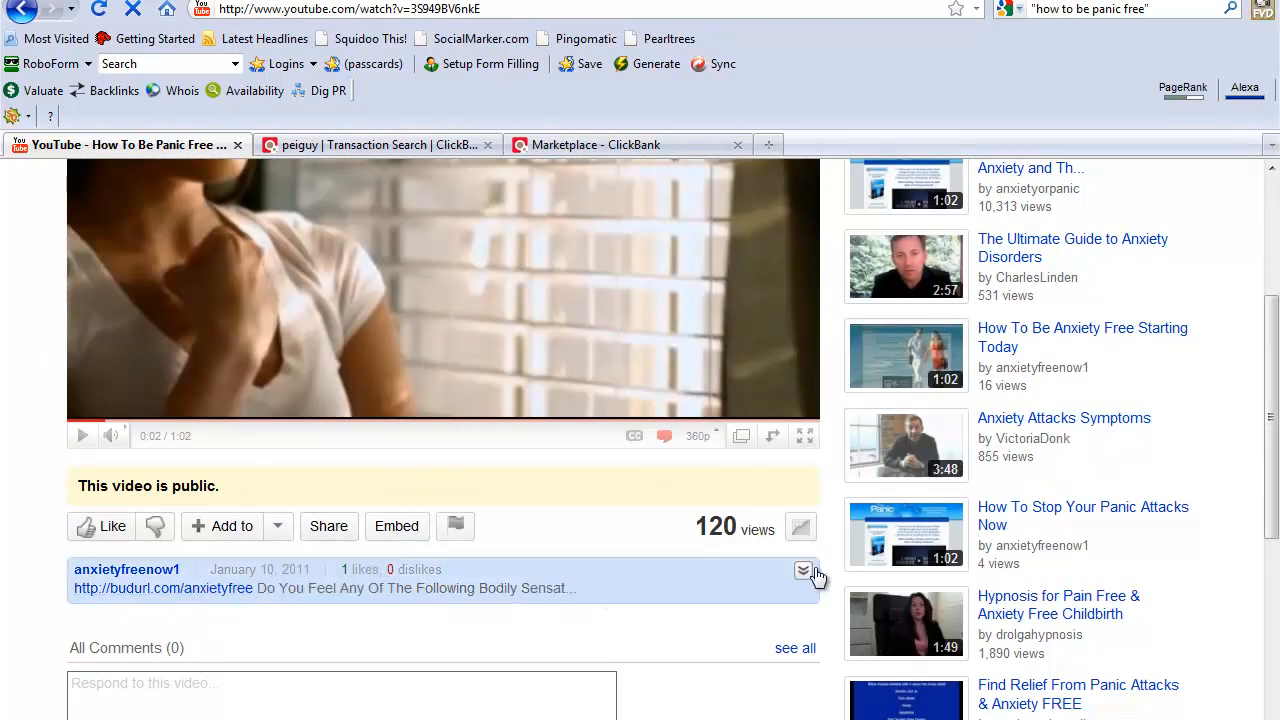
pyautogui.click(804, 570)
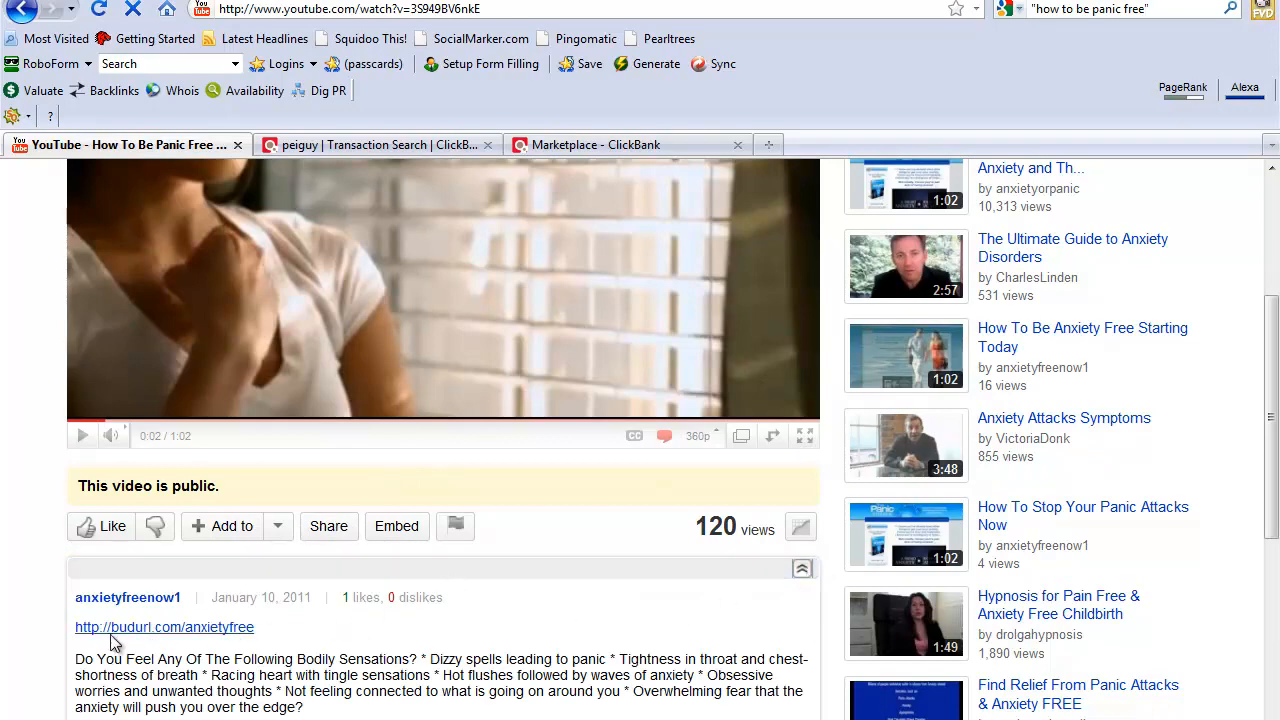
pyautogui.moveTo(192, 638)
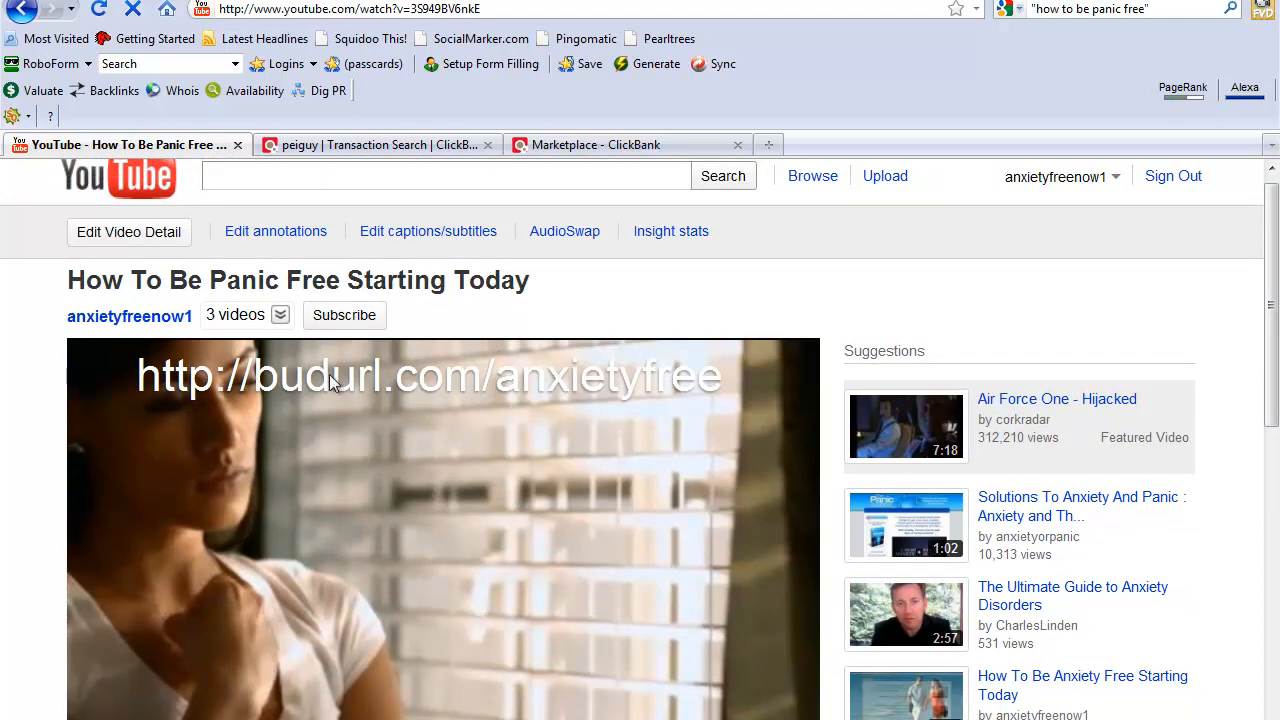
pyautogui.moveTo(308, 254)
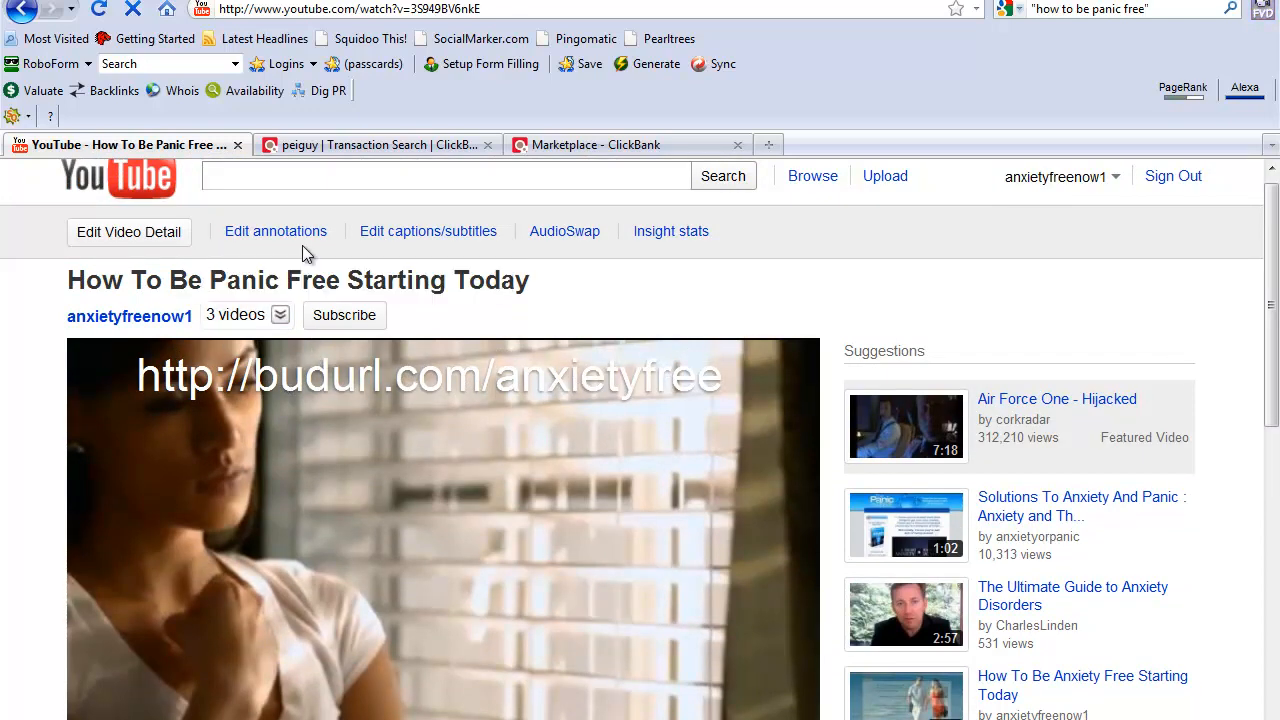
pyautogui.click(276, 232)
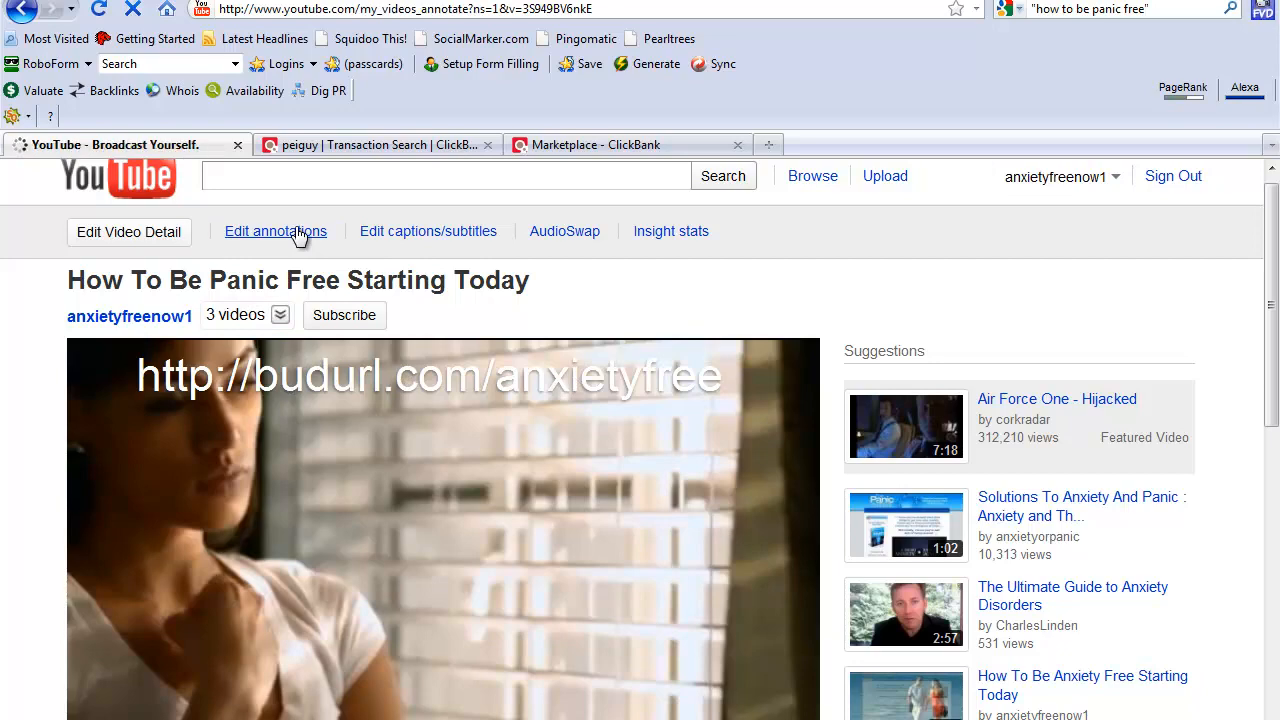
pyautogui.click(276, 232)
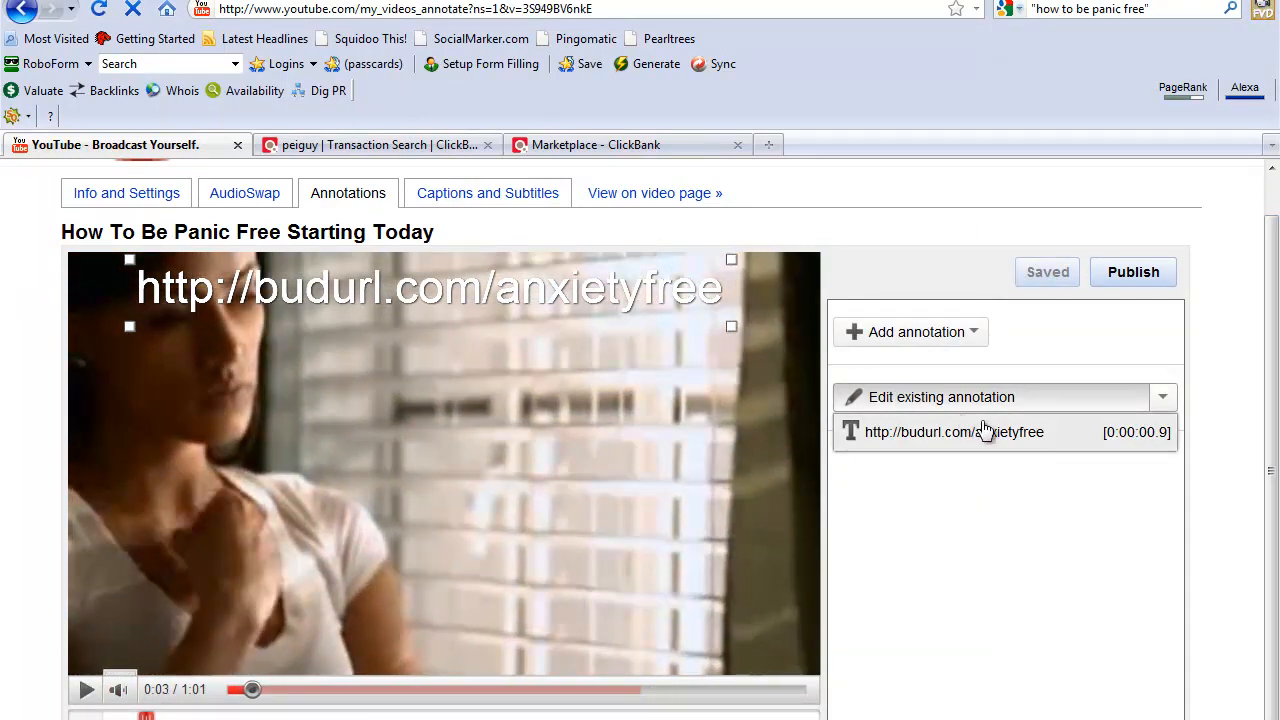
pyautogui.click(954, 432)
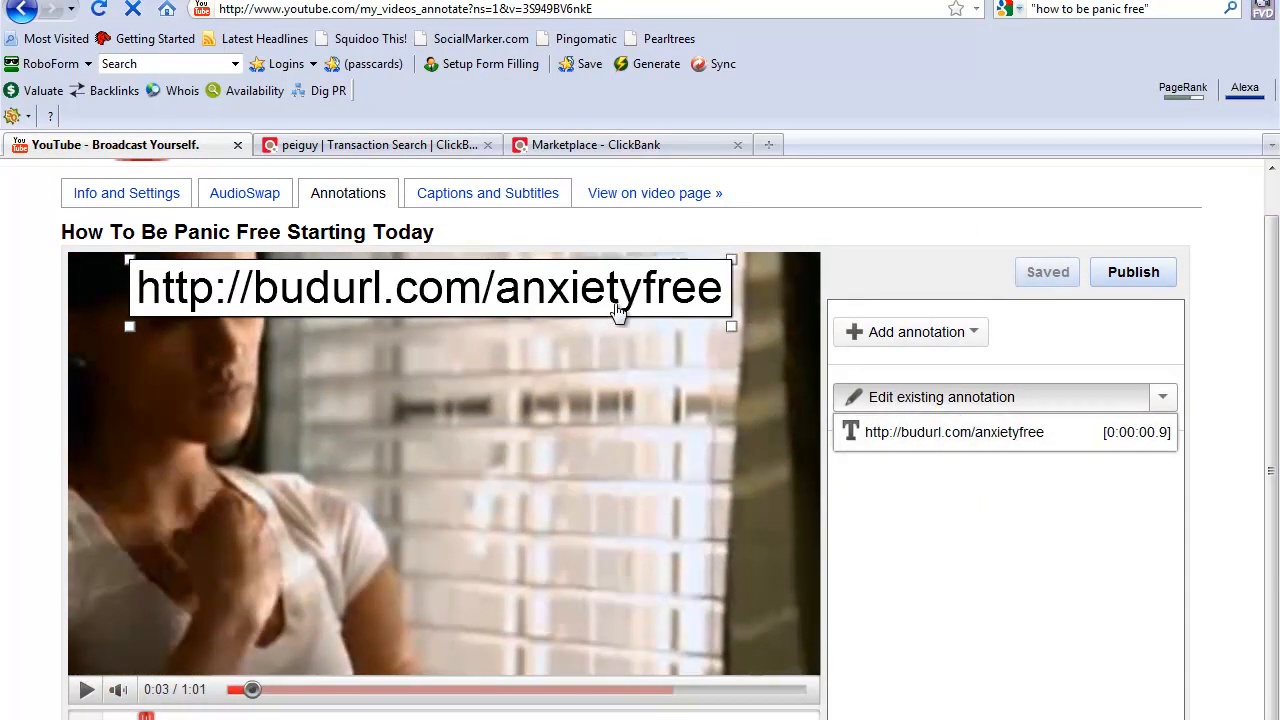
pyautogui.moveTo(620, 316)
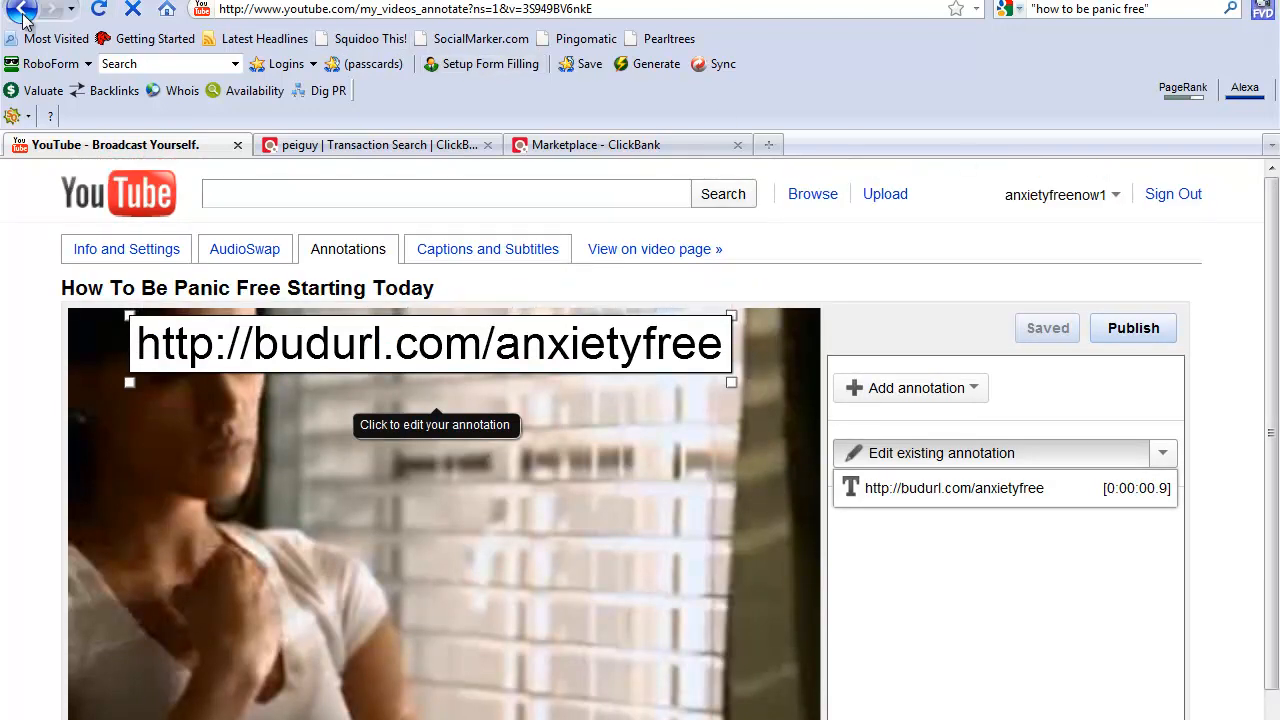
pyautogui.click(22, 8)
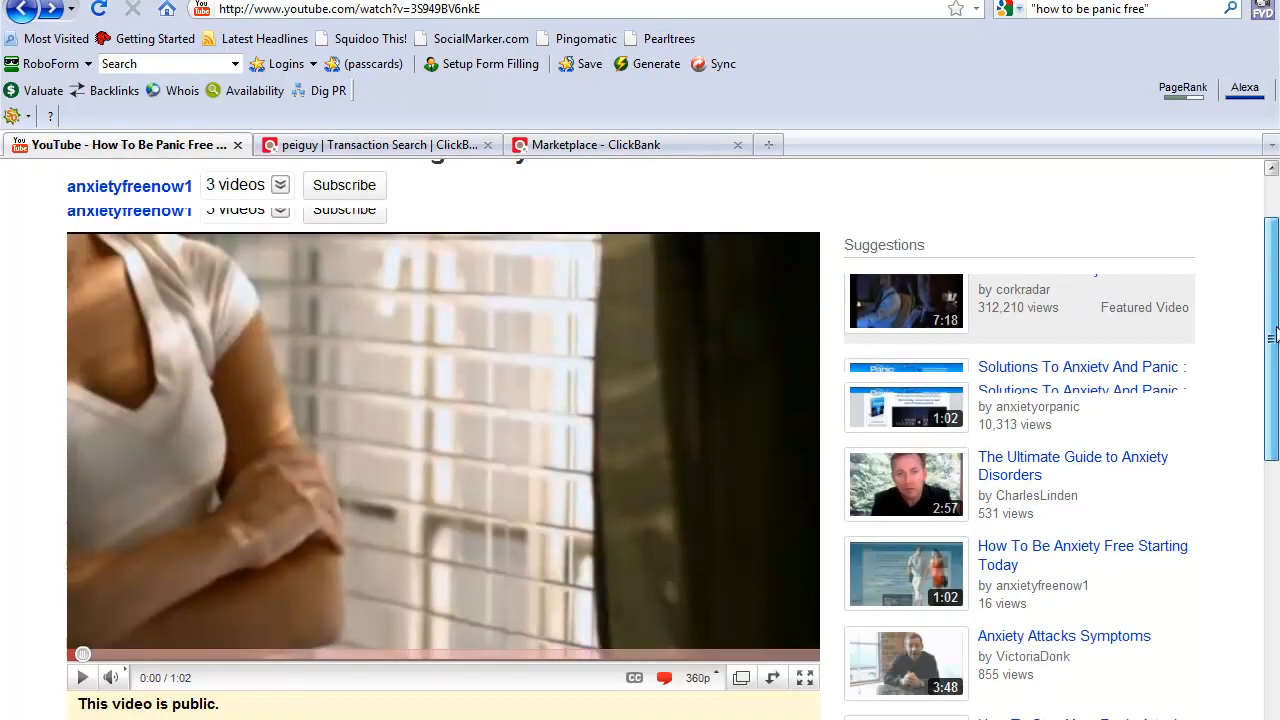
# View the description's budurl affiliate link, then return to the ClickBank Marketplace tab
pyautogui.scroll(-3)
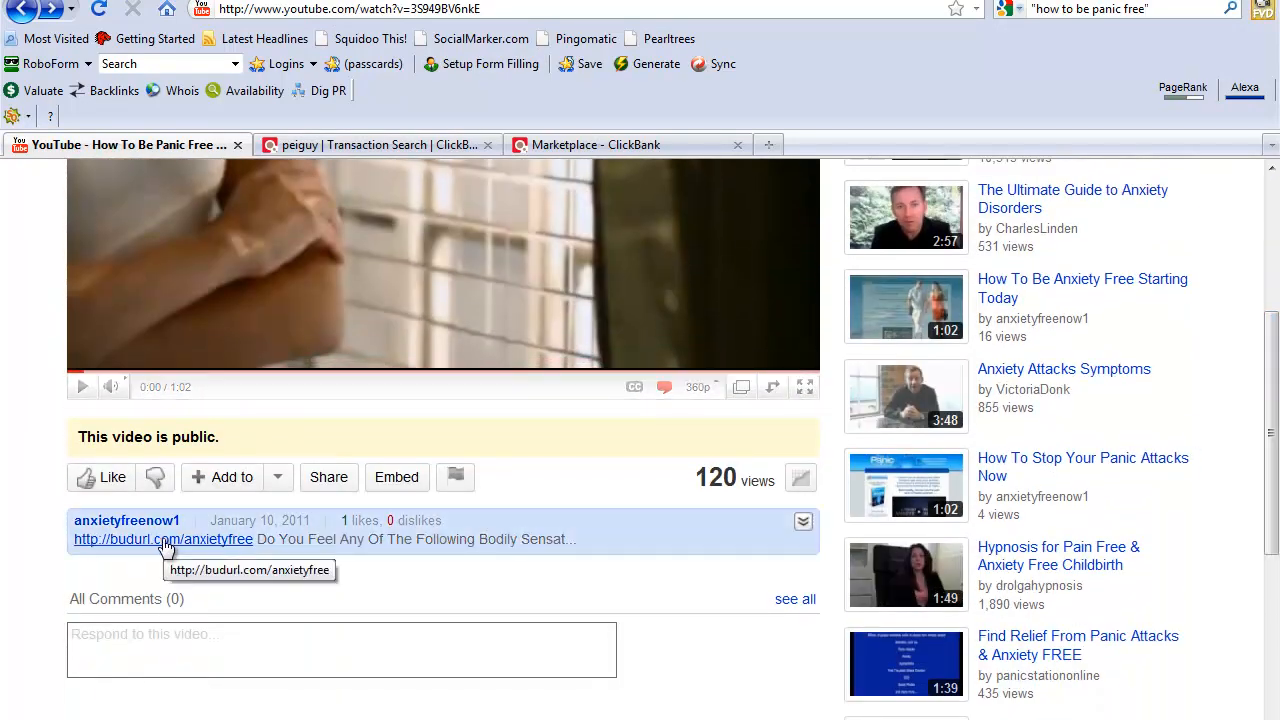
pyautogui.moveTo(200, 552)
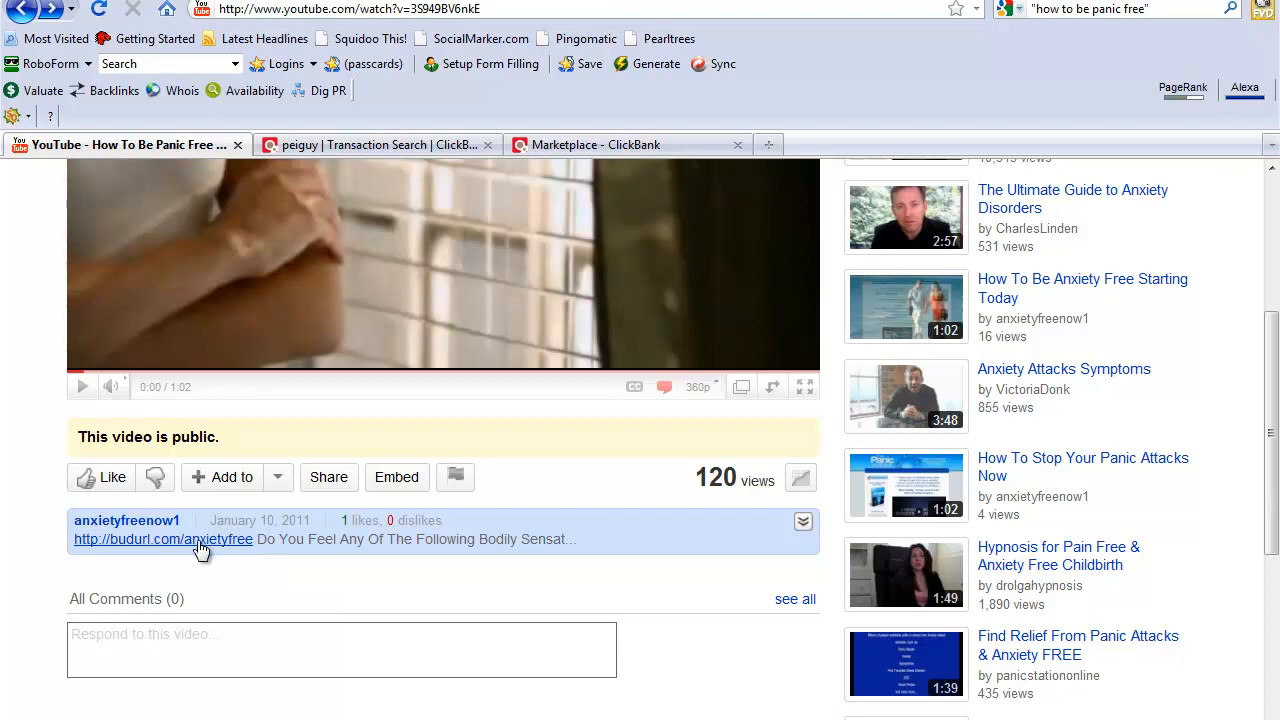
pyautogui.moveTo(244, 550)
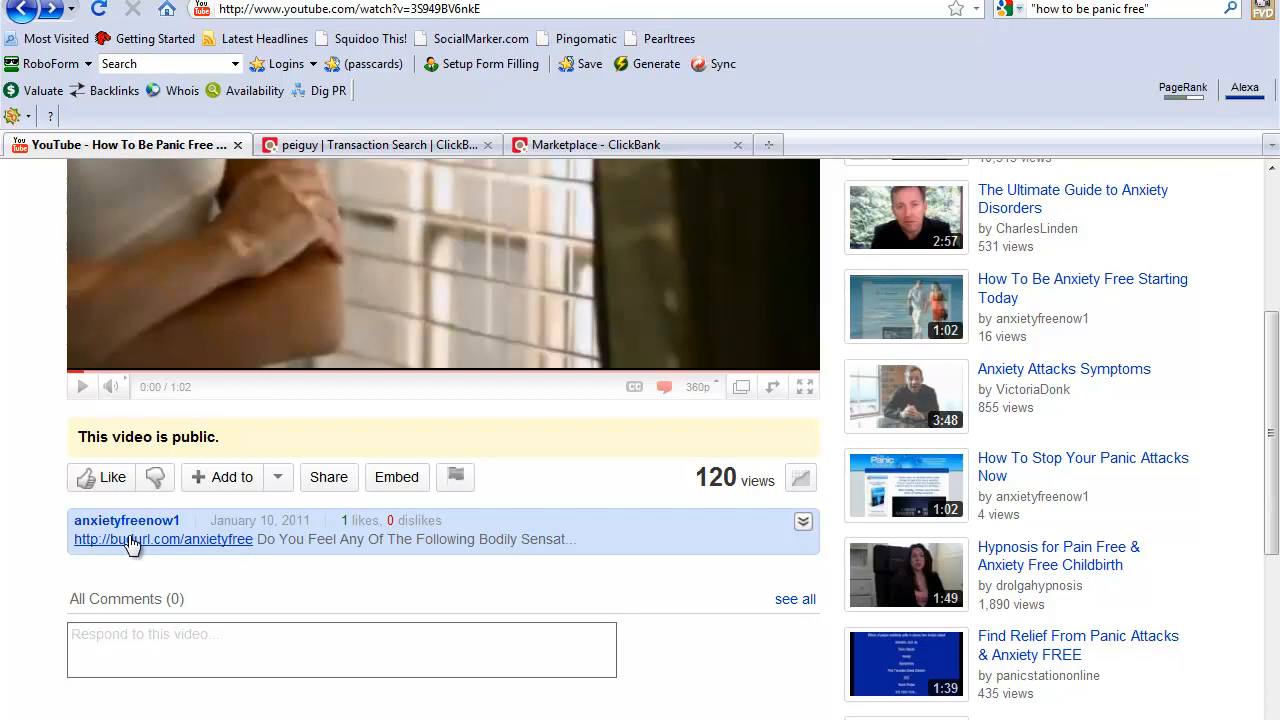
pyautogui.moveTo(204, 544)
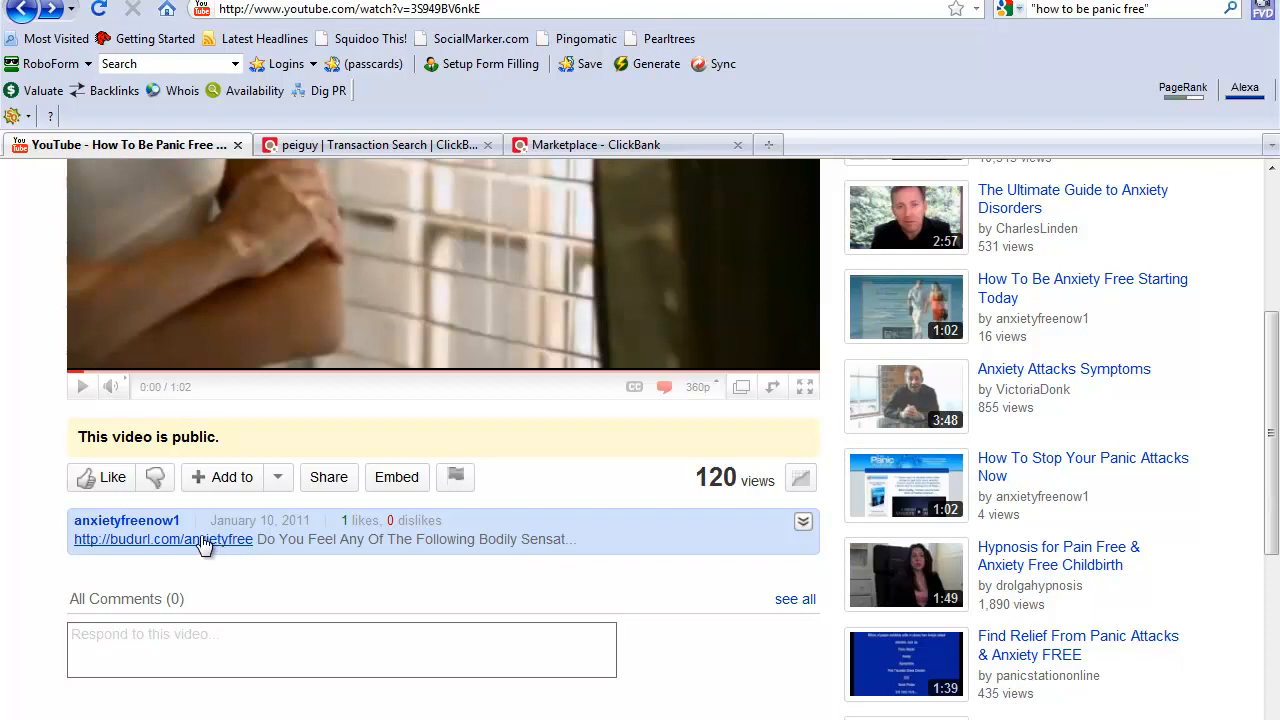
pyautogui.moveTo(220, 544)
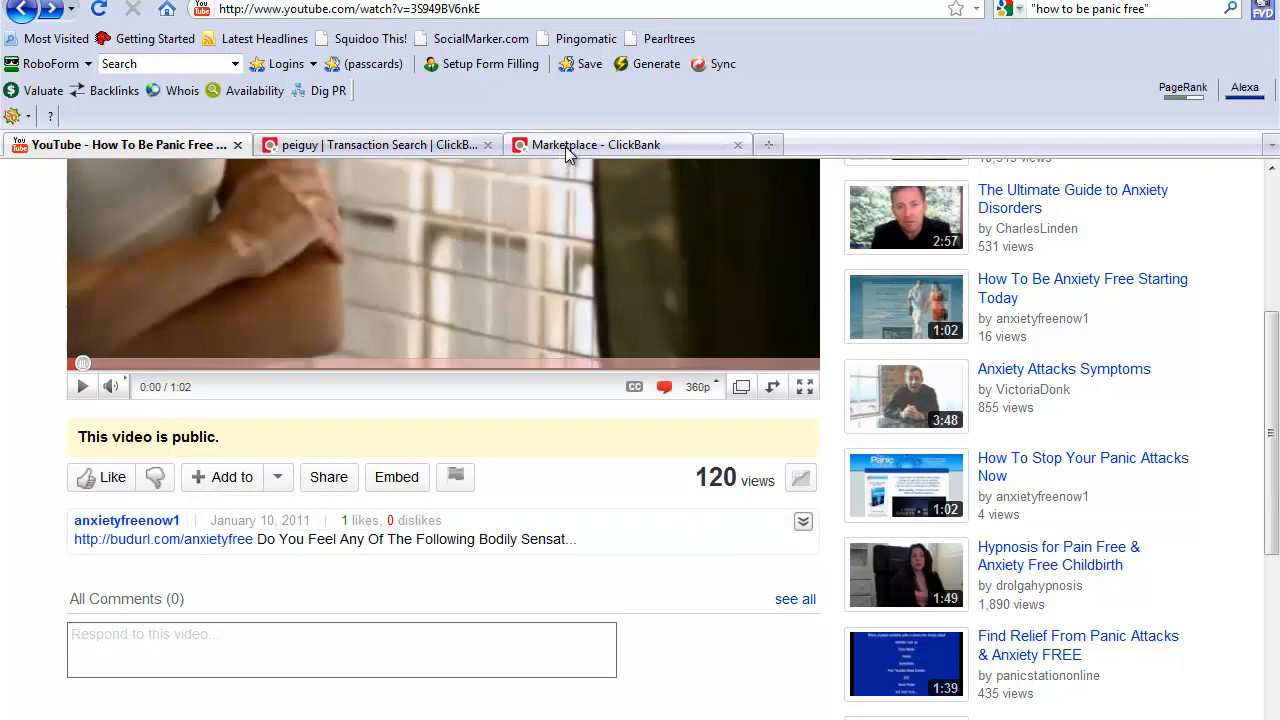
pyautogui.click(596, 144)
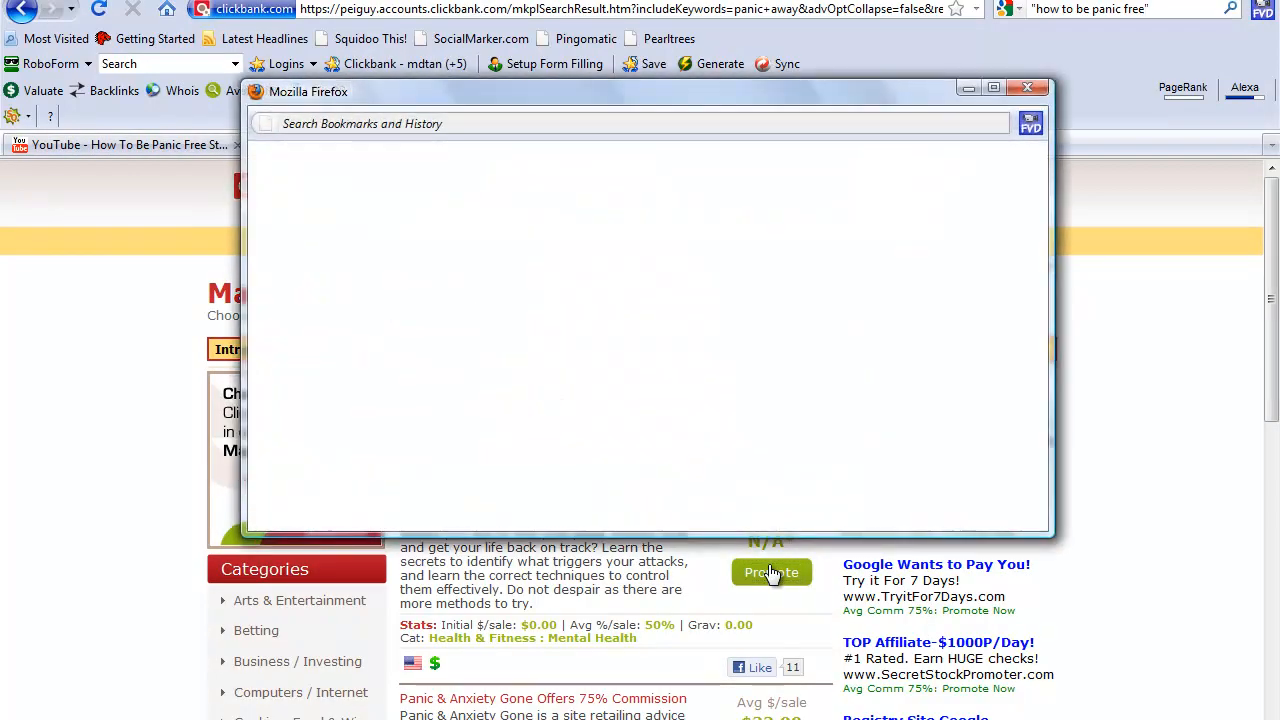
# Request an affiliate link for the panic product PANICATT23 from its Promote form
pyautogui.click(772, 572)
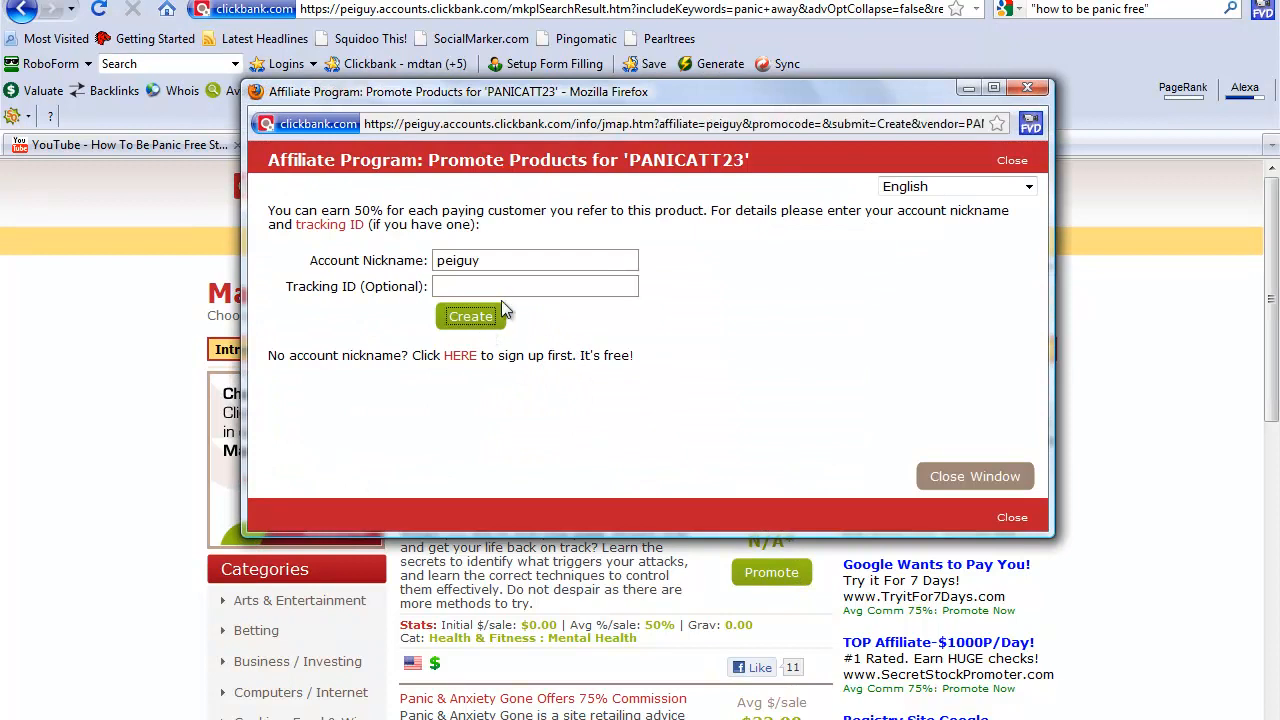
pyautogui.click(470, 316)
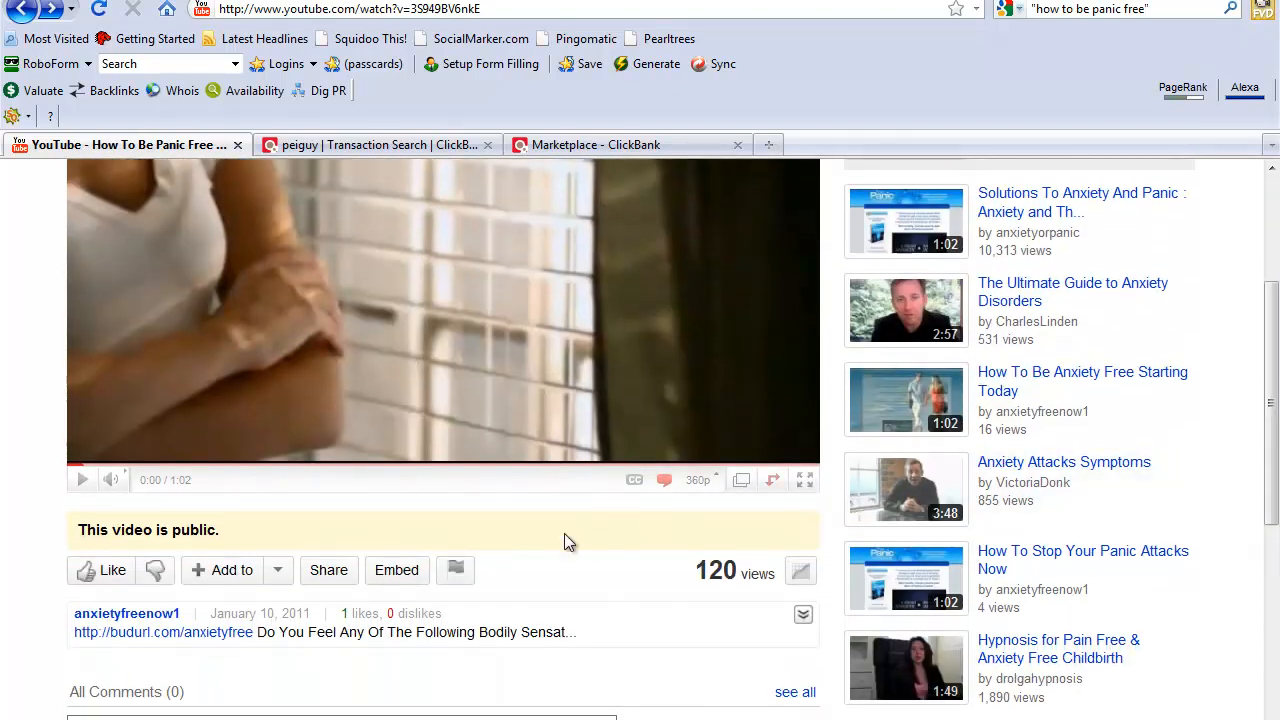
# Reveal the Share panel under the video with its link and social bookmarking buttons
pyautogui.click(328, 570)
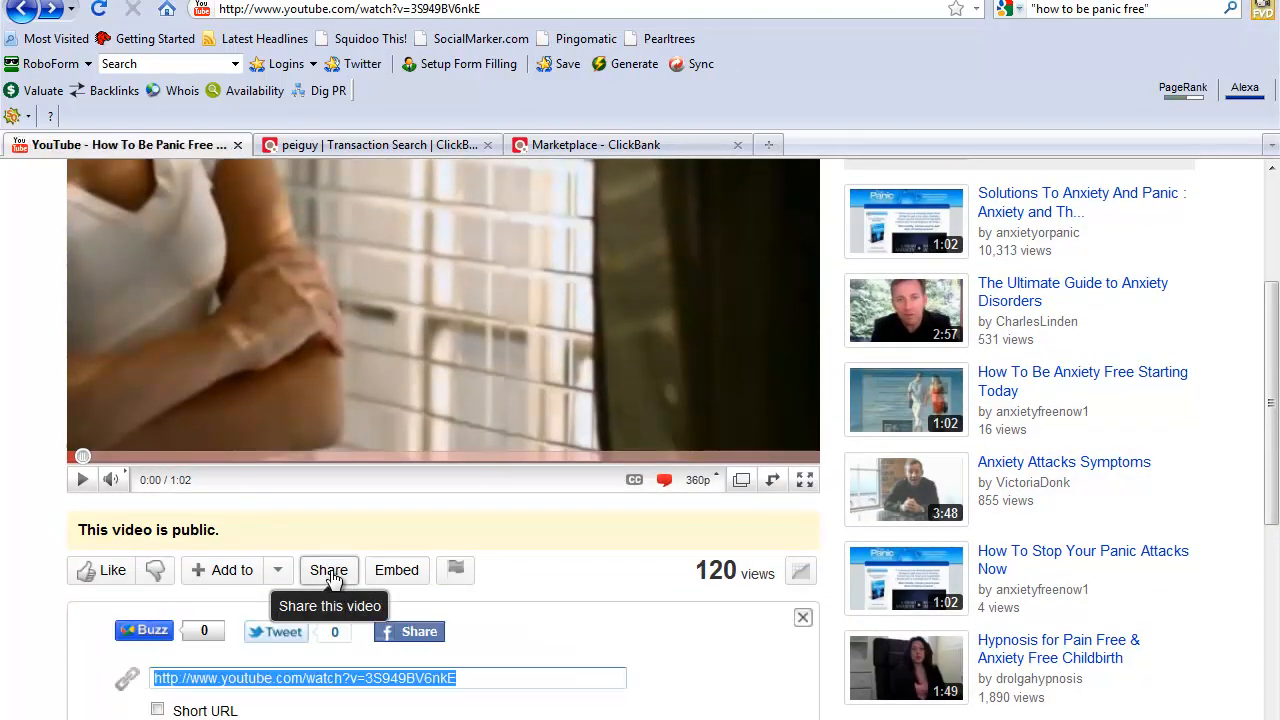
pyautogui.scroll(-3)
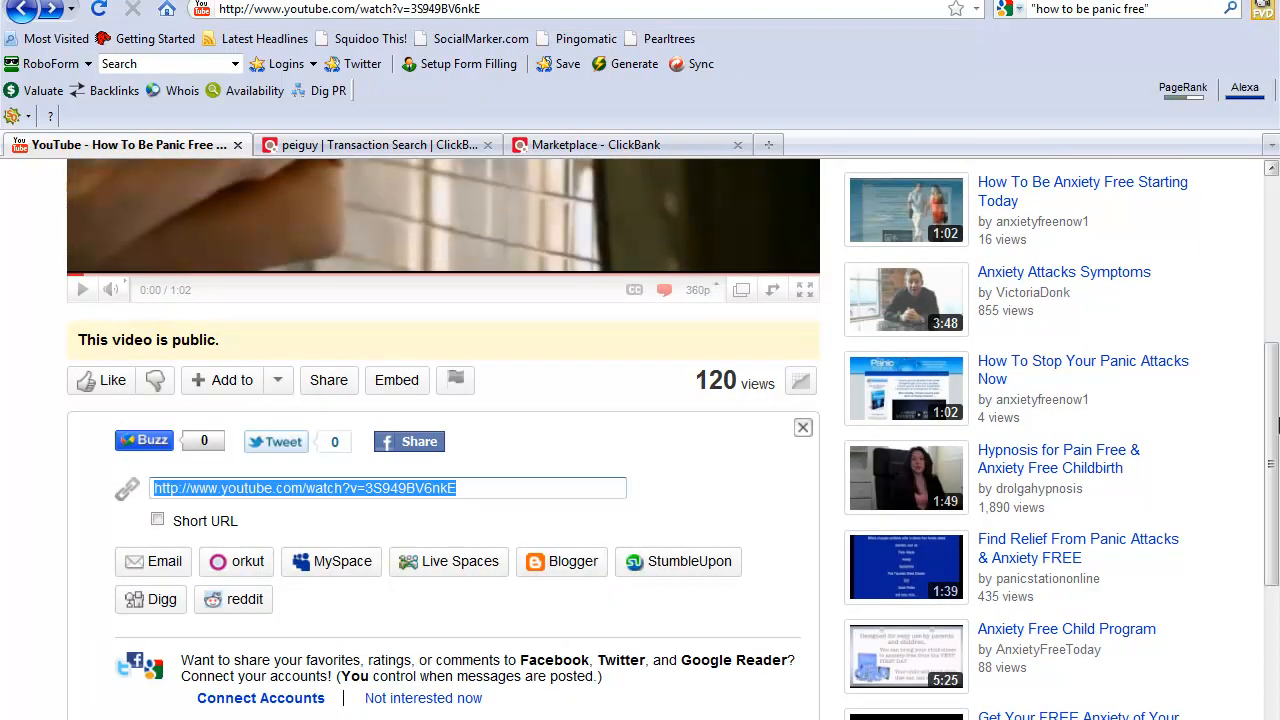
pyautogui.moveTo(236, 600)
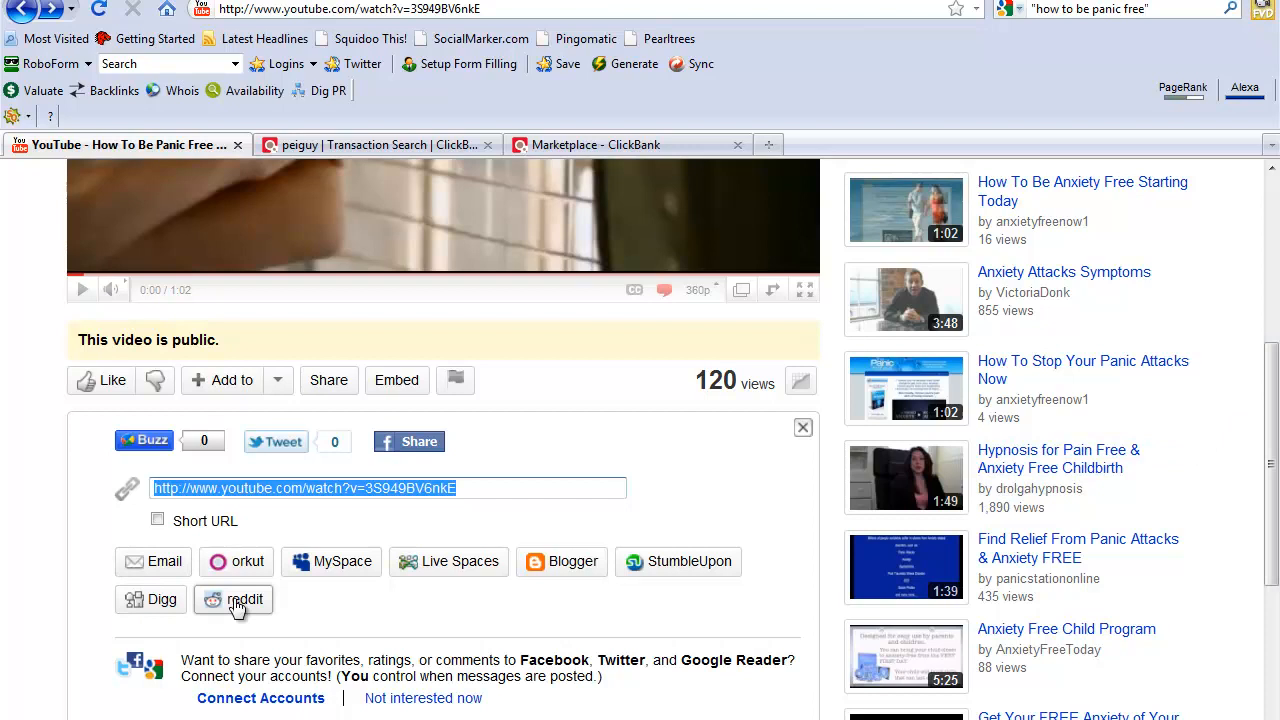
pyautogui.moveTo(708, 584)
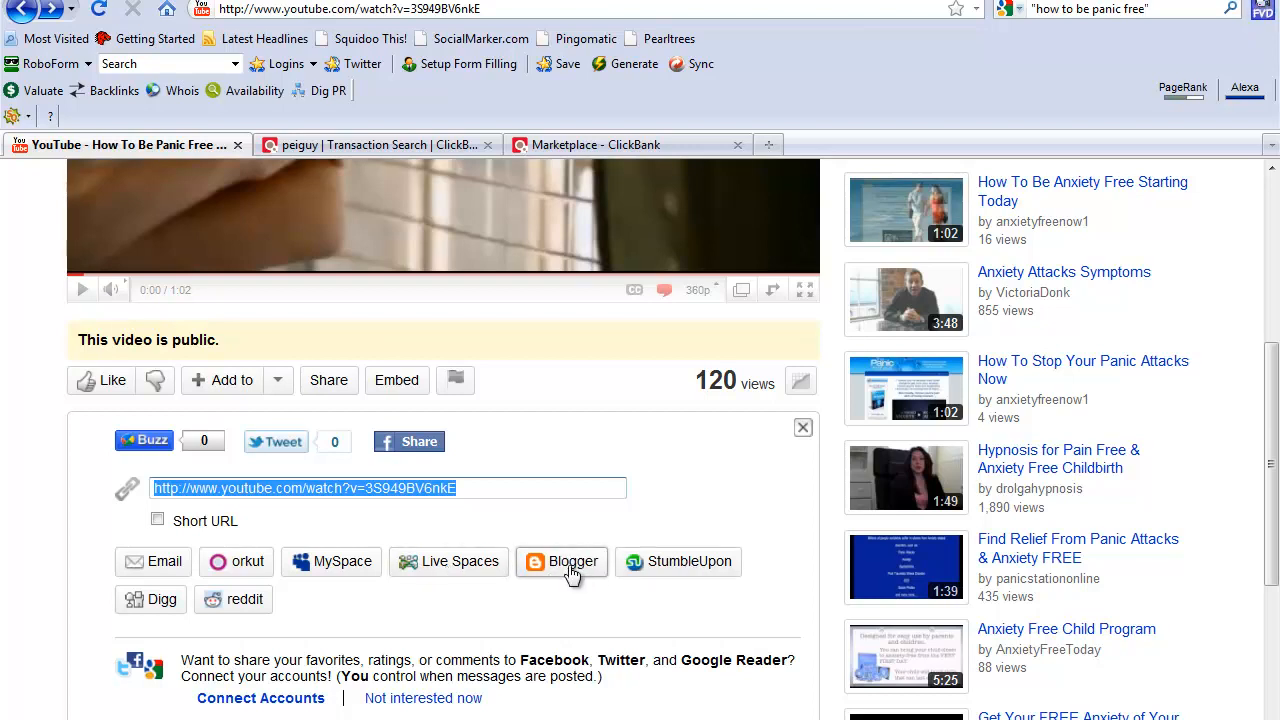
pyautogui.moveTo(504, 538)
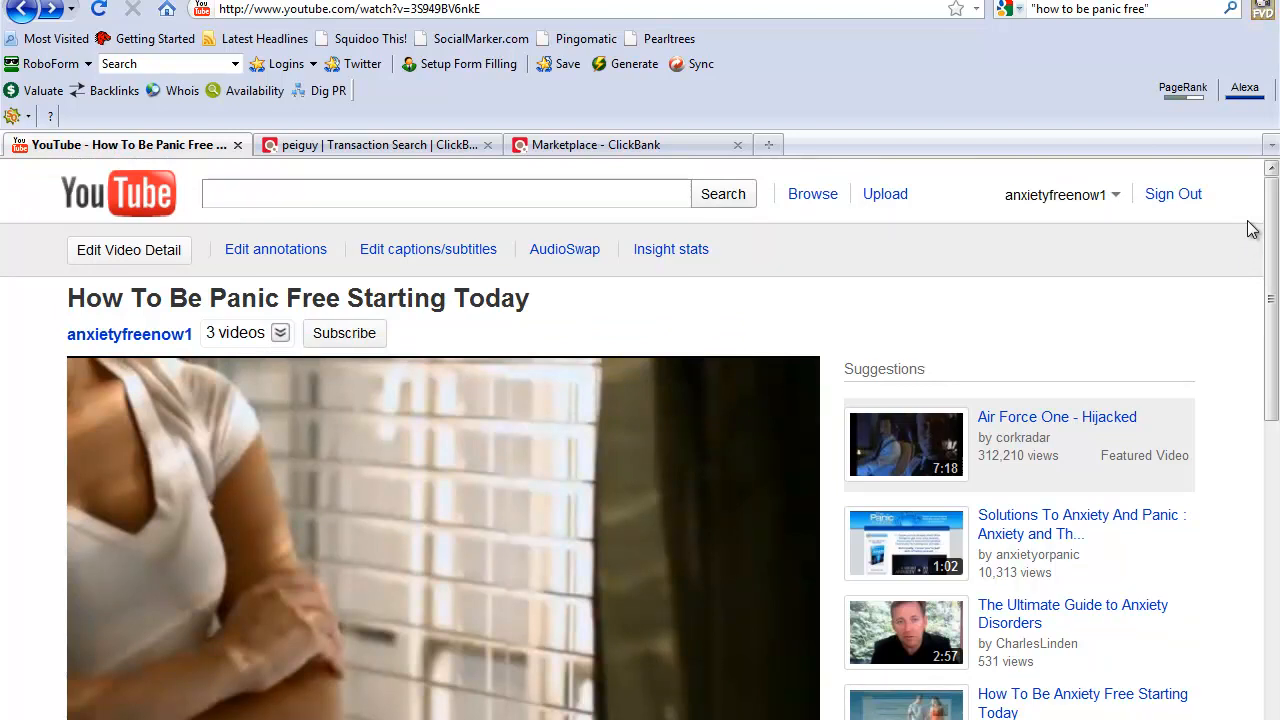
pyautogui.moveTo(548, 456)
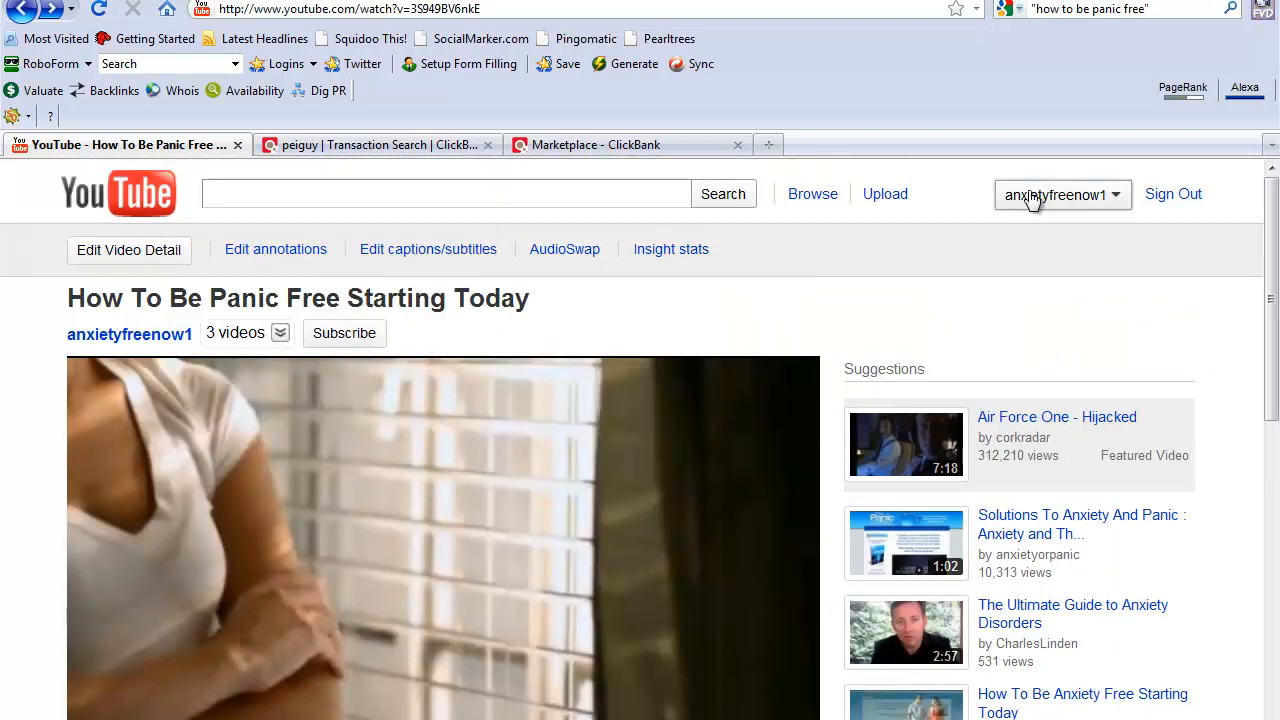
# Go to the own channel page and scroll to its profile, subscribers and friends
pyautogui.click(1056, 194)
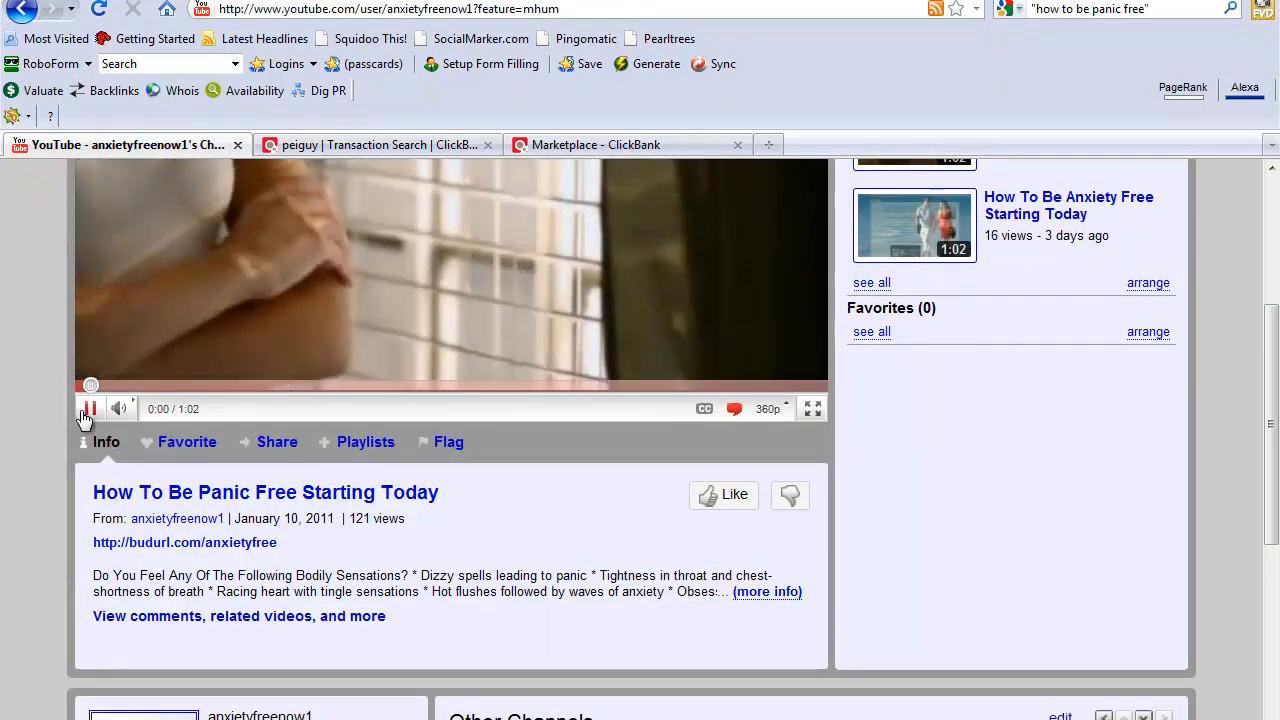
pyautogui.scroll(-3)
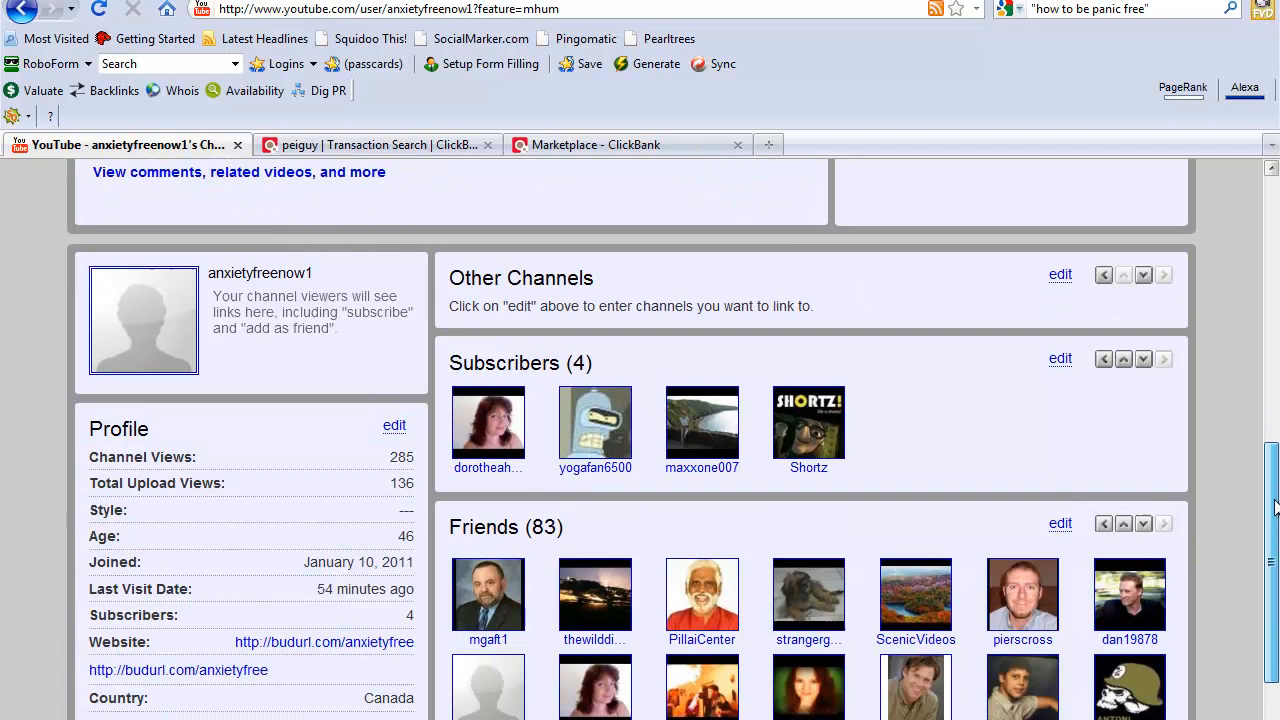
pyautogui.scroll(-3)
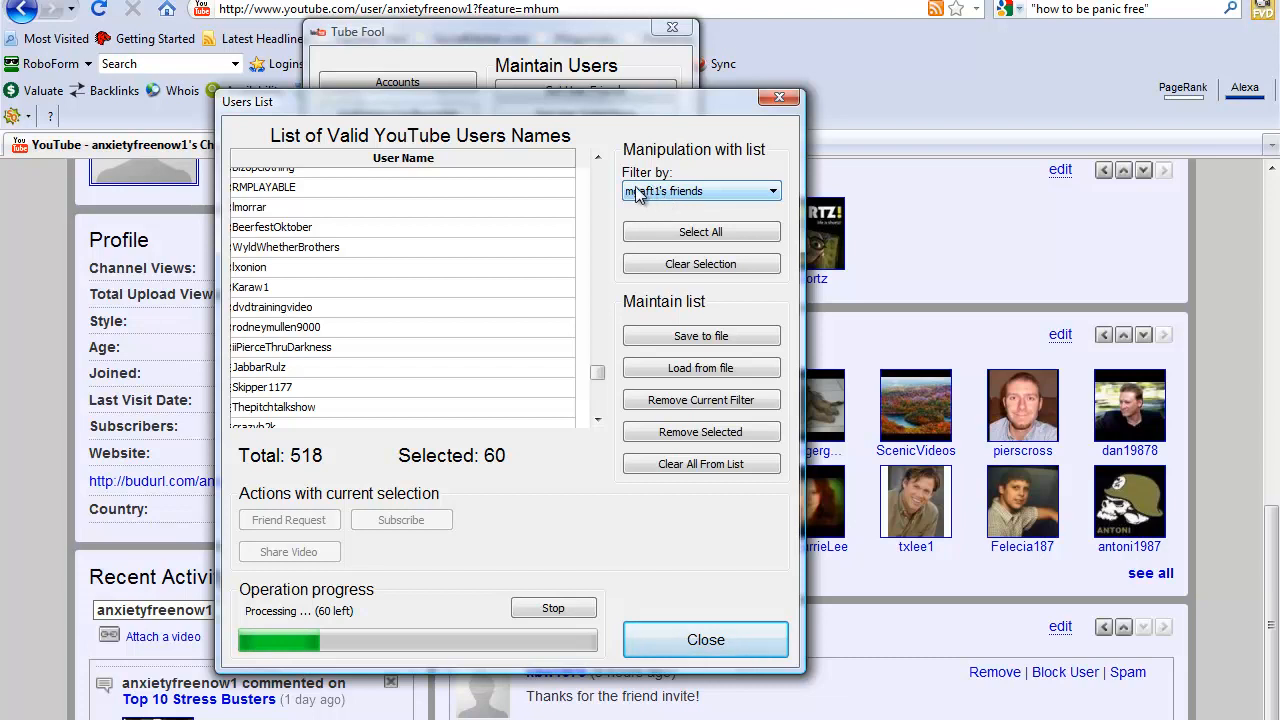
pyautogui.moveTo(670, 198)
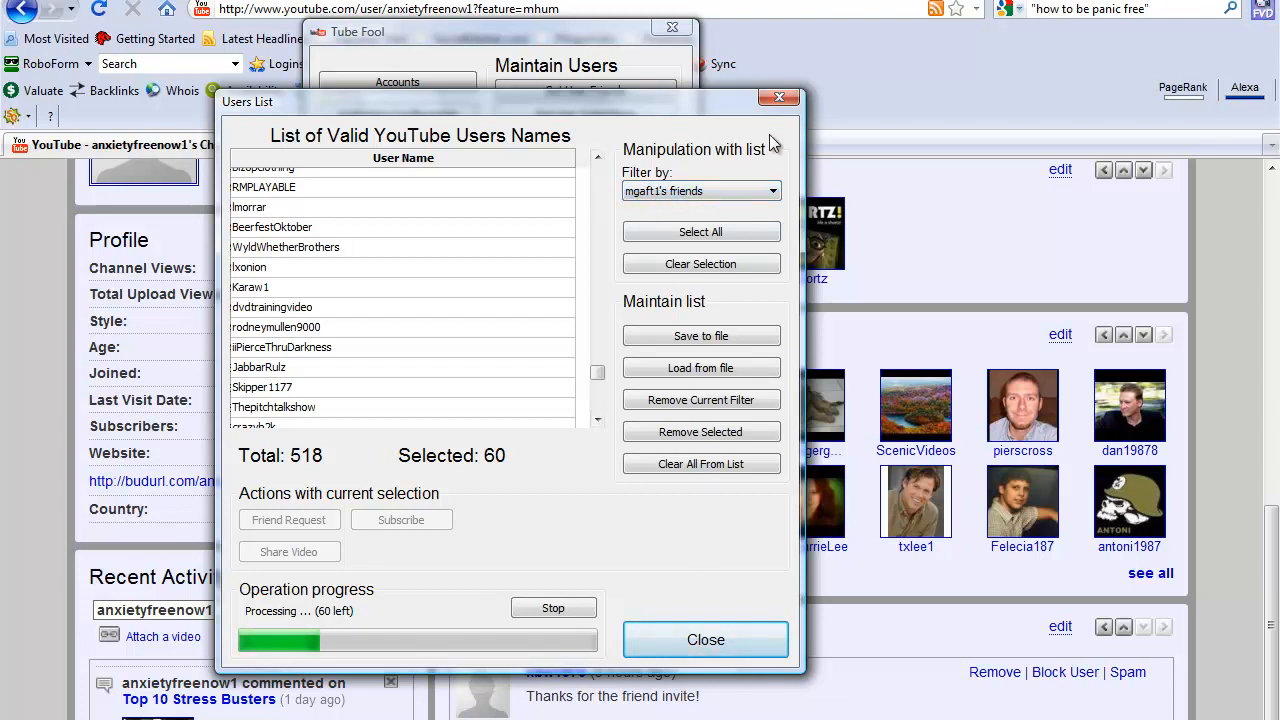
pyautogui.moveTo(676, 56)
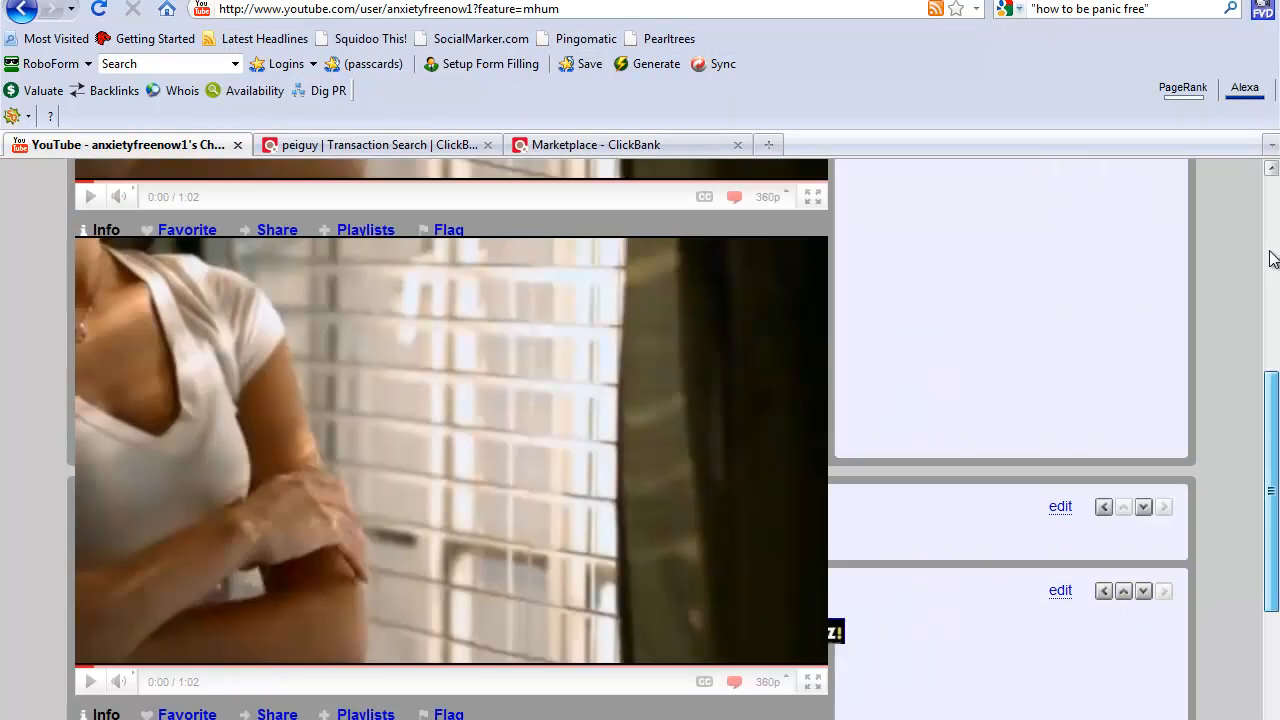
# Bring the ClickBank Transaction Search page to the front
pyautogui.click(376, 144)
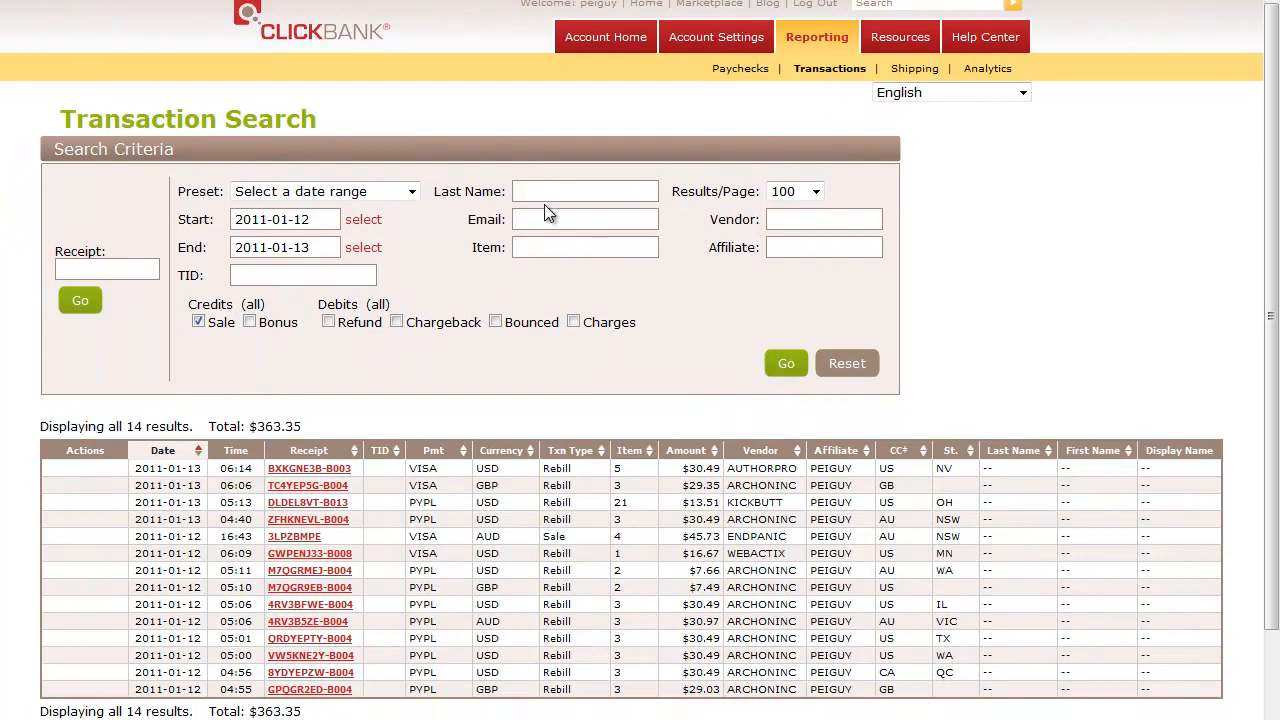
# Narrow transactions to end date 2011-01-12 and single out the $45.73 ENDPANIC sale
pyautogui.click(284, 248)
pyautogui.write('2')
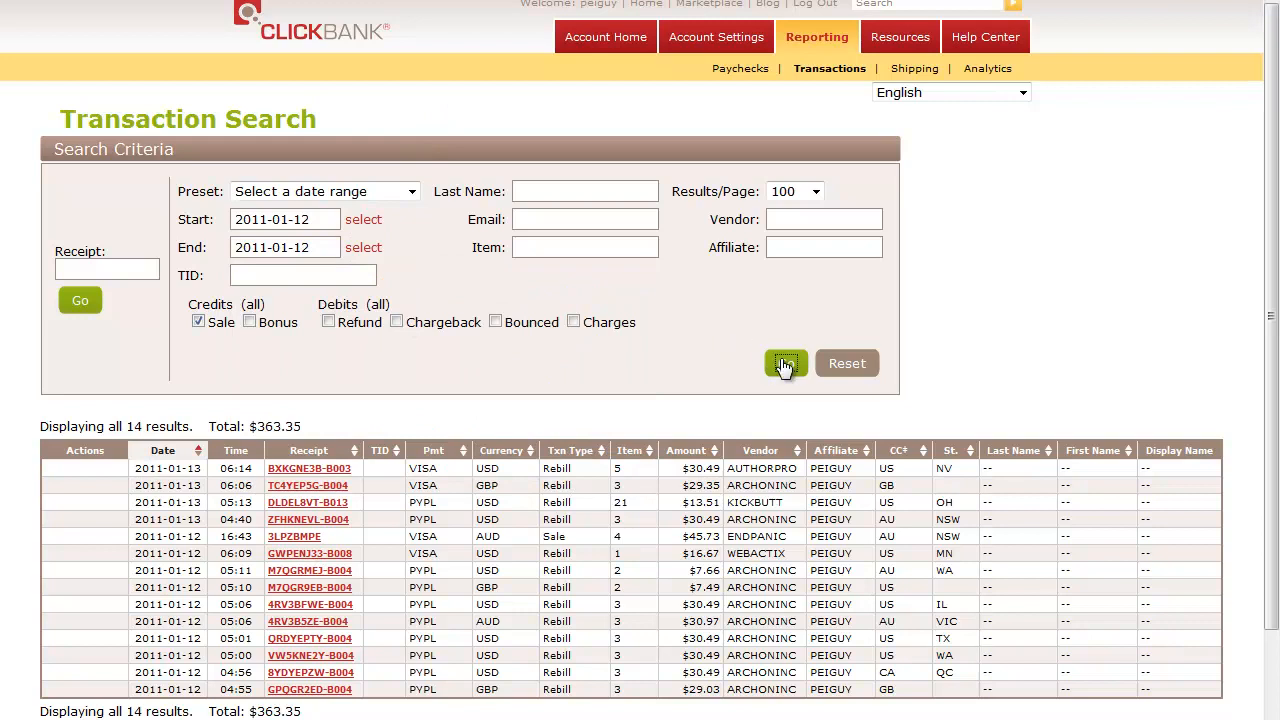
pyautogui.click(786, 364)
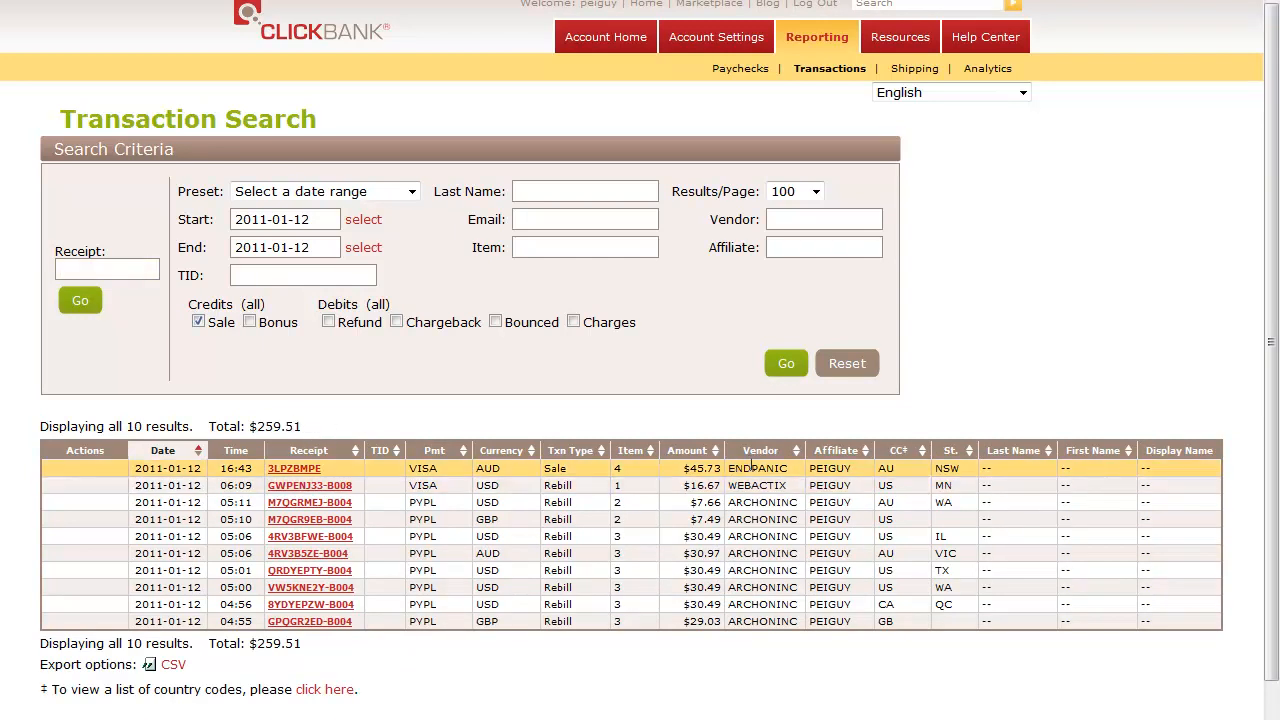
pyautogui.moveTo(792, 476)
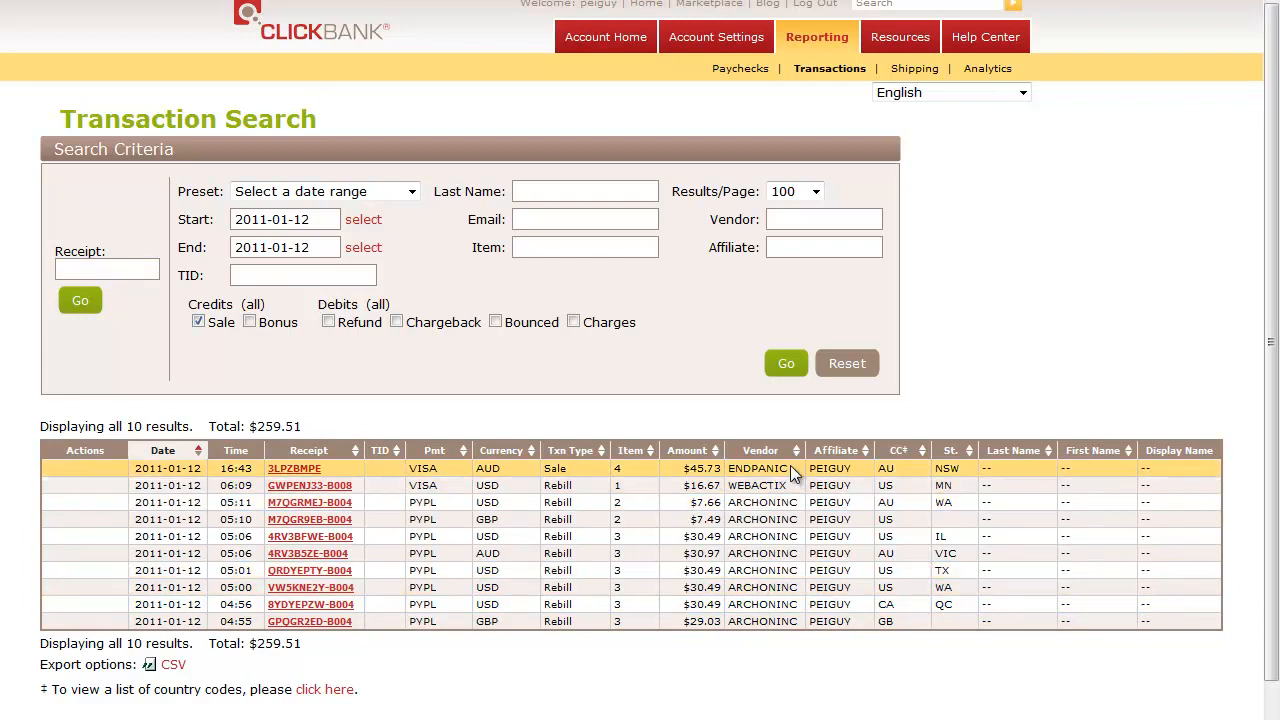
pyautogui.doubleClick(758, 468)
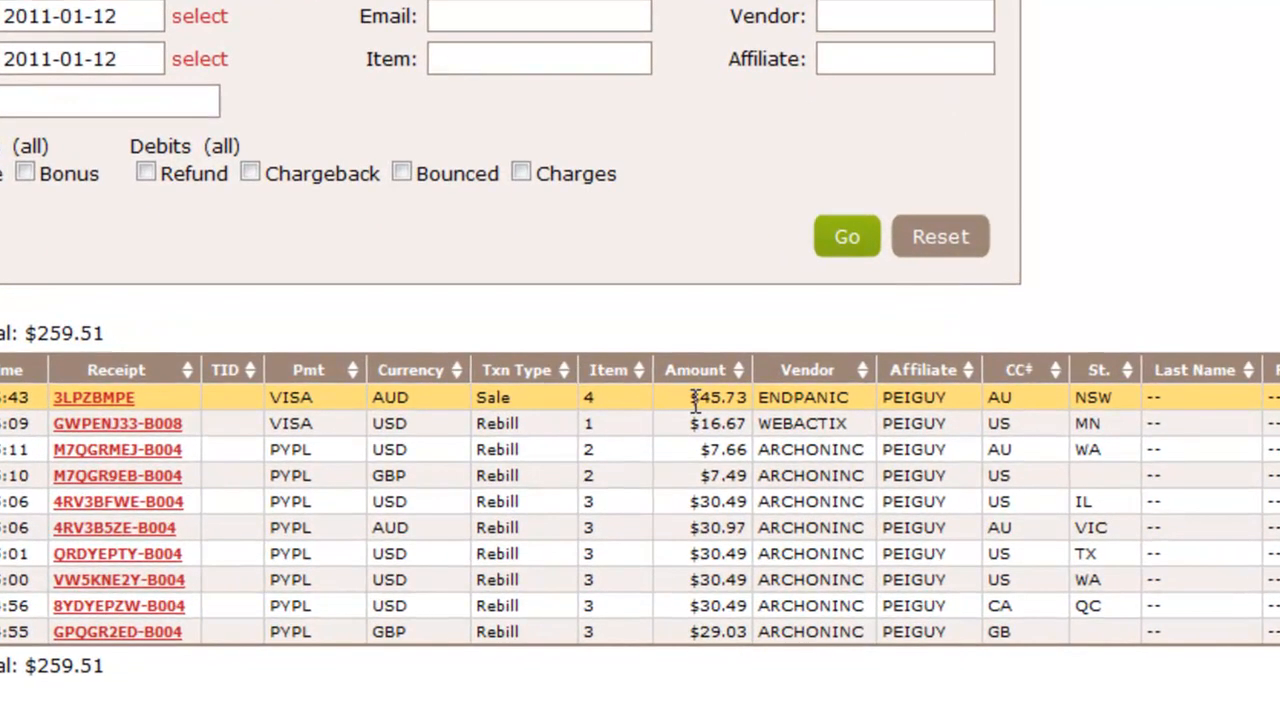
pyautogui.doubleClick(716, 396)
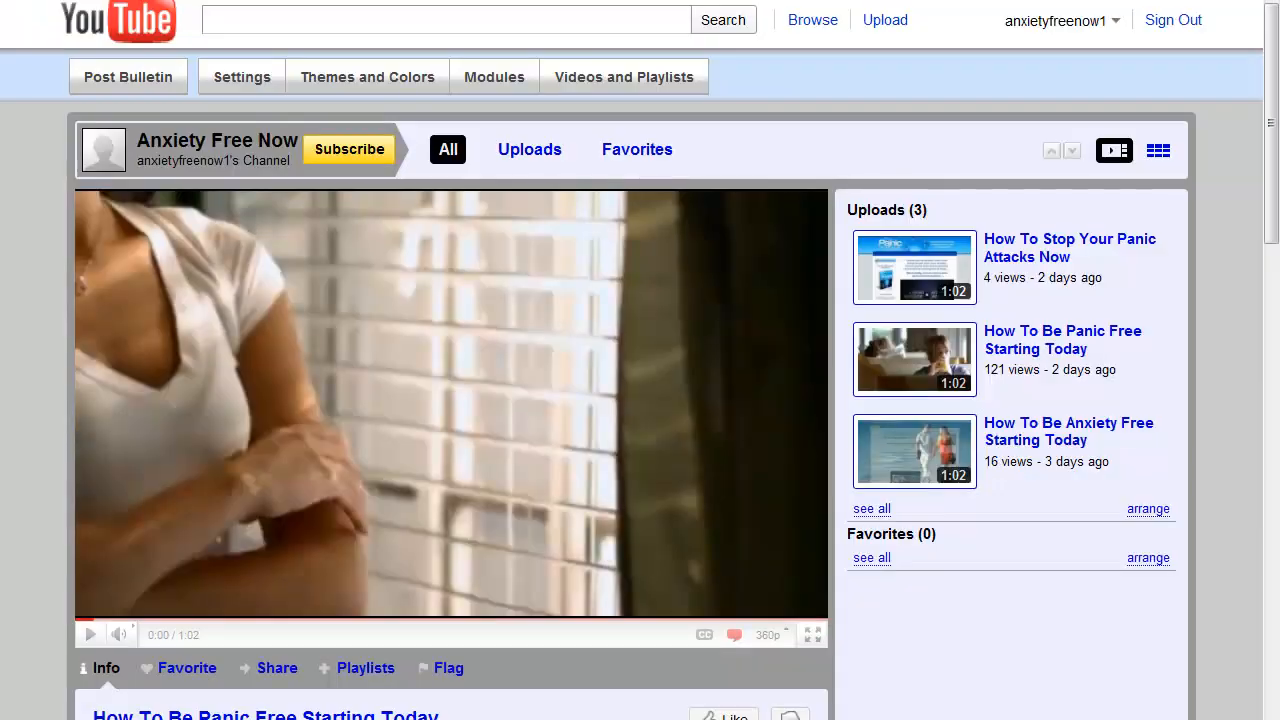
# Glance down the Marketplace results, then return to the YouTube channel page
pyautogui.scroll(-3)
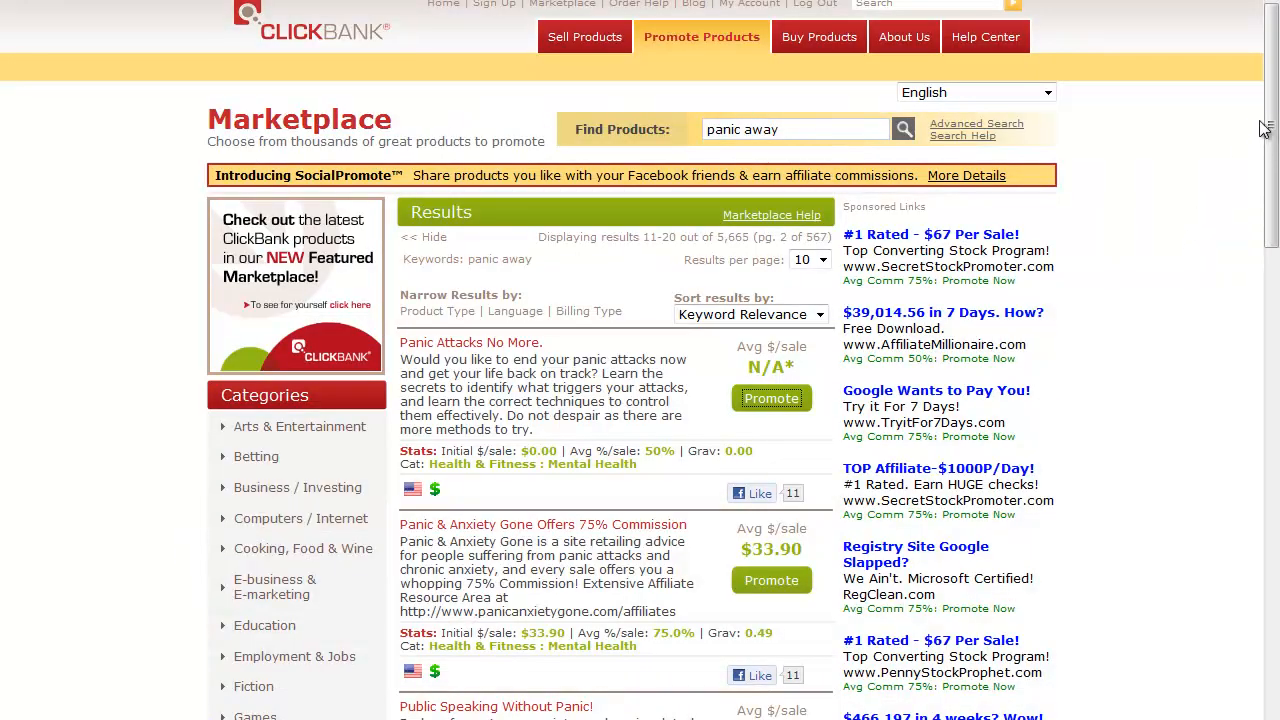
pyautogui.click(816, 36)
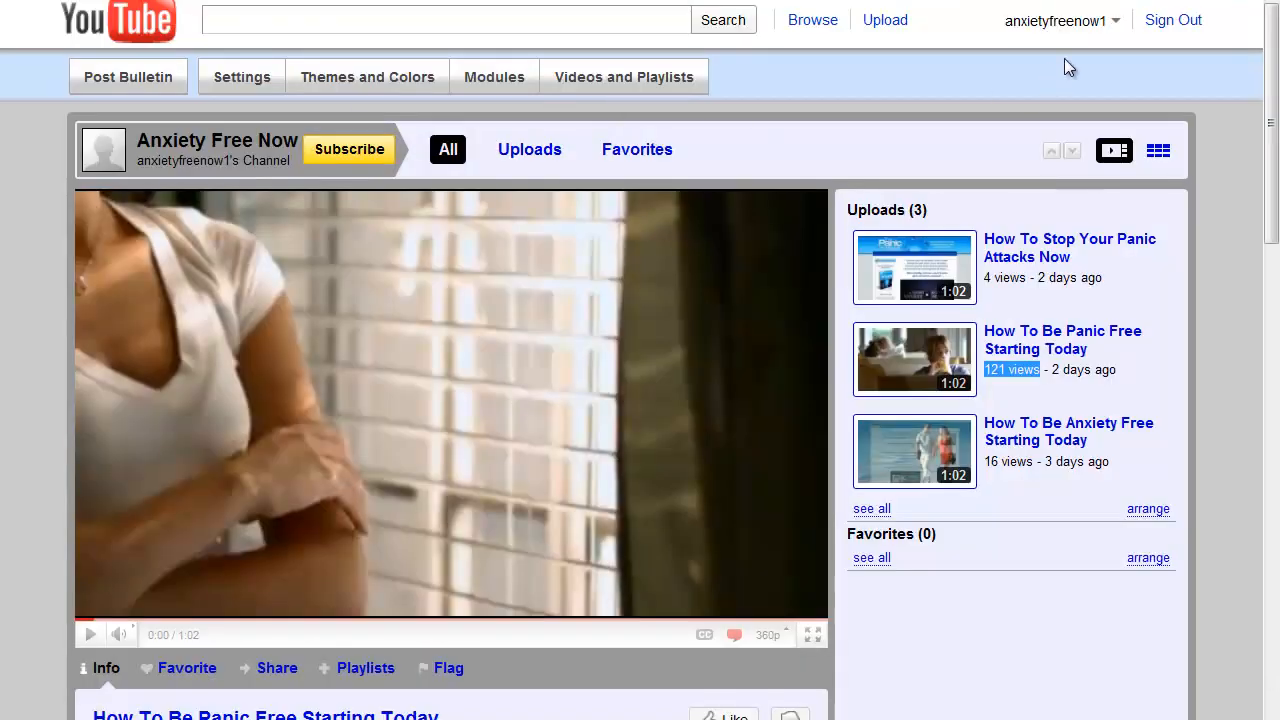
# Review the featured video's 121 views and affiliate short link, then bring ClickBank transactions forward
pyautogui.scroll(-3)
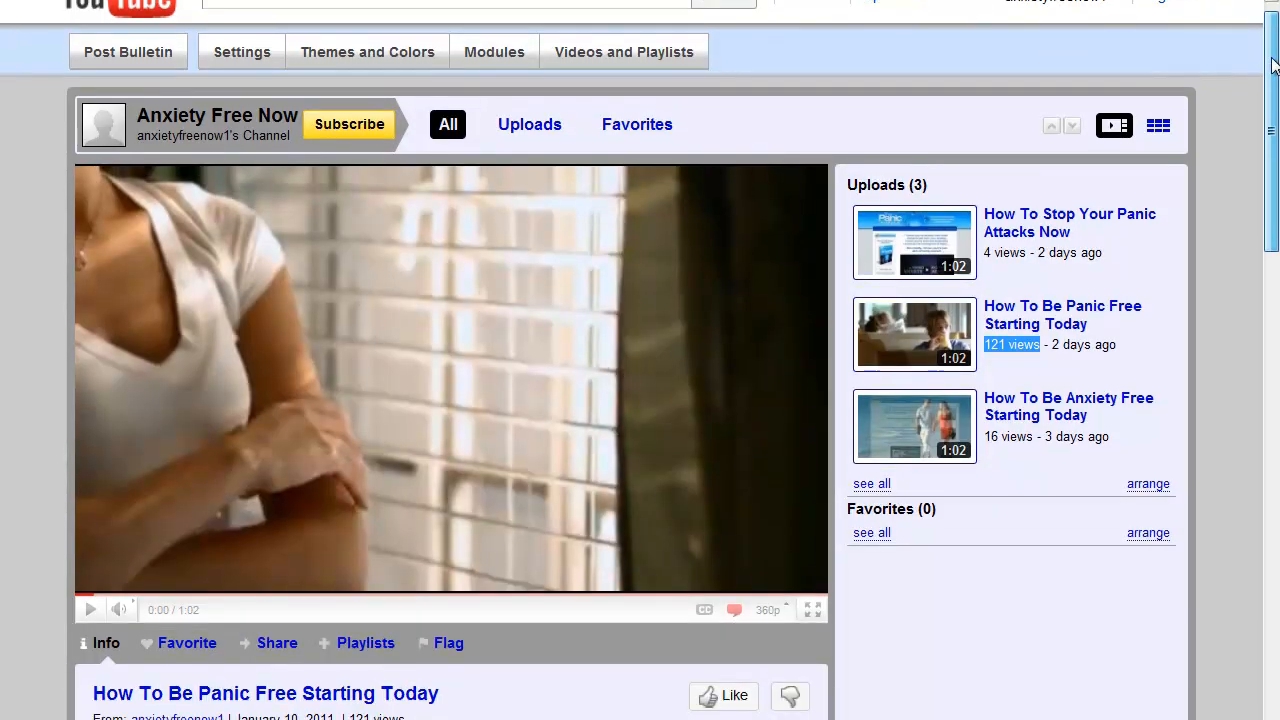
pyautogui.scroll(-3)
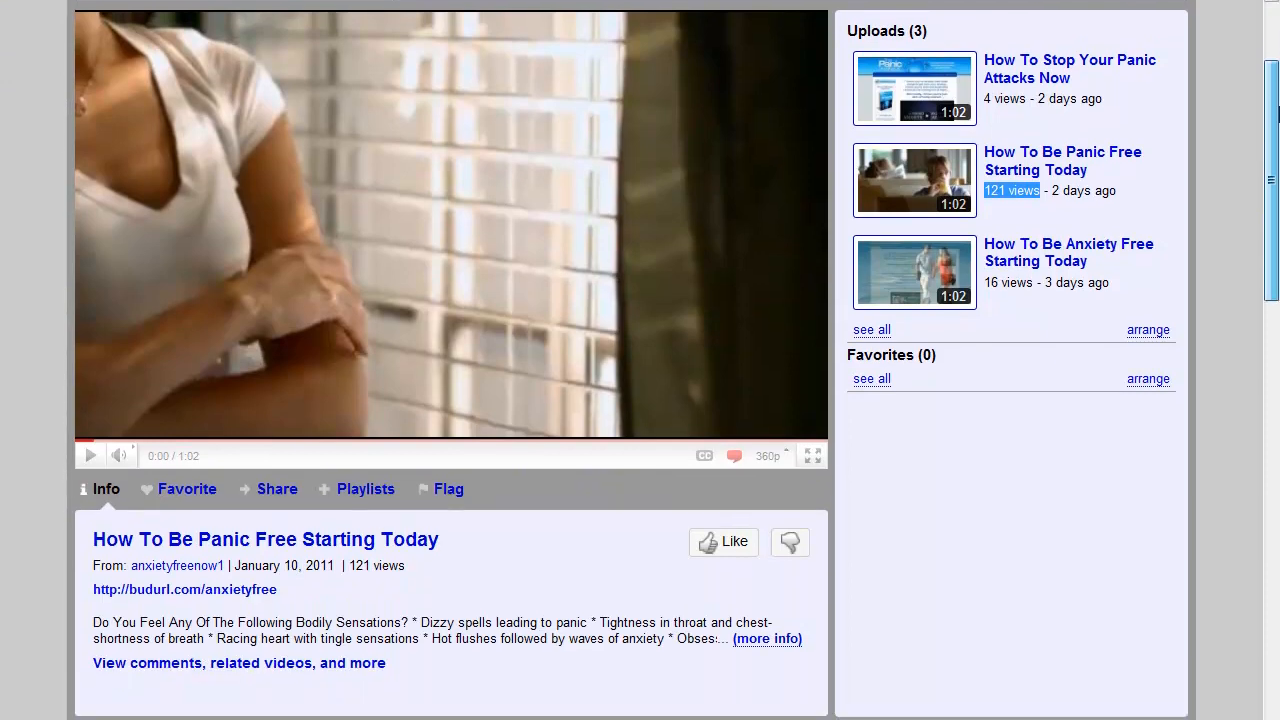
pyautogui.scroll(-3)
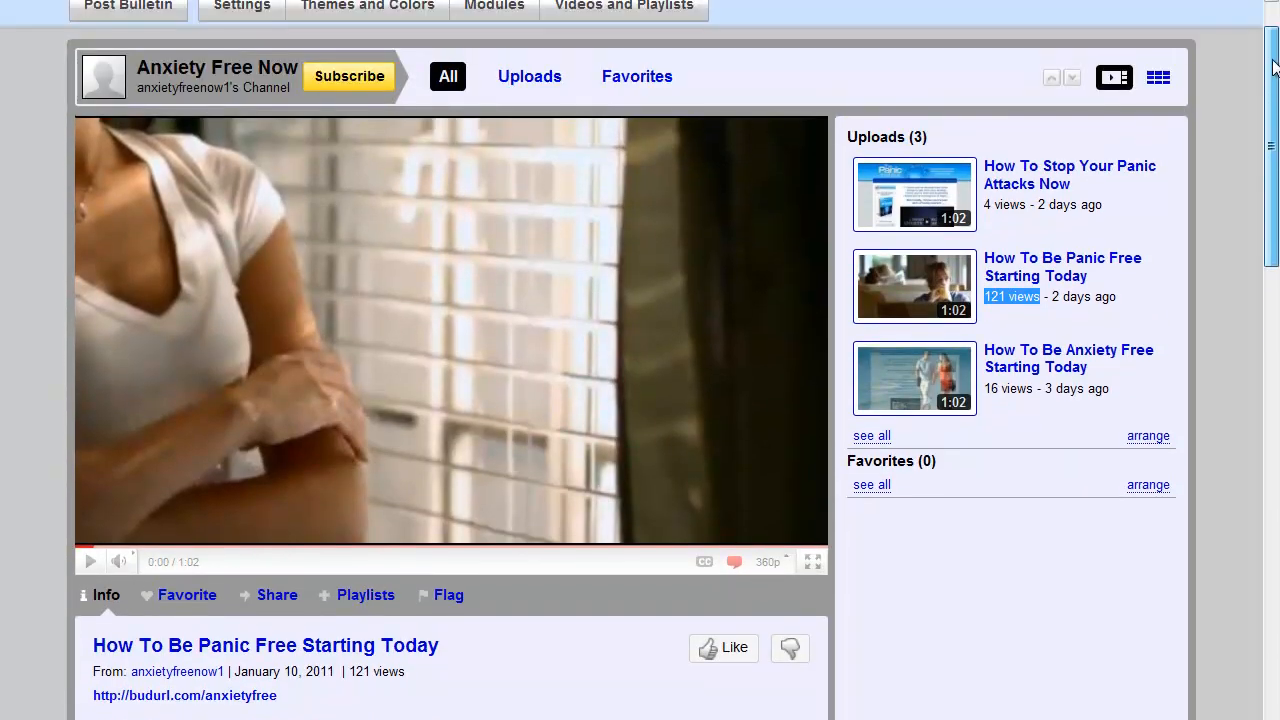
pyautogui.scroll(-3)
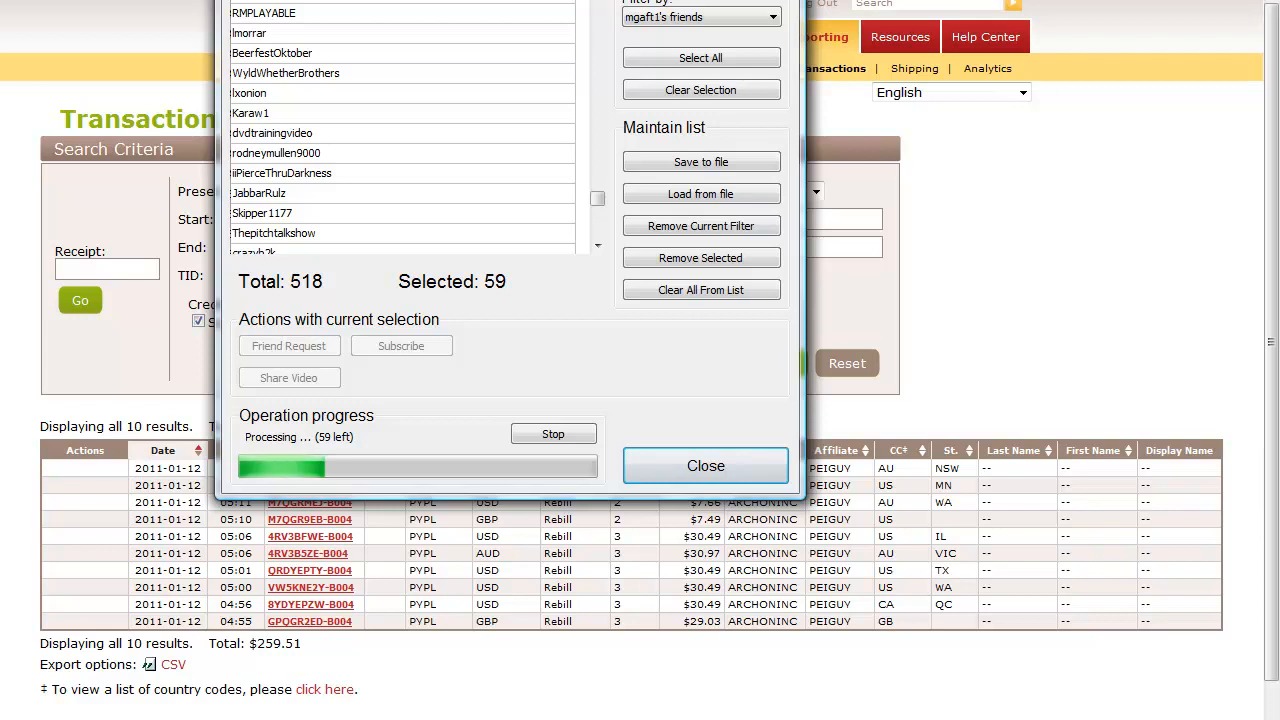
pyautogui.click(704, 464)
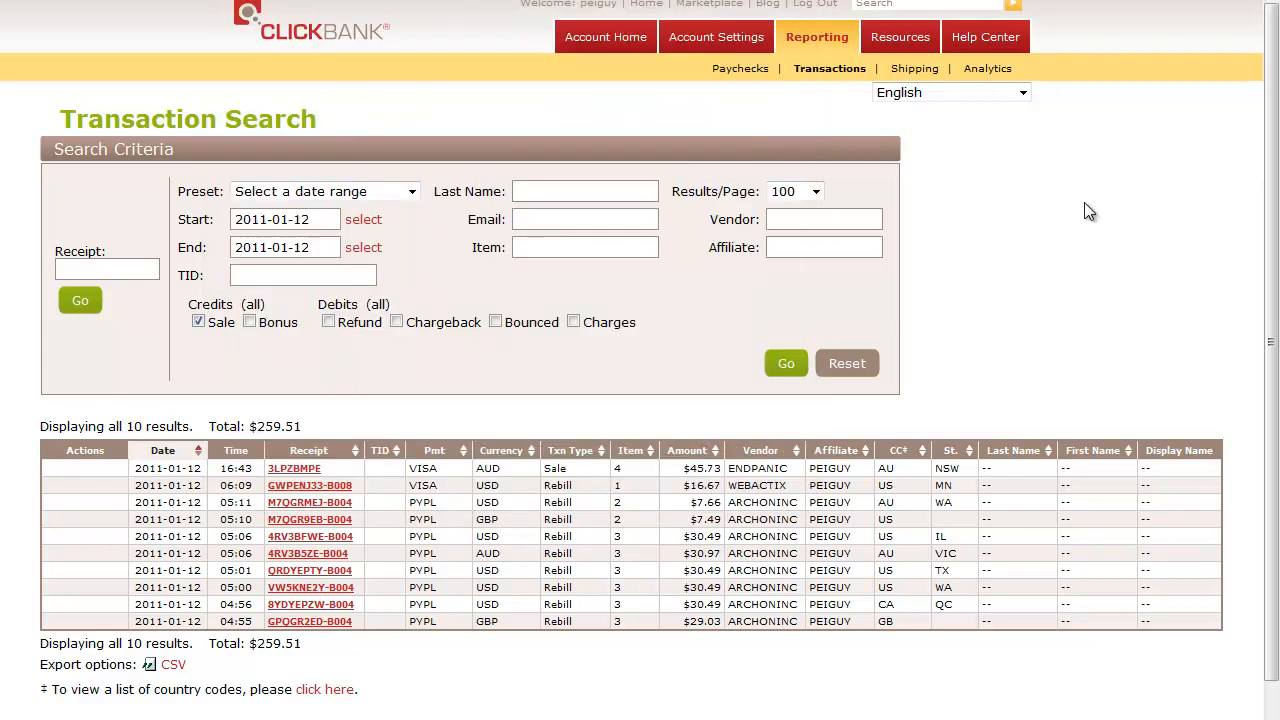